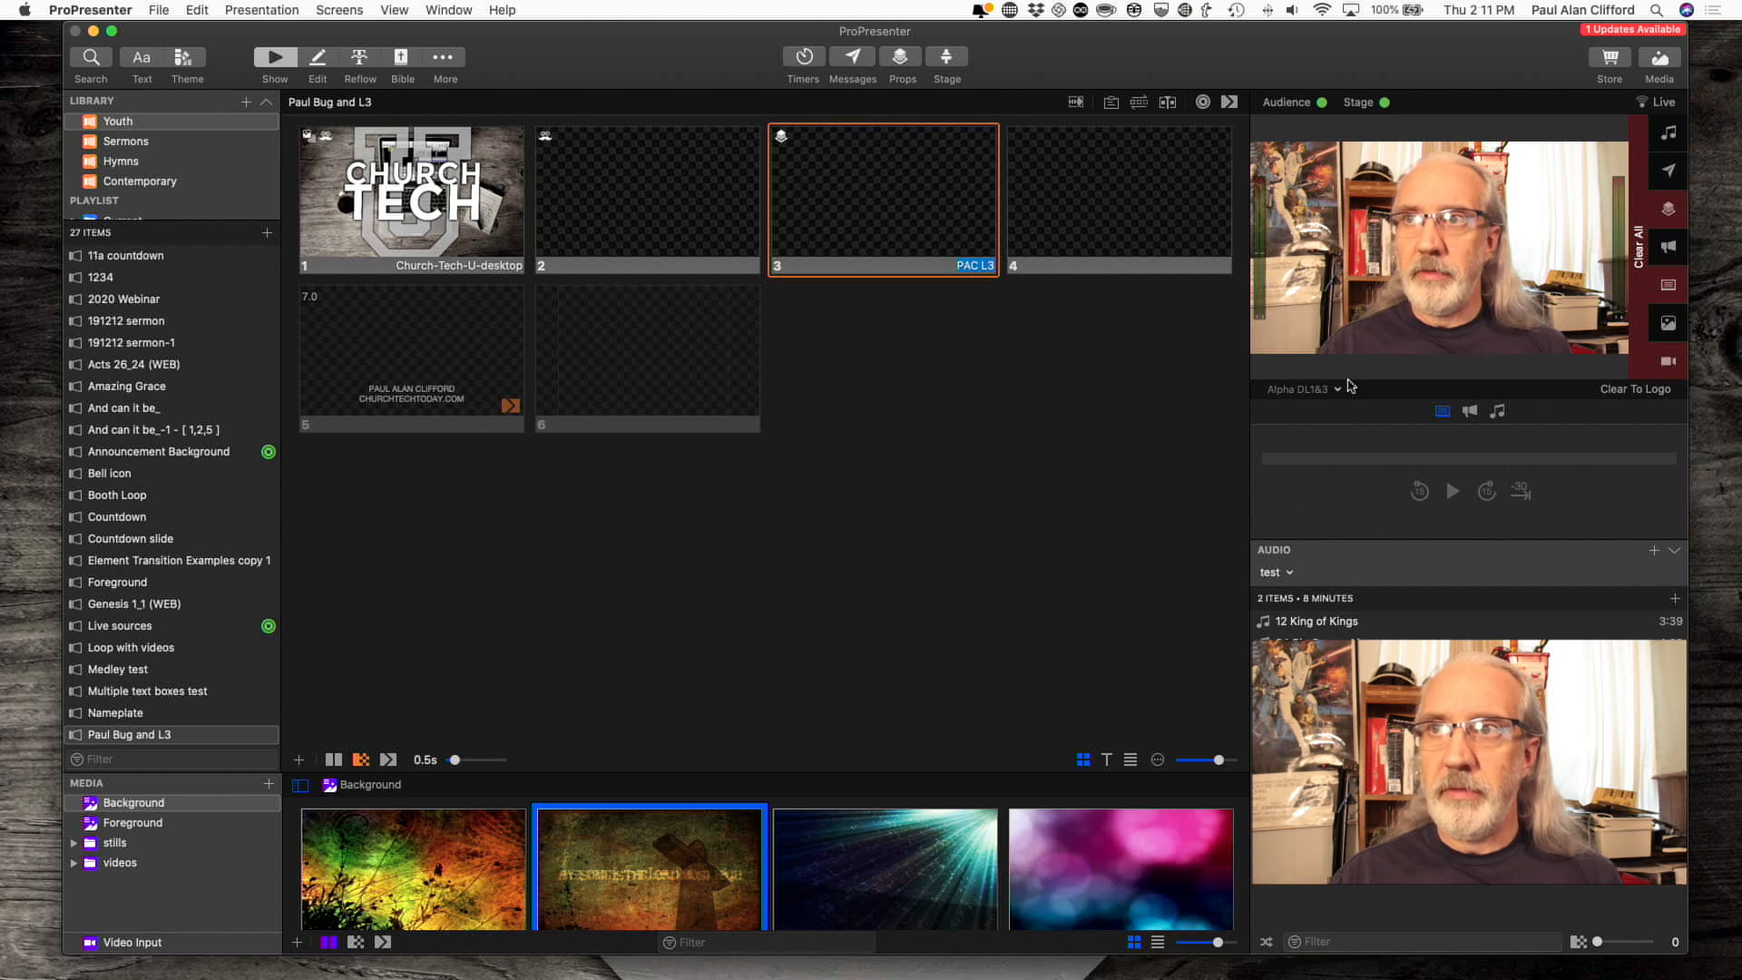
- Switch the preview monitor to the TV DL2 output
click(1303, 388)
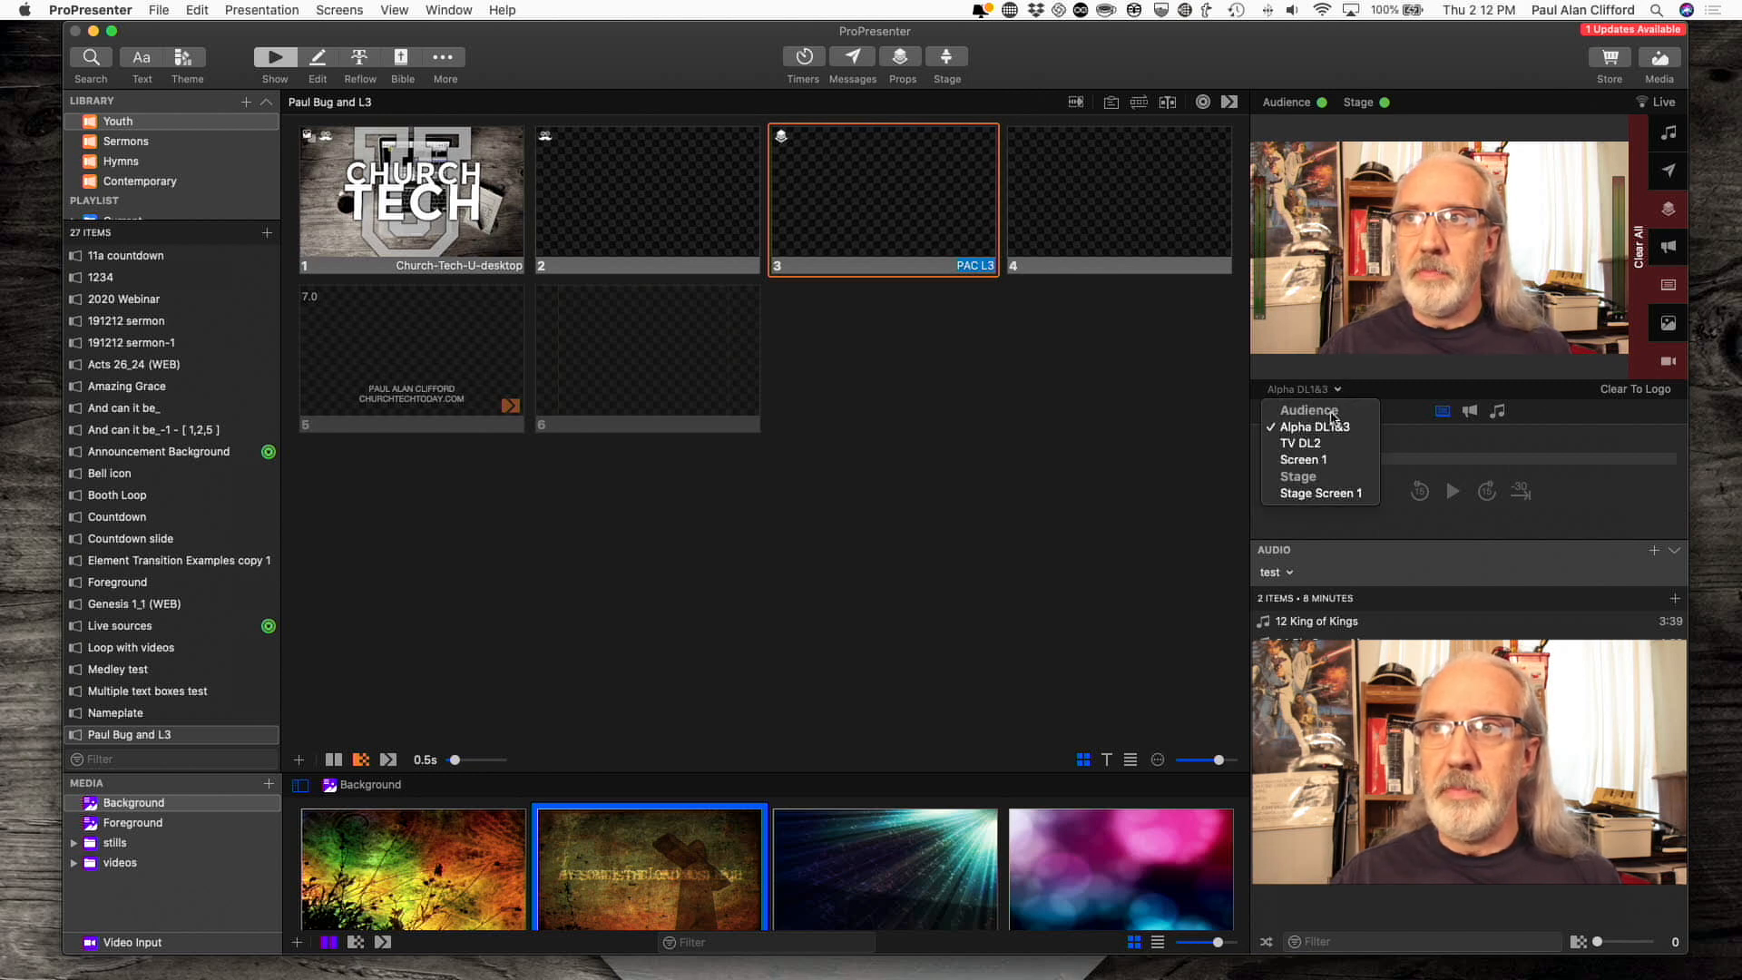
mouse_move(1319, 442)
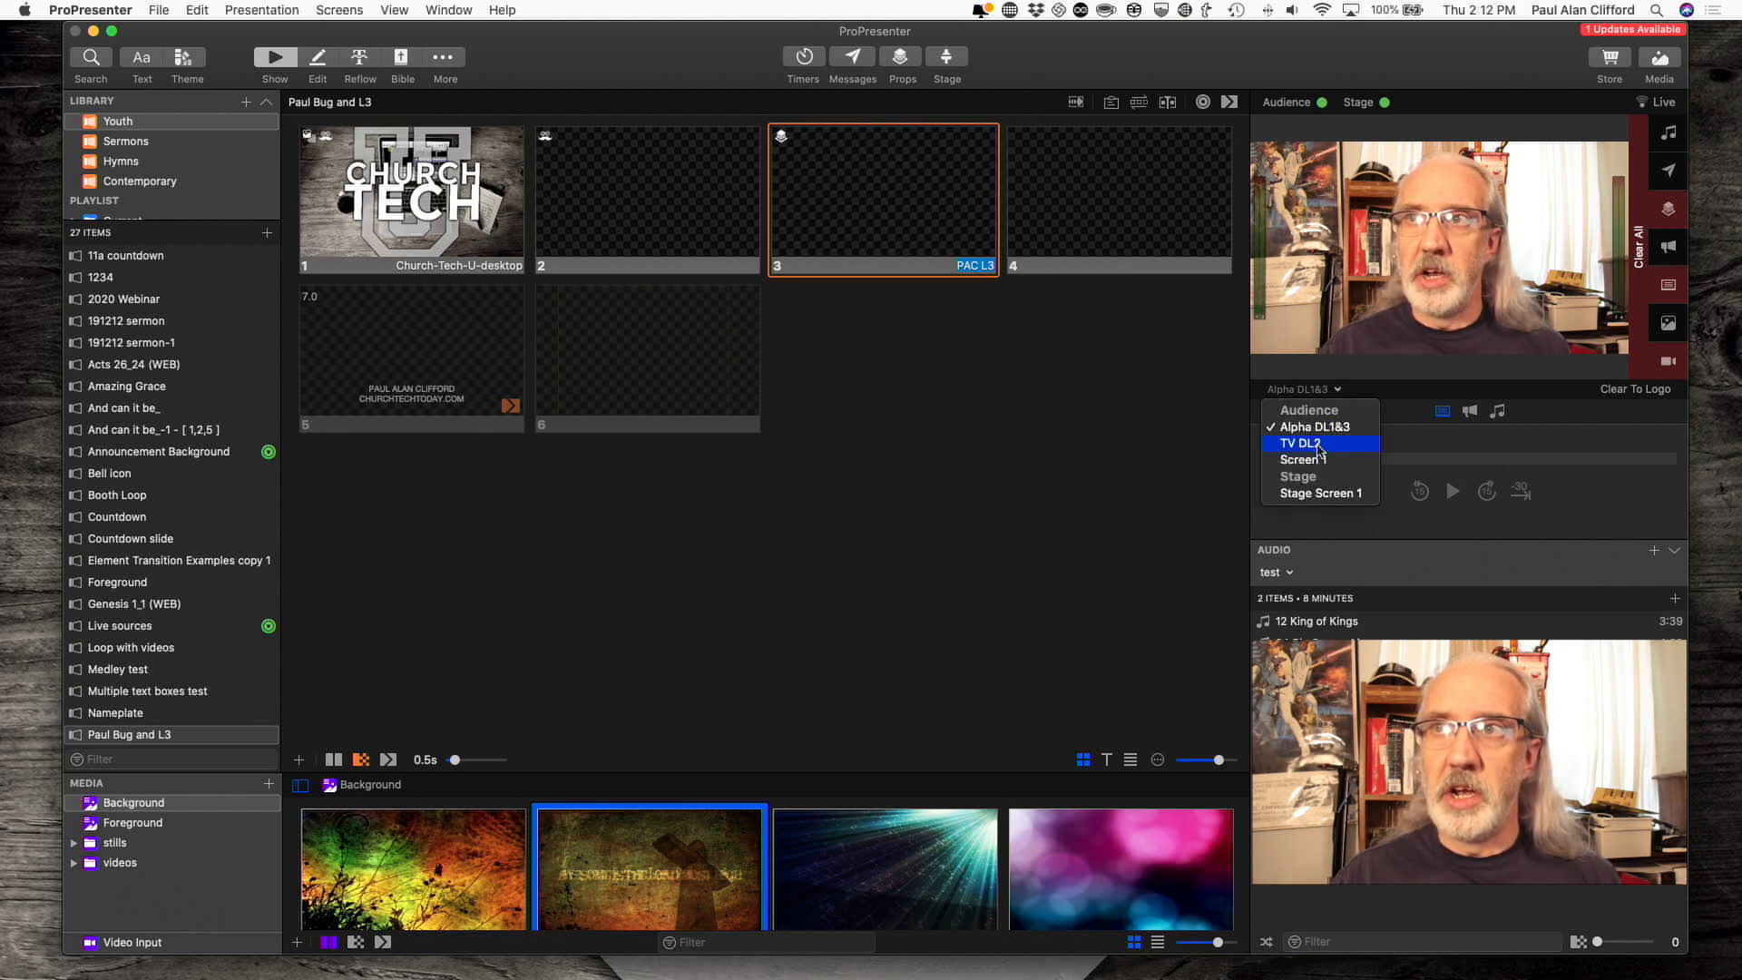
click(1306, 443)
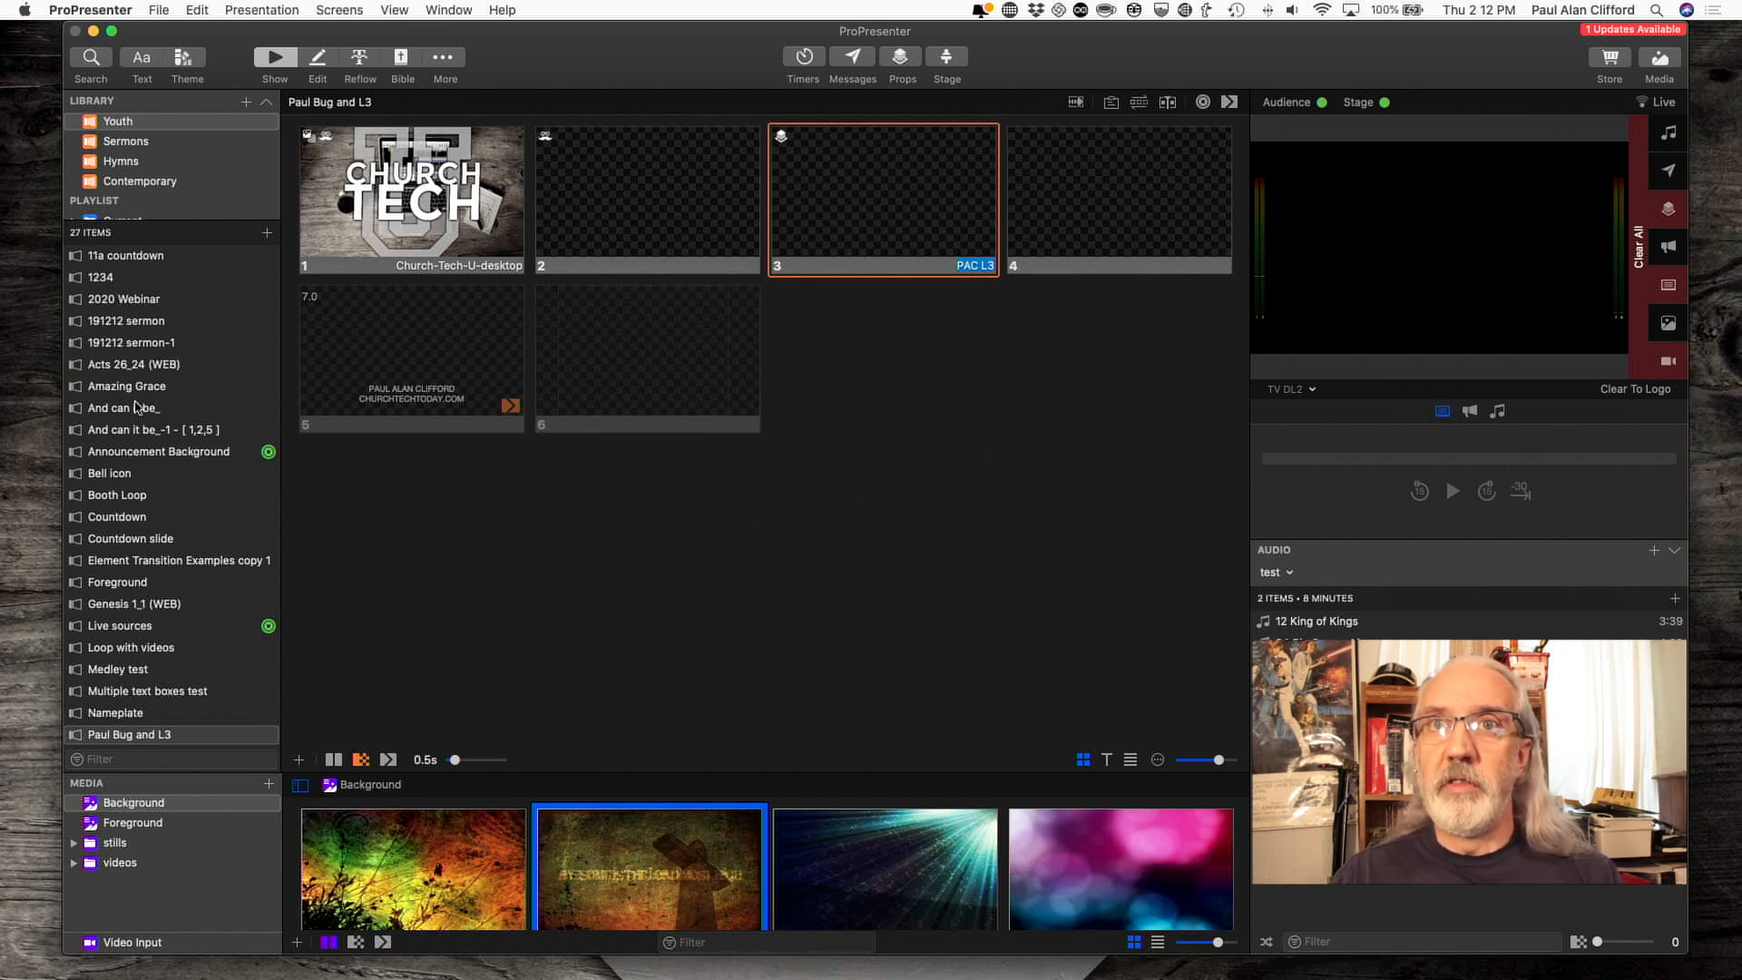
- Open the 'And can it be_-1 – [1,2,5]' arrangement from the library
click(121, 408)
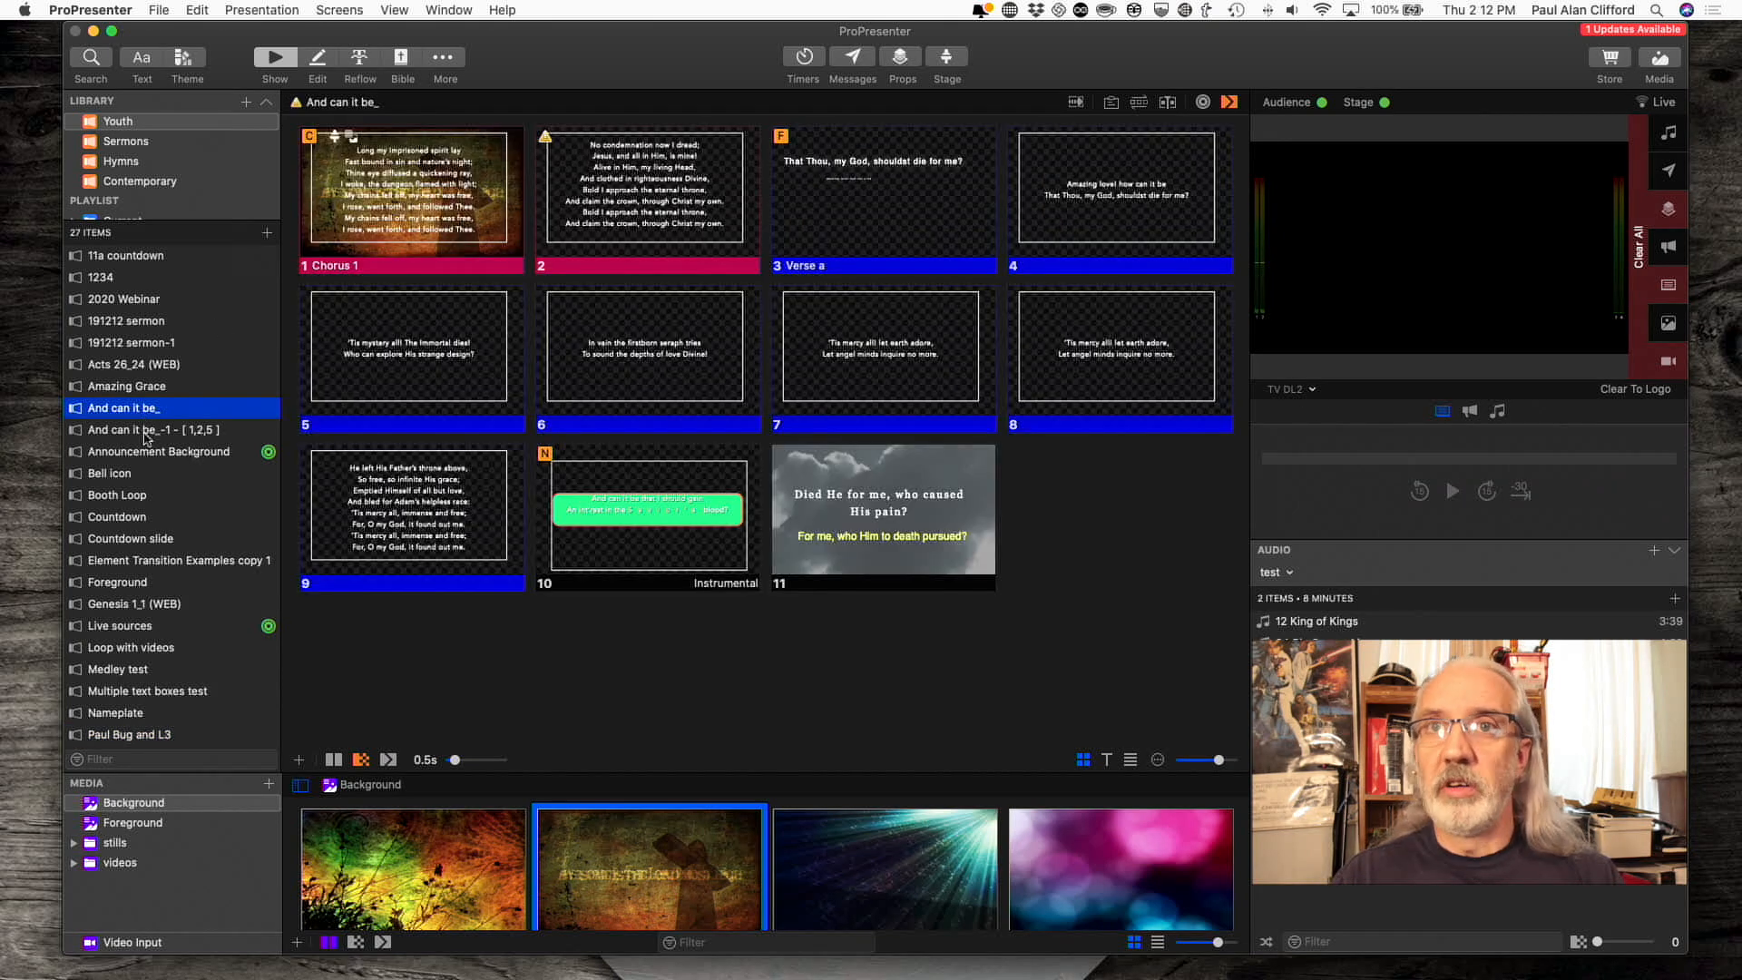
click(154, 430)
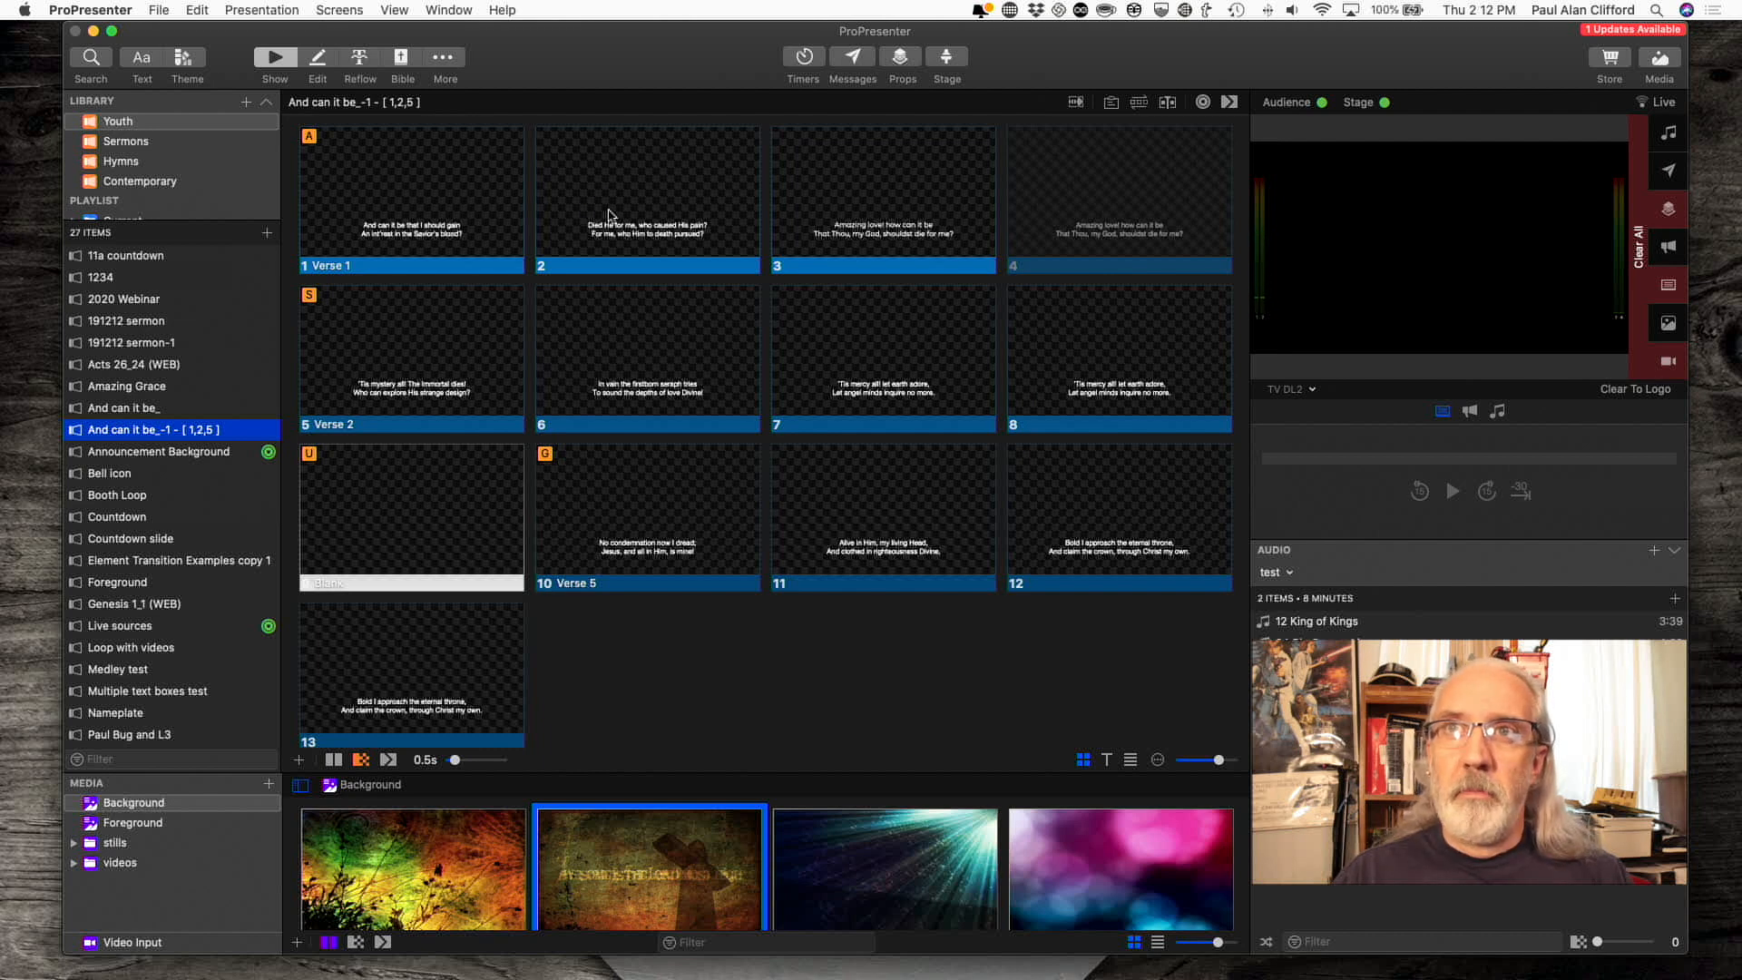
mouse_move(655, 181)
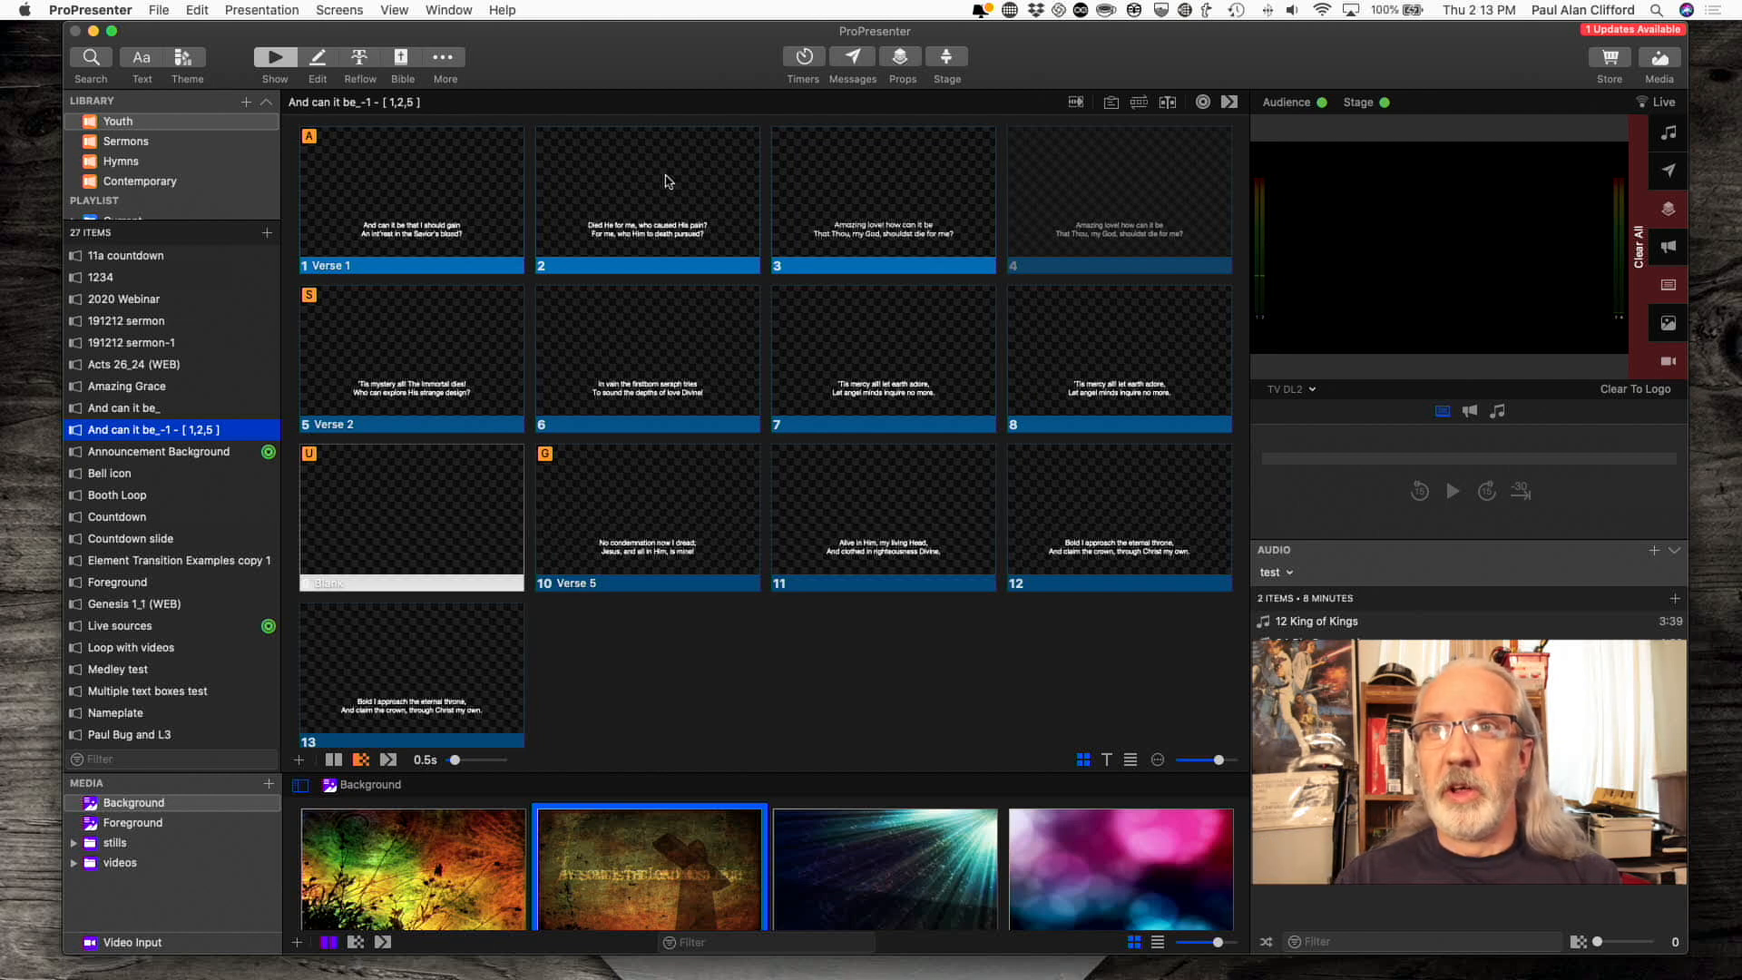
mouse_move(646, 281)
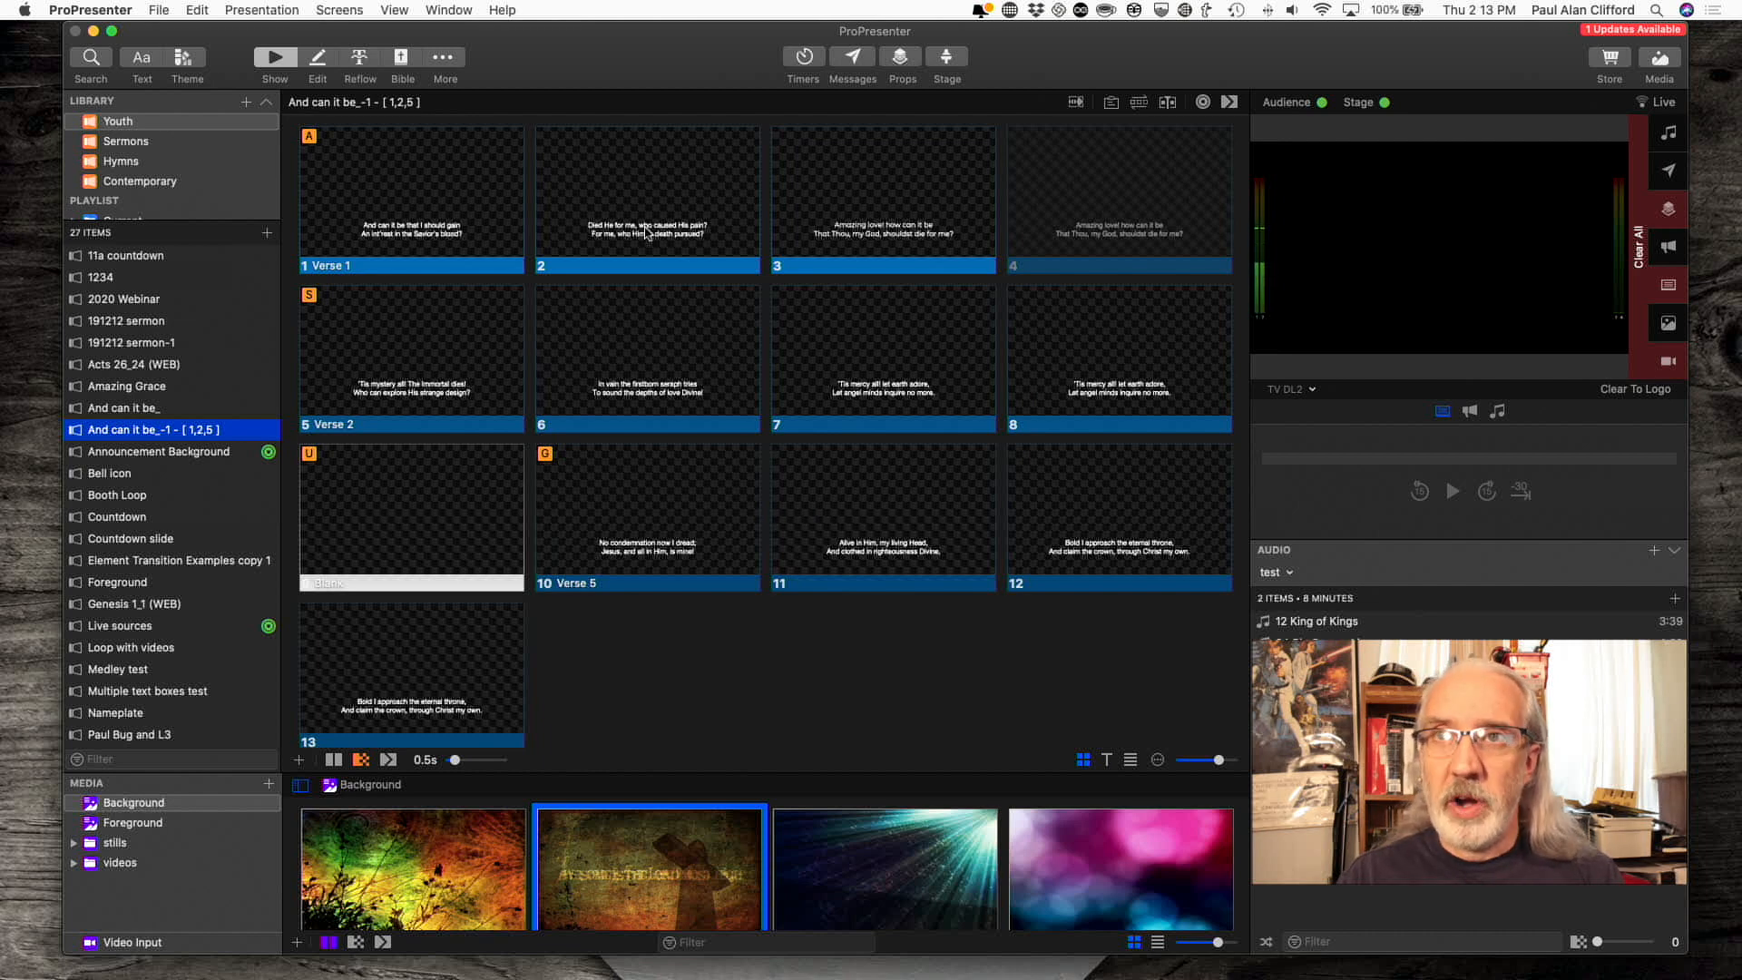
- Send the 'Died He for me' slide live, then the 'Amazing love' slide
click(645, 198)
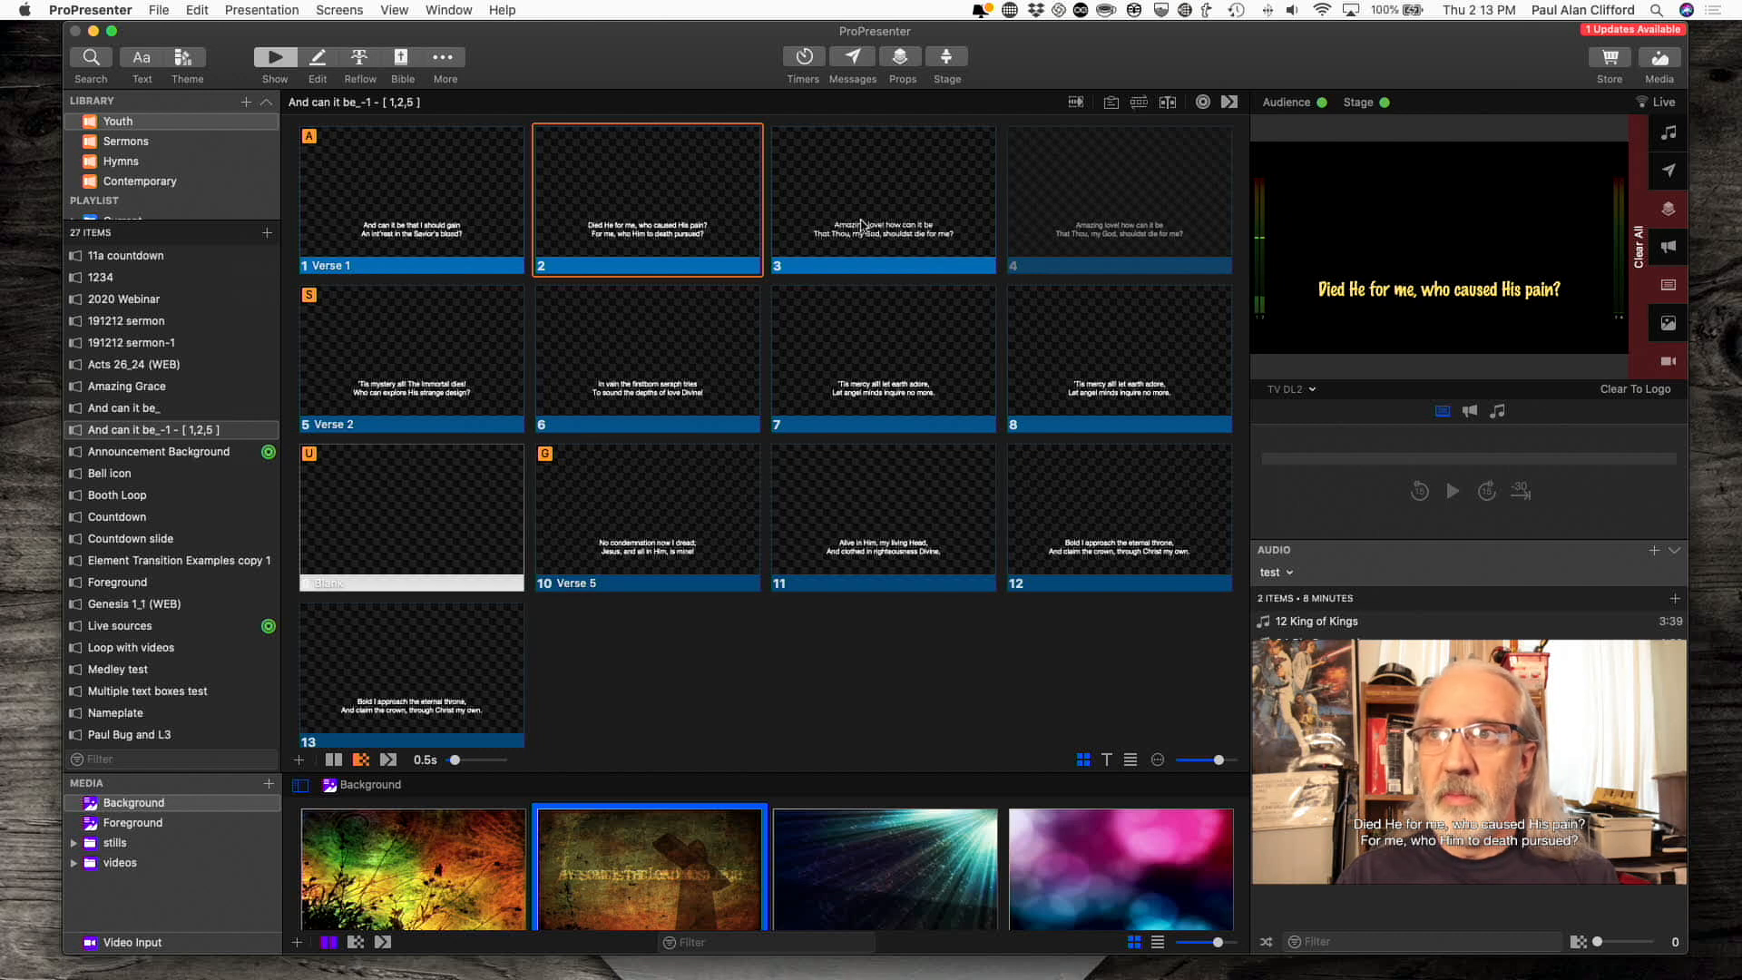
click(884, 198)
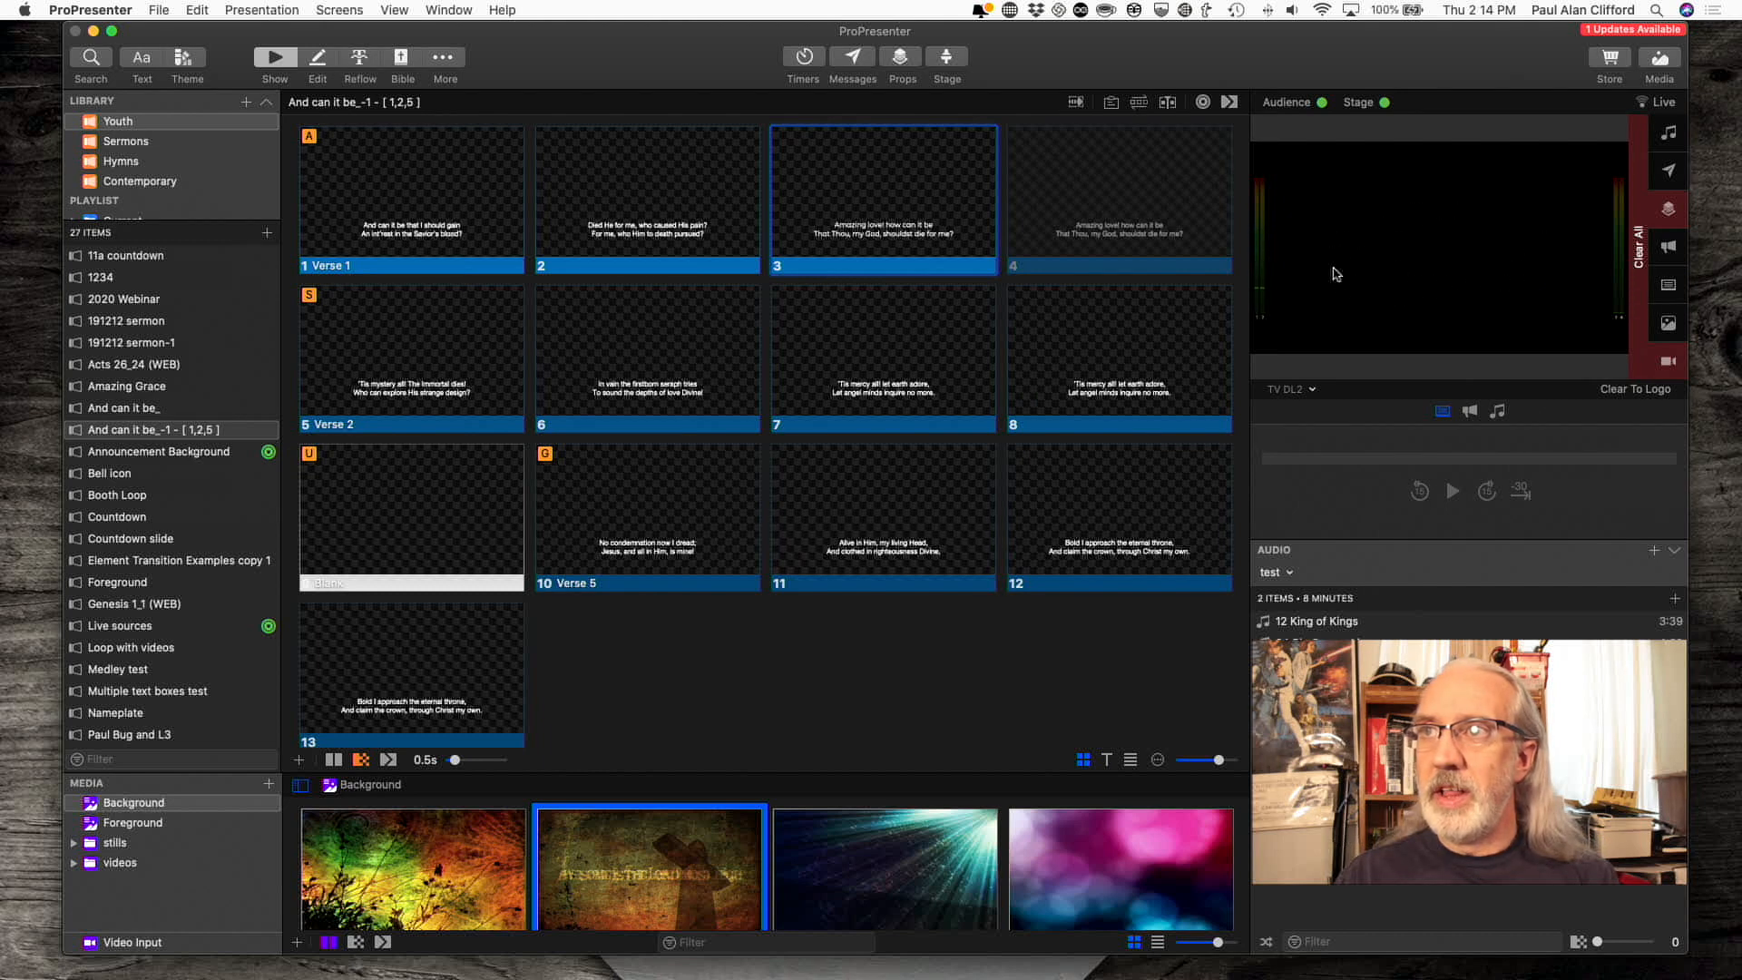
mouse_move(1426, 220)
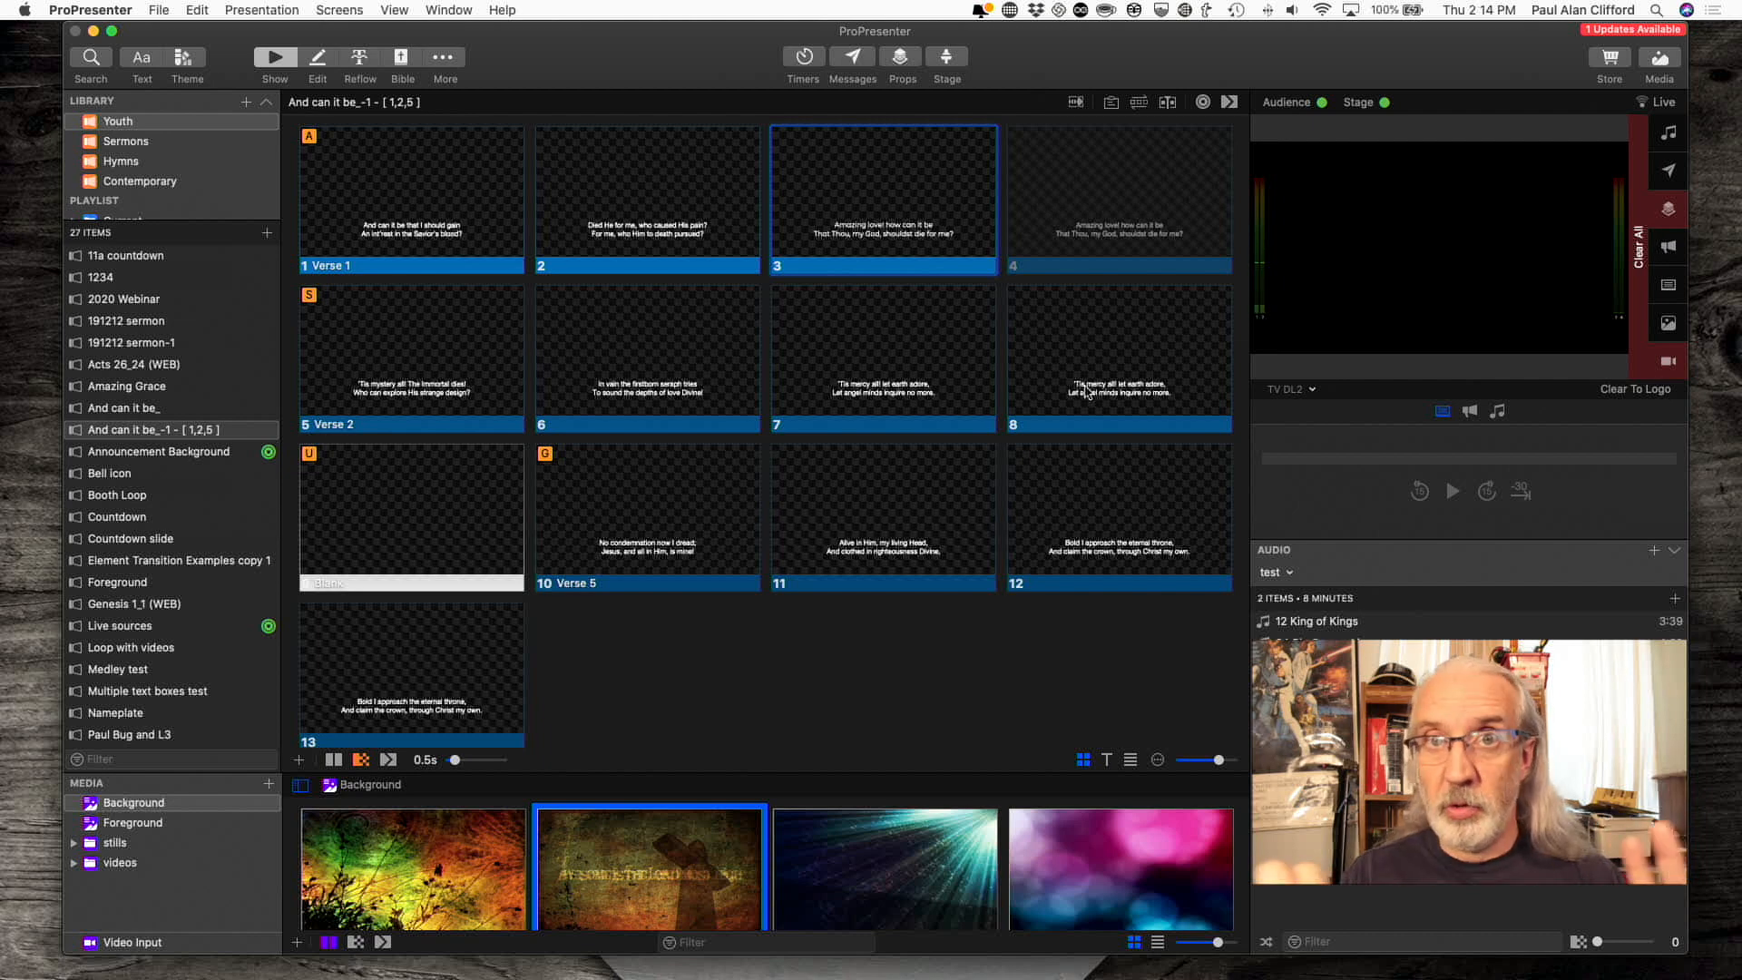
mouse_move(978, 458)
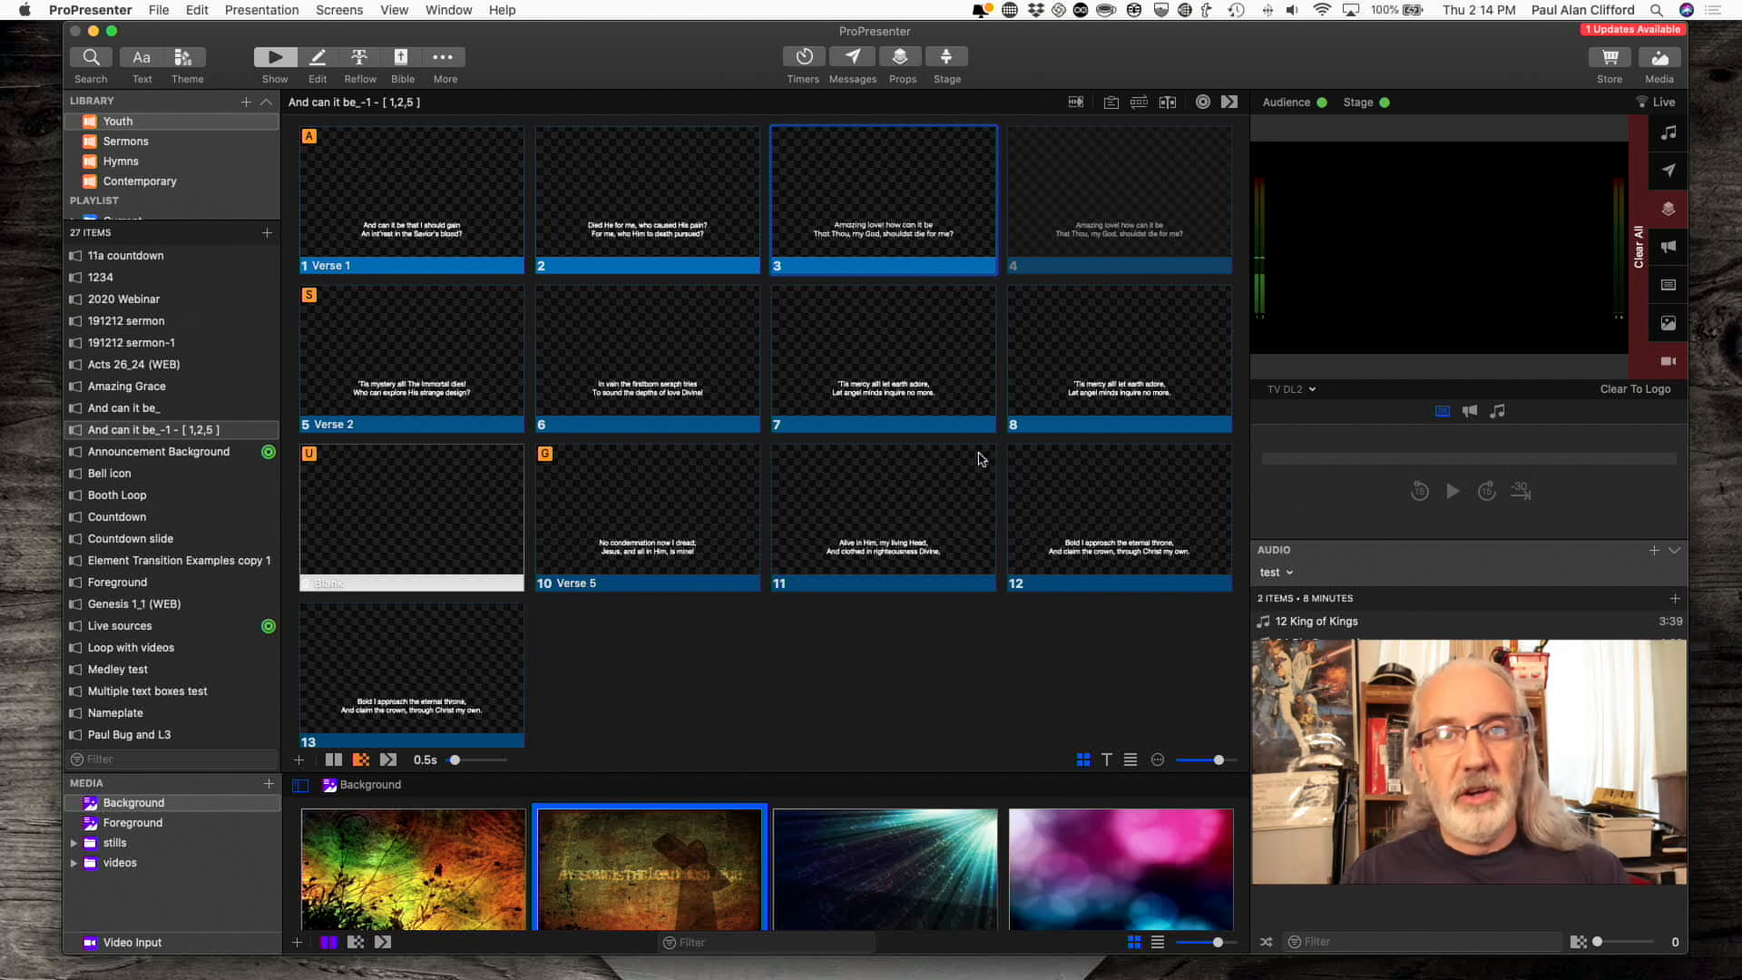
mouse_move(745, 334)
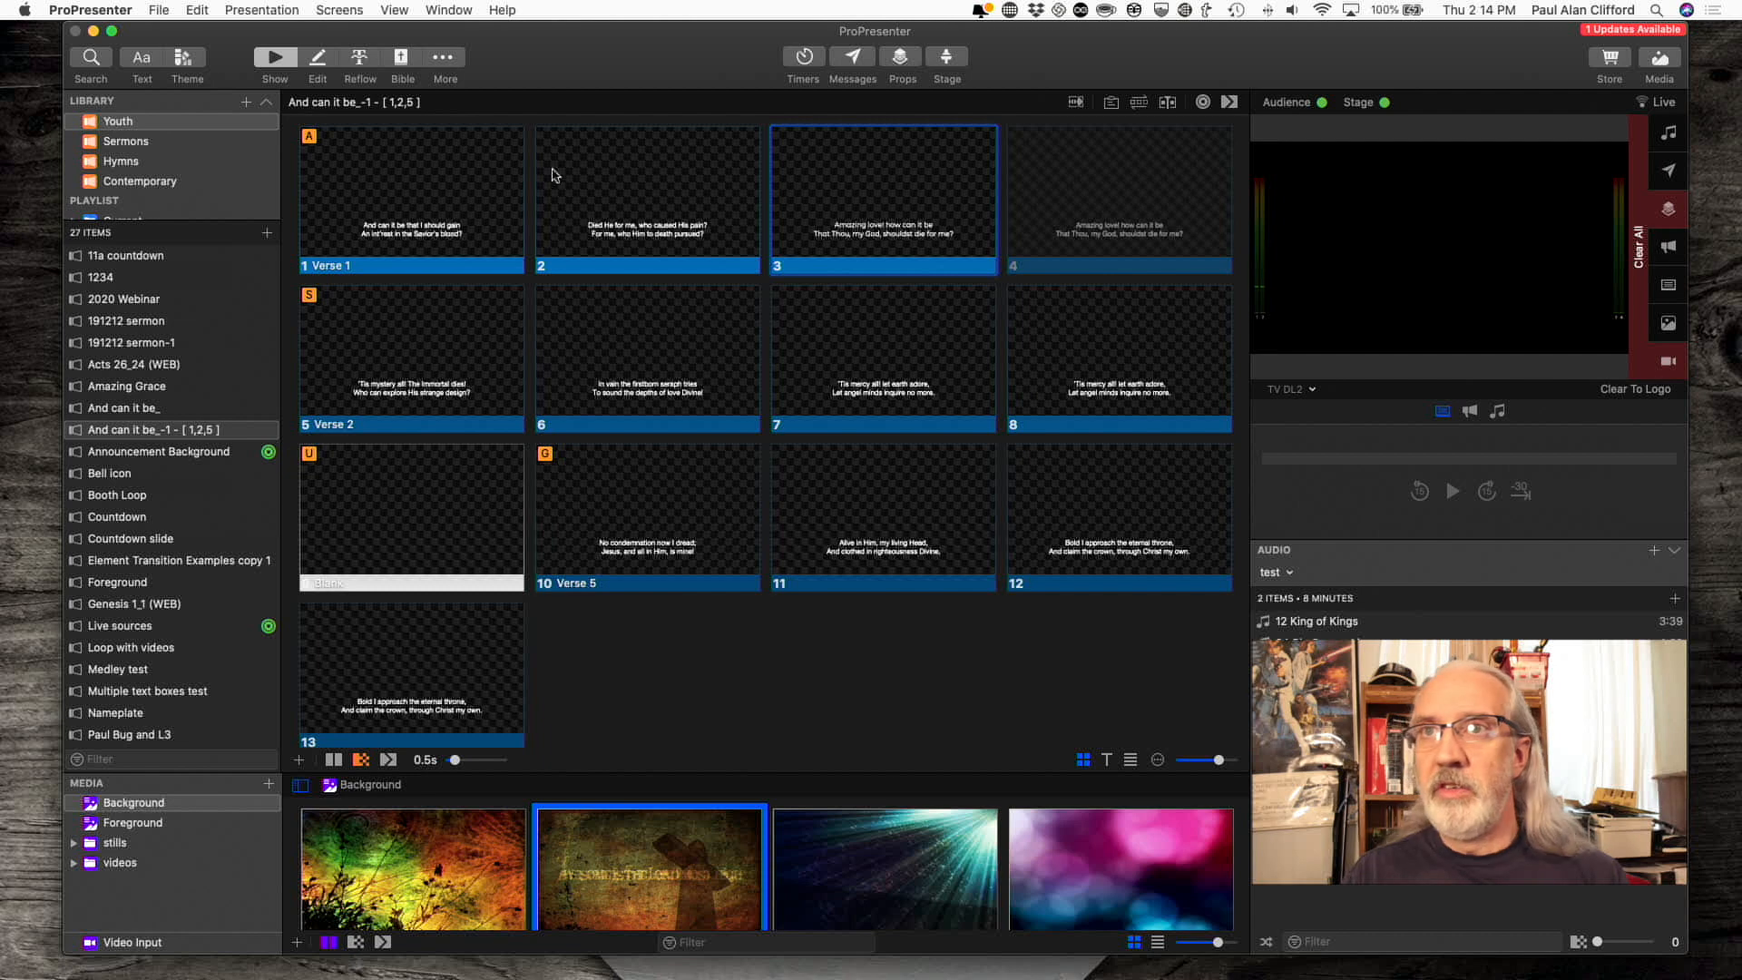
mouse_move(708, 245)
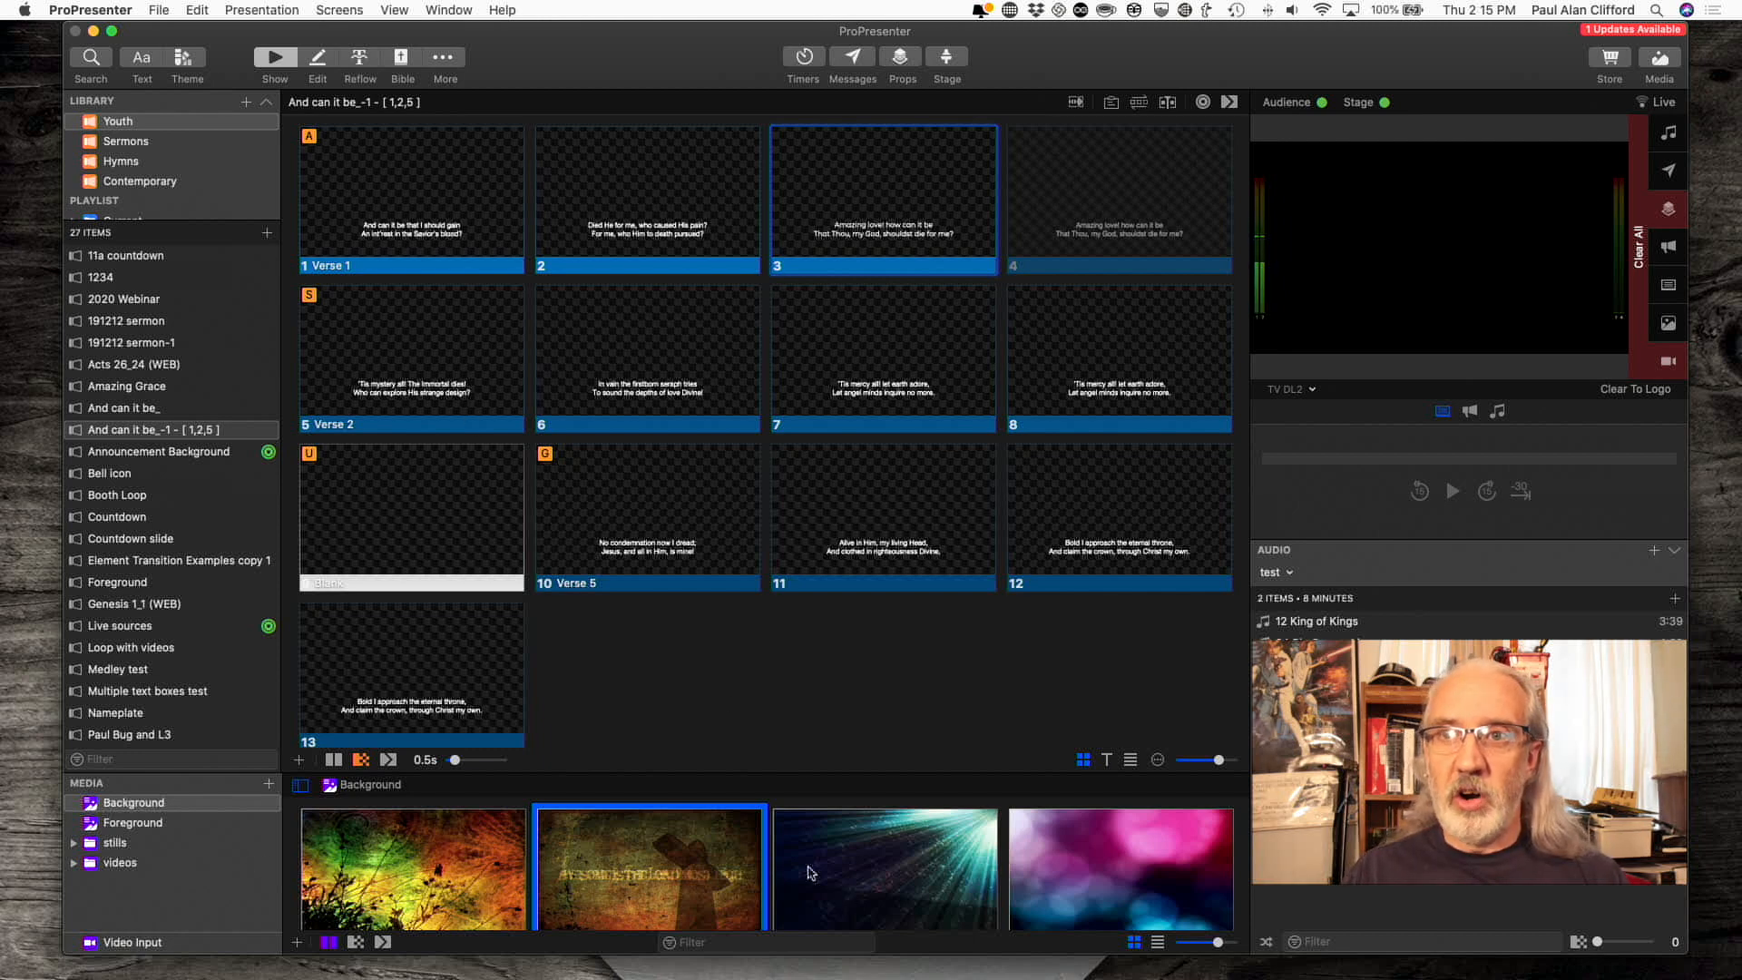
mouse_move(514, 853)
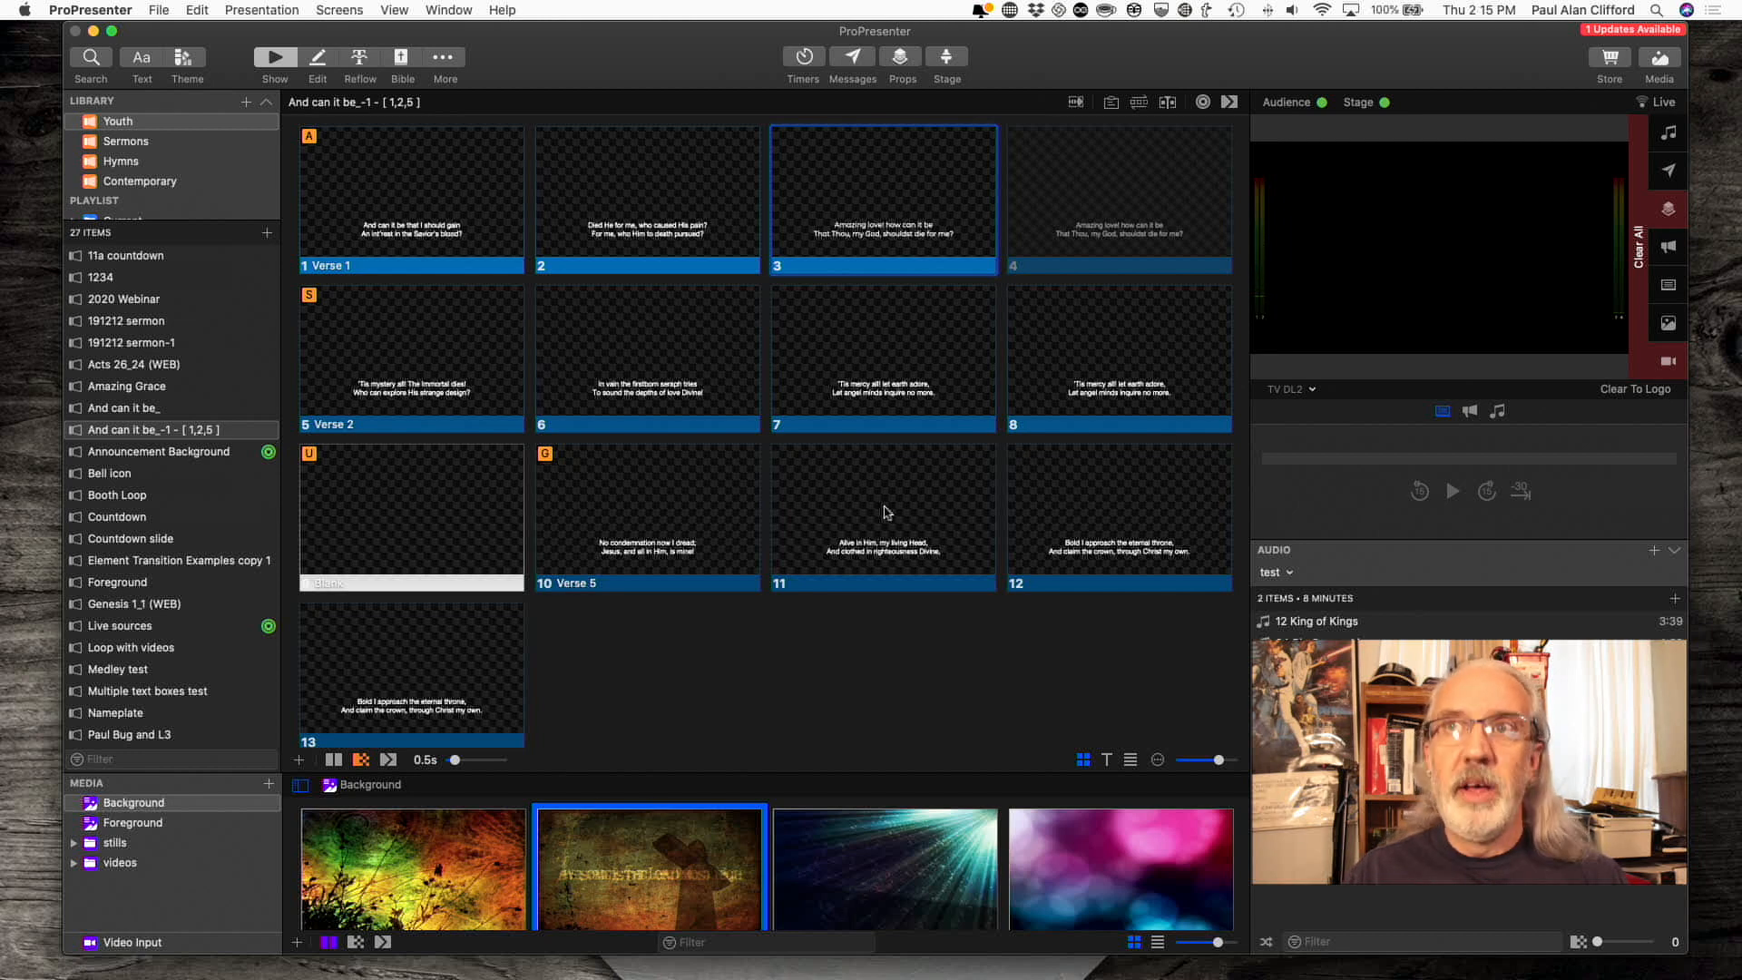
mouse_move(762, 202)
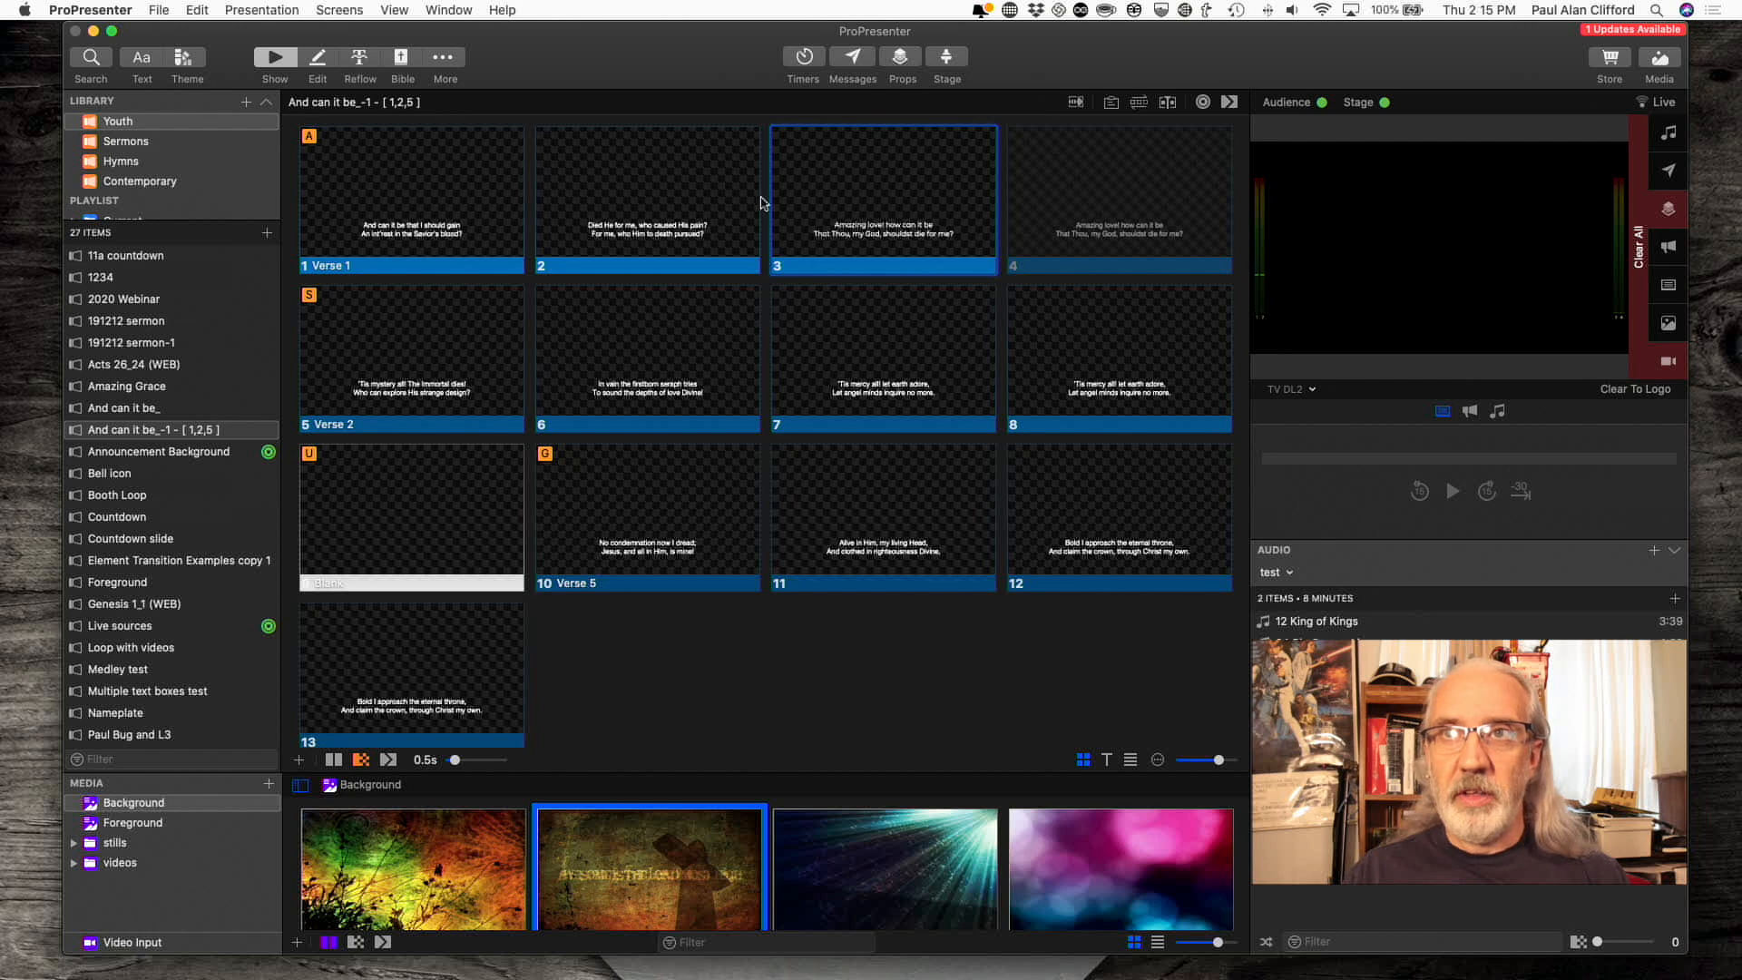
mouse_move(660, 372)
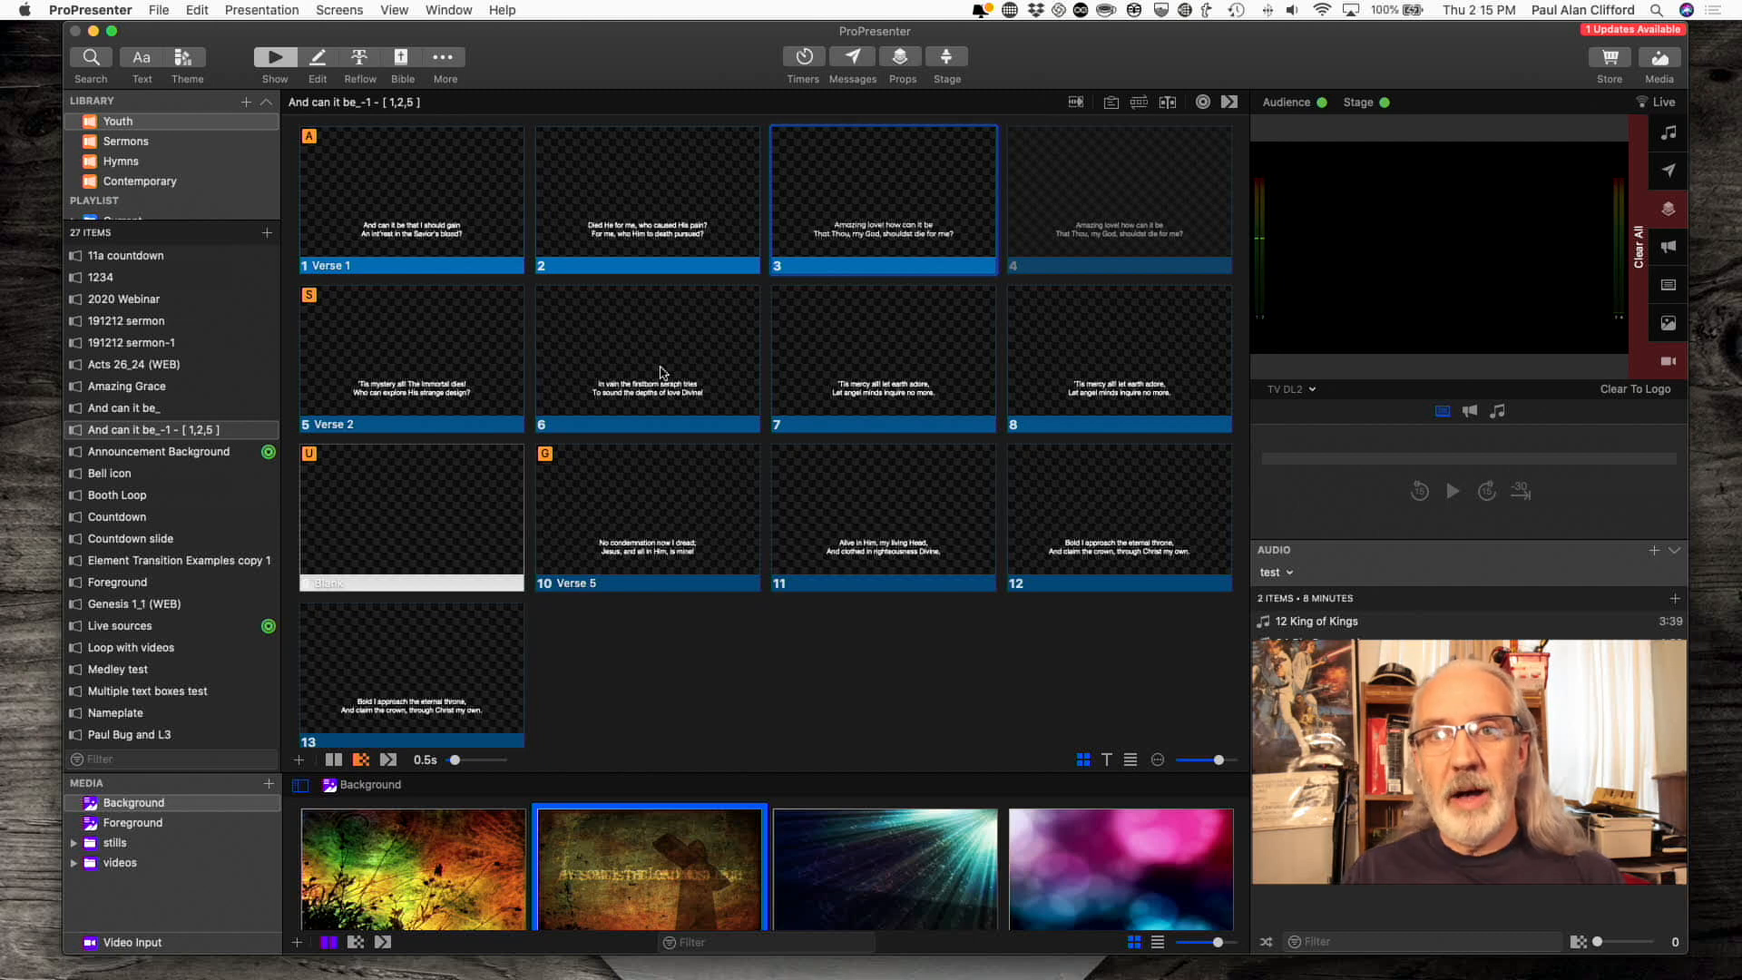
mouse_move(809, 885)
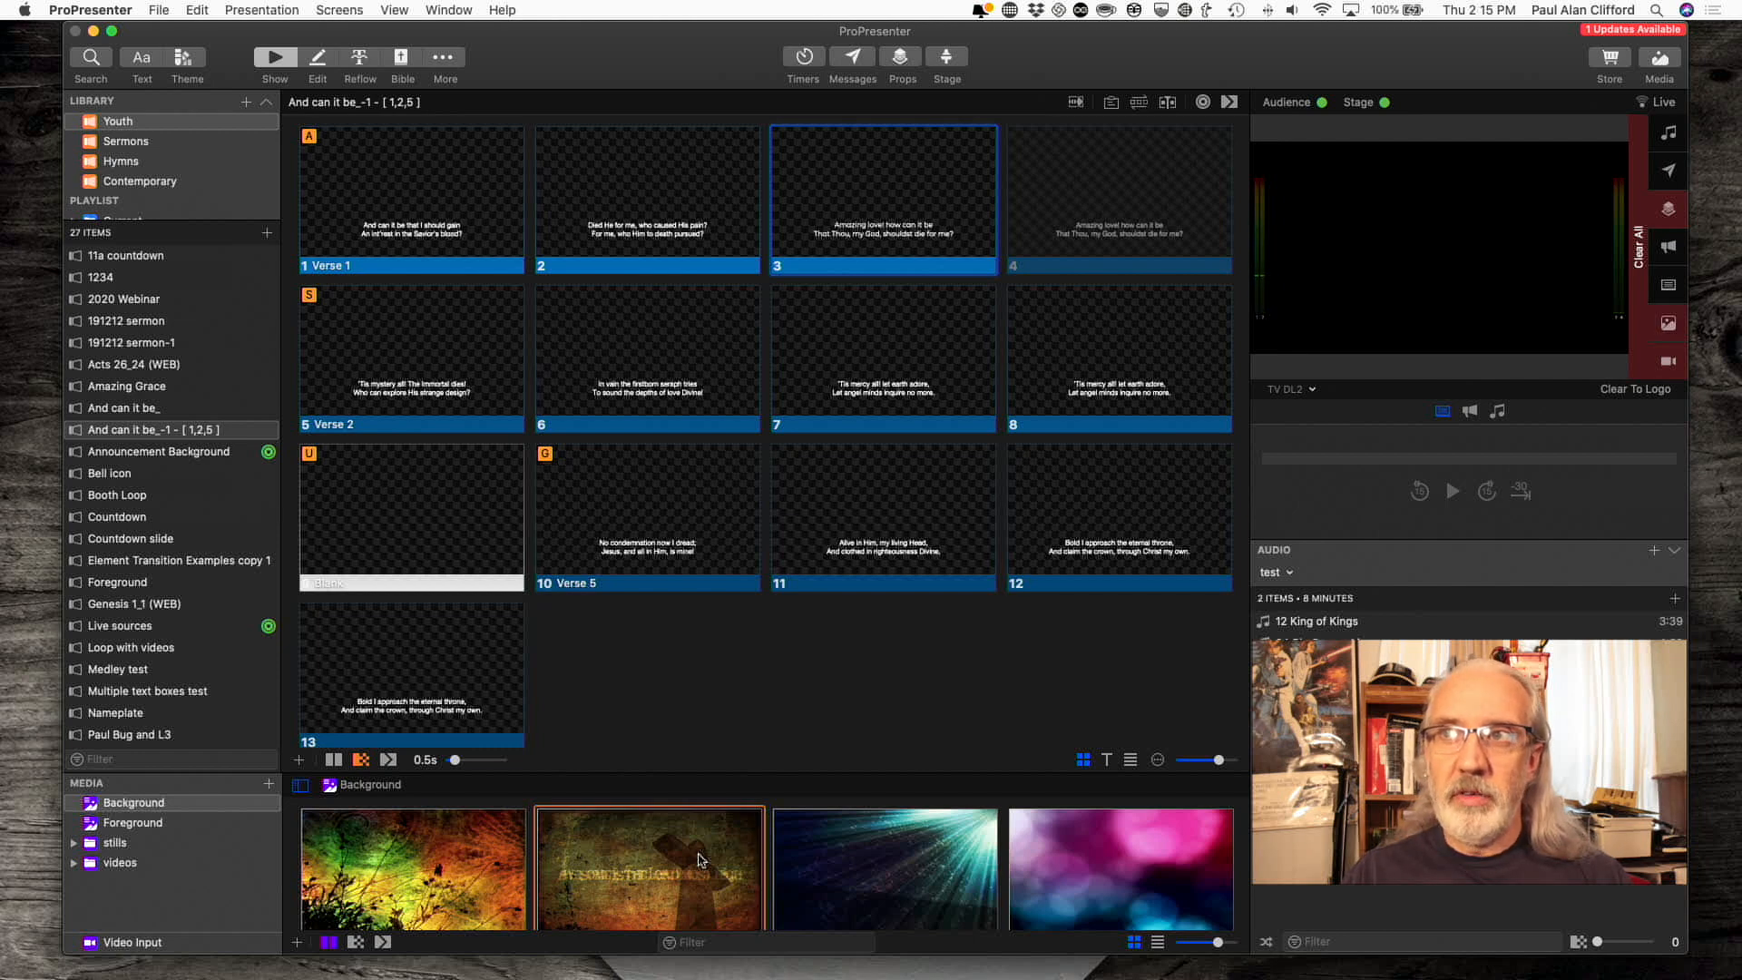
- Switch the preview monitor to the Alpha DL1&3 output
click(1288, 388)
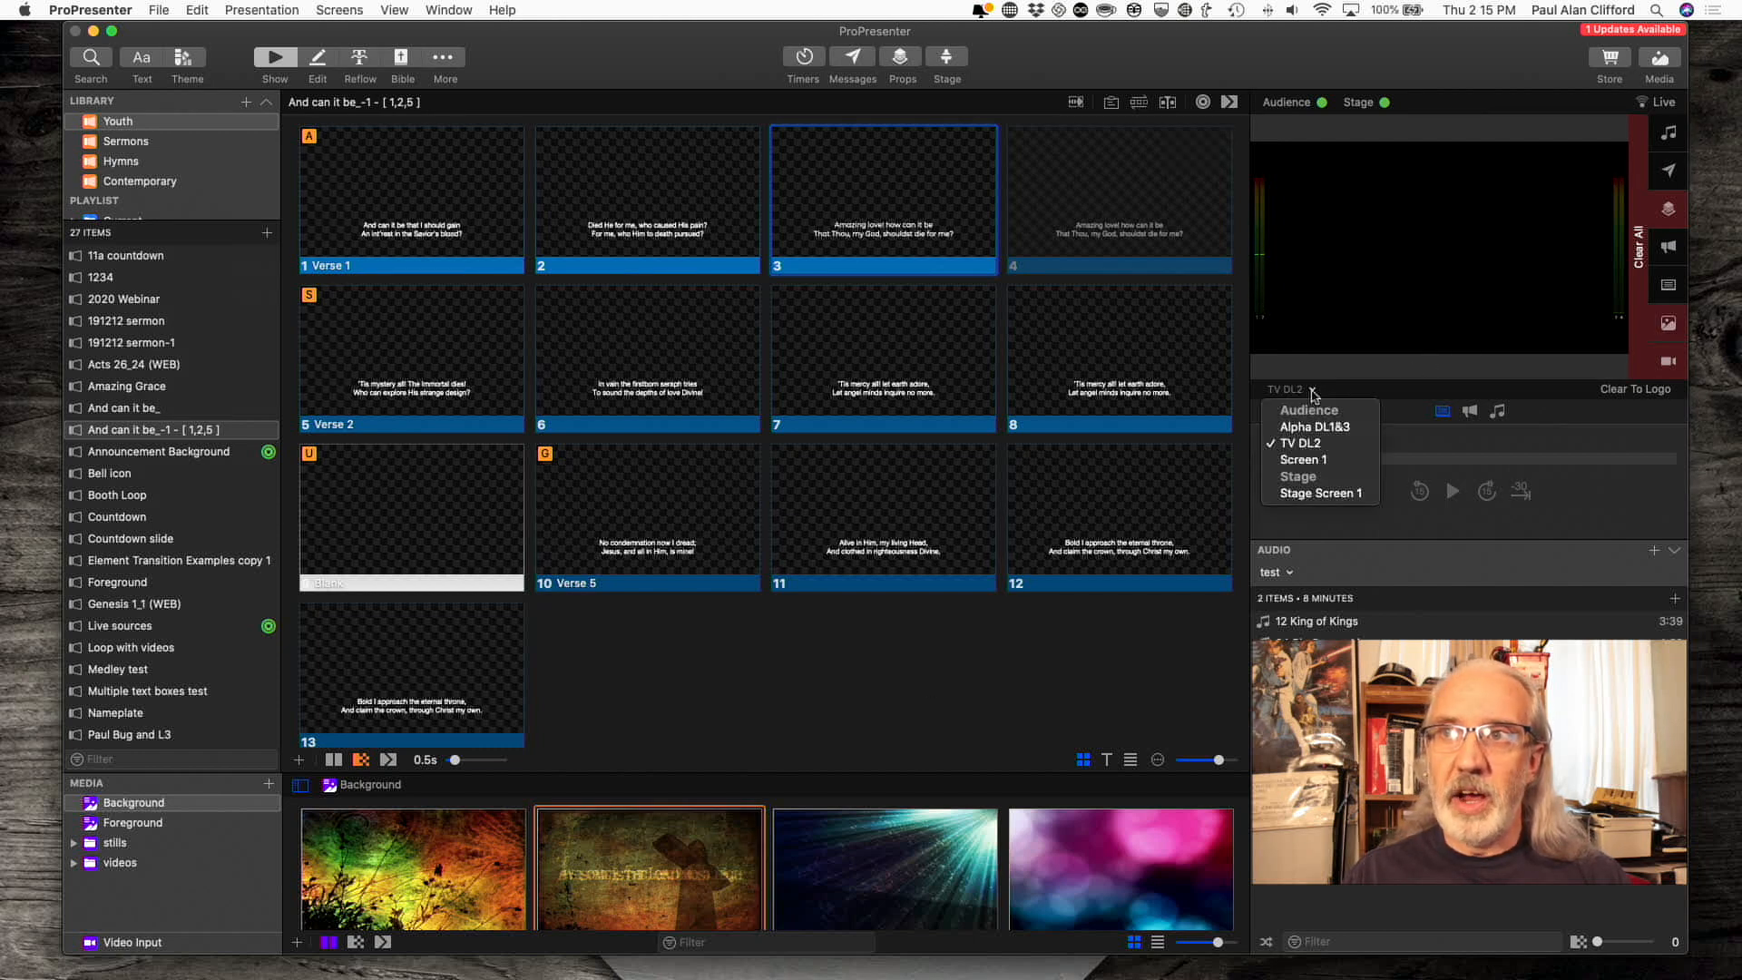
click(1314, 427)
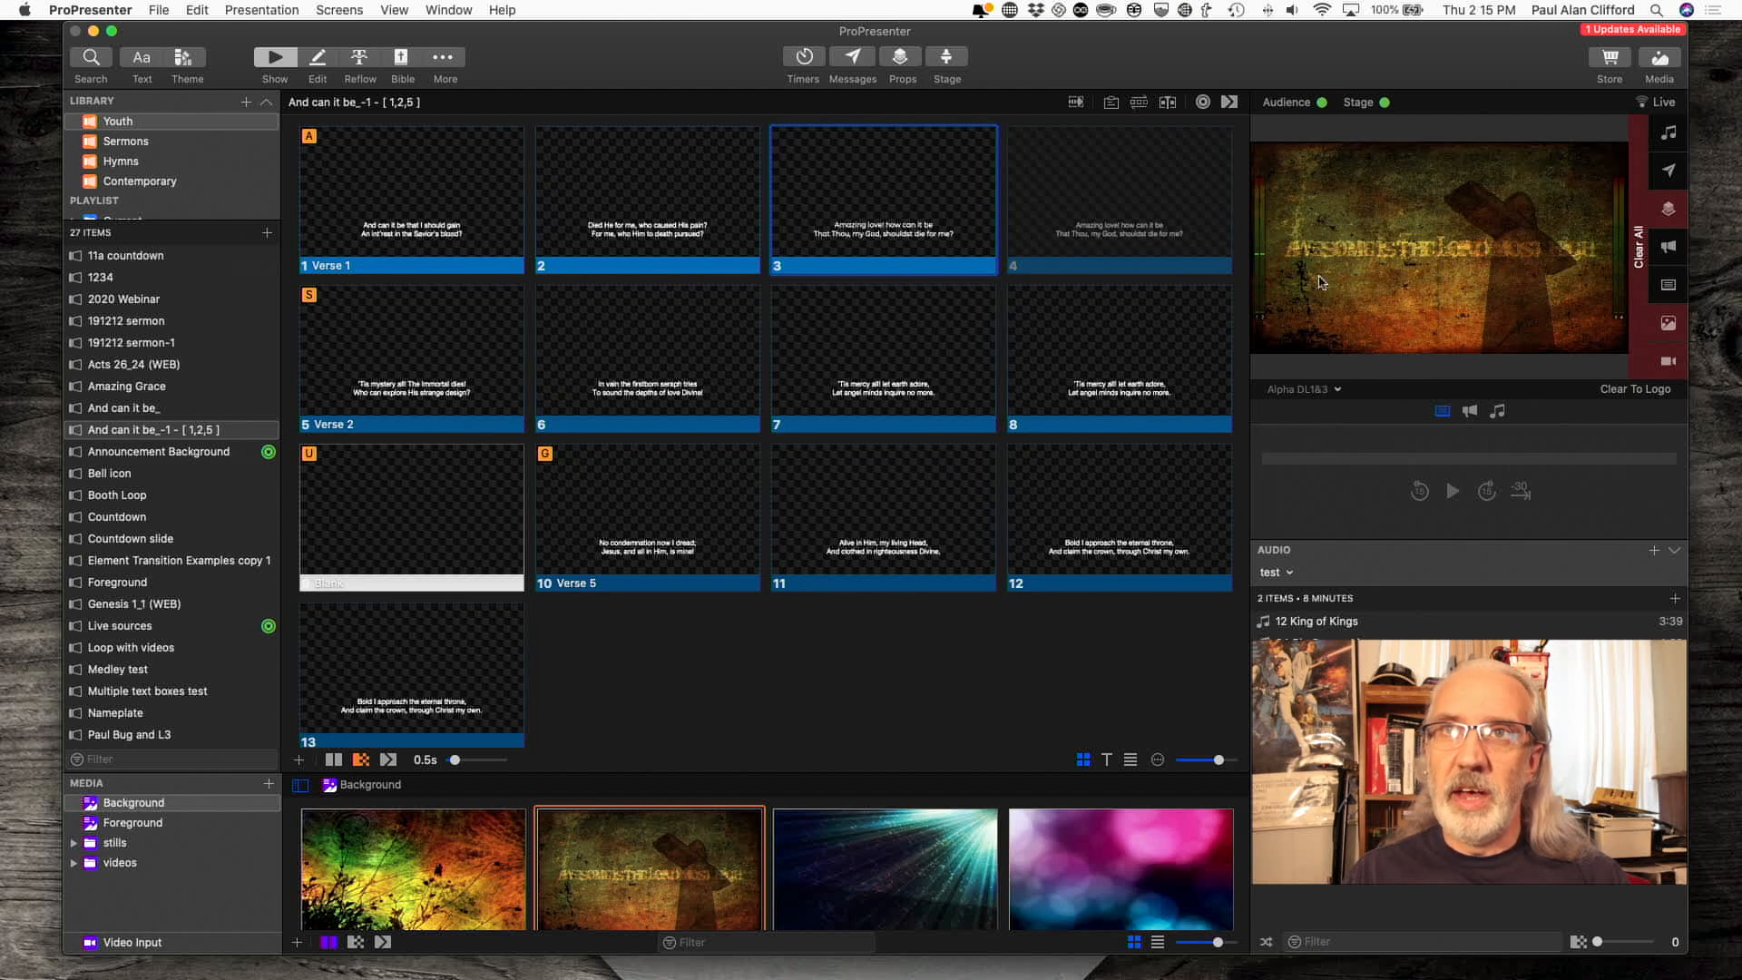
mouse_move(539, 47)
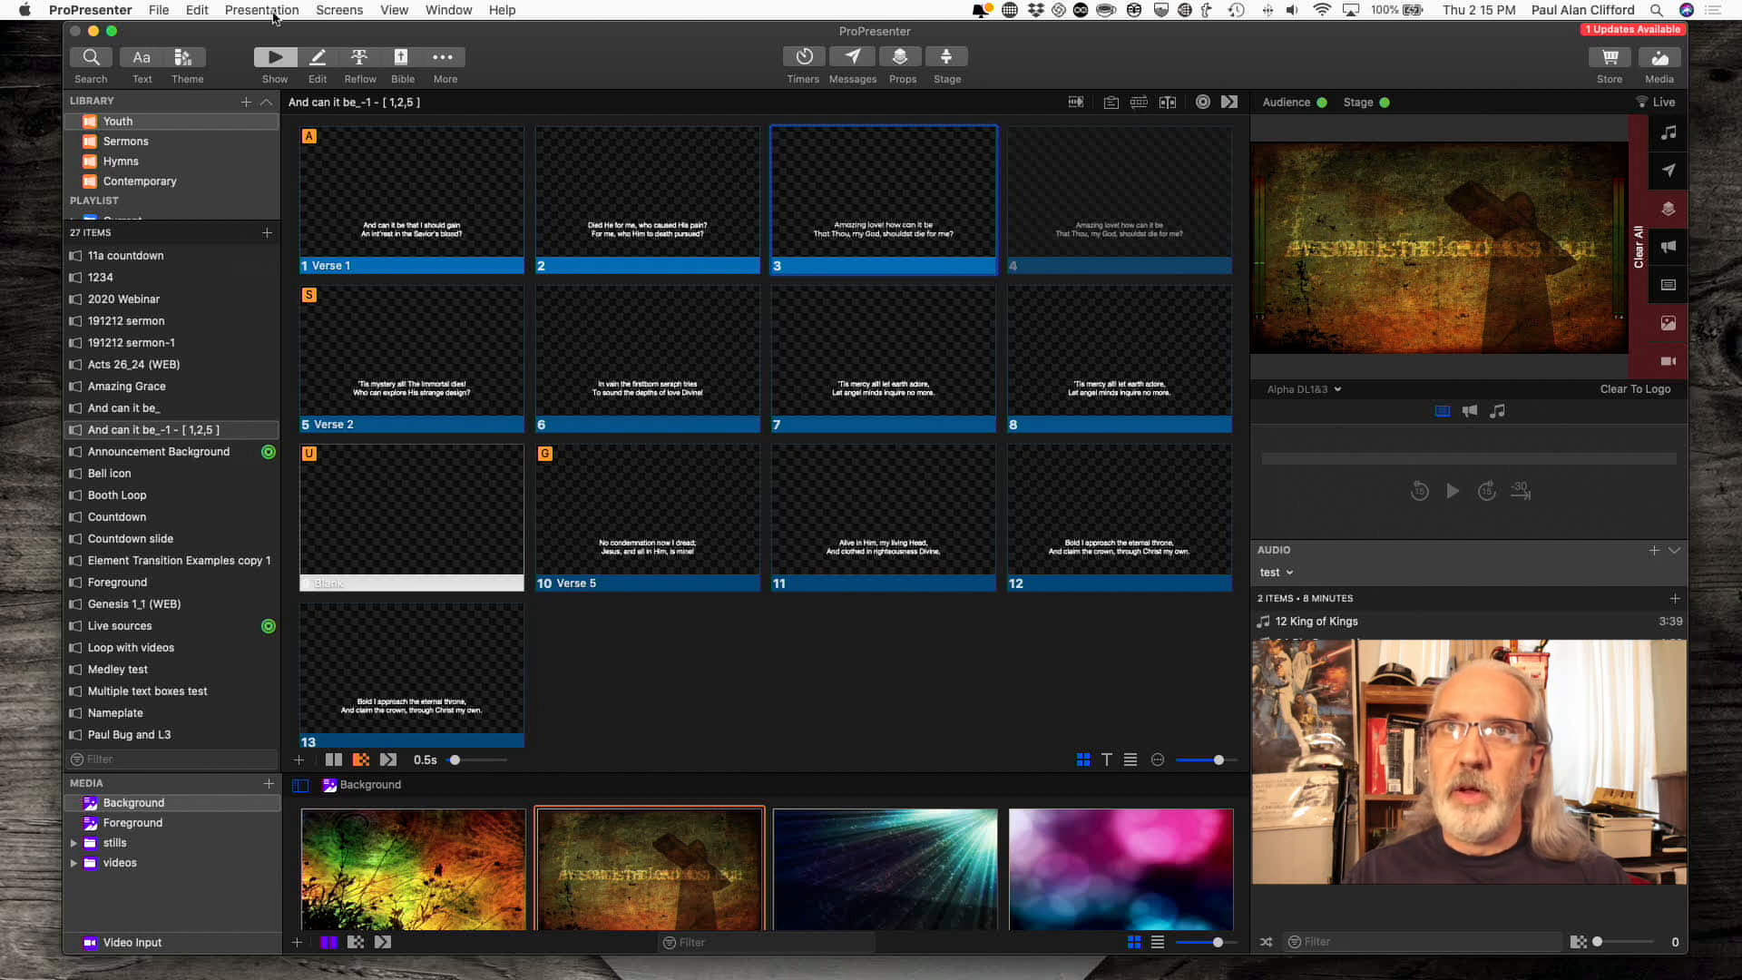
- In the Looks editor, stop the Normal look sending the Slide layer to Screen 1
click(339, 11)
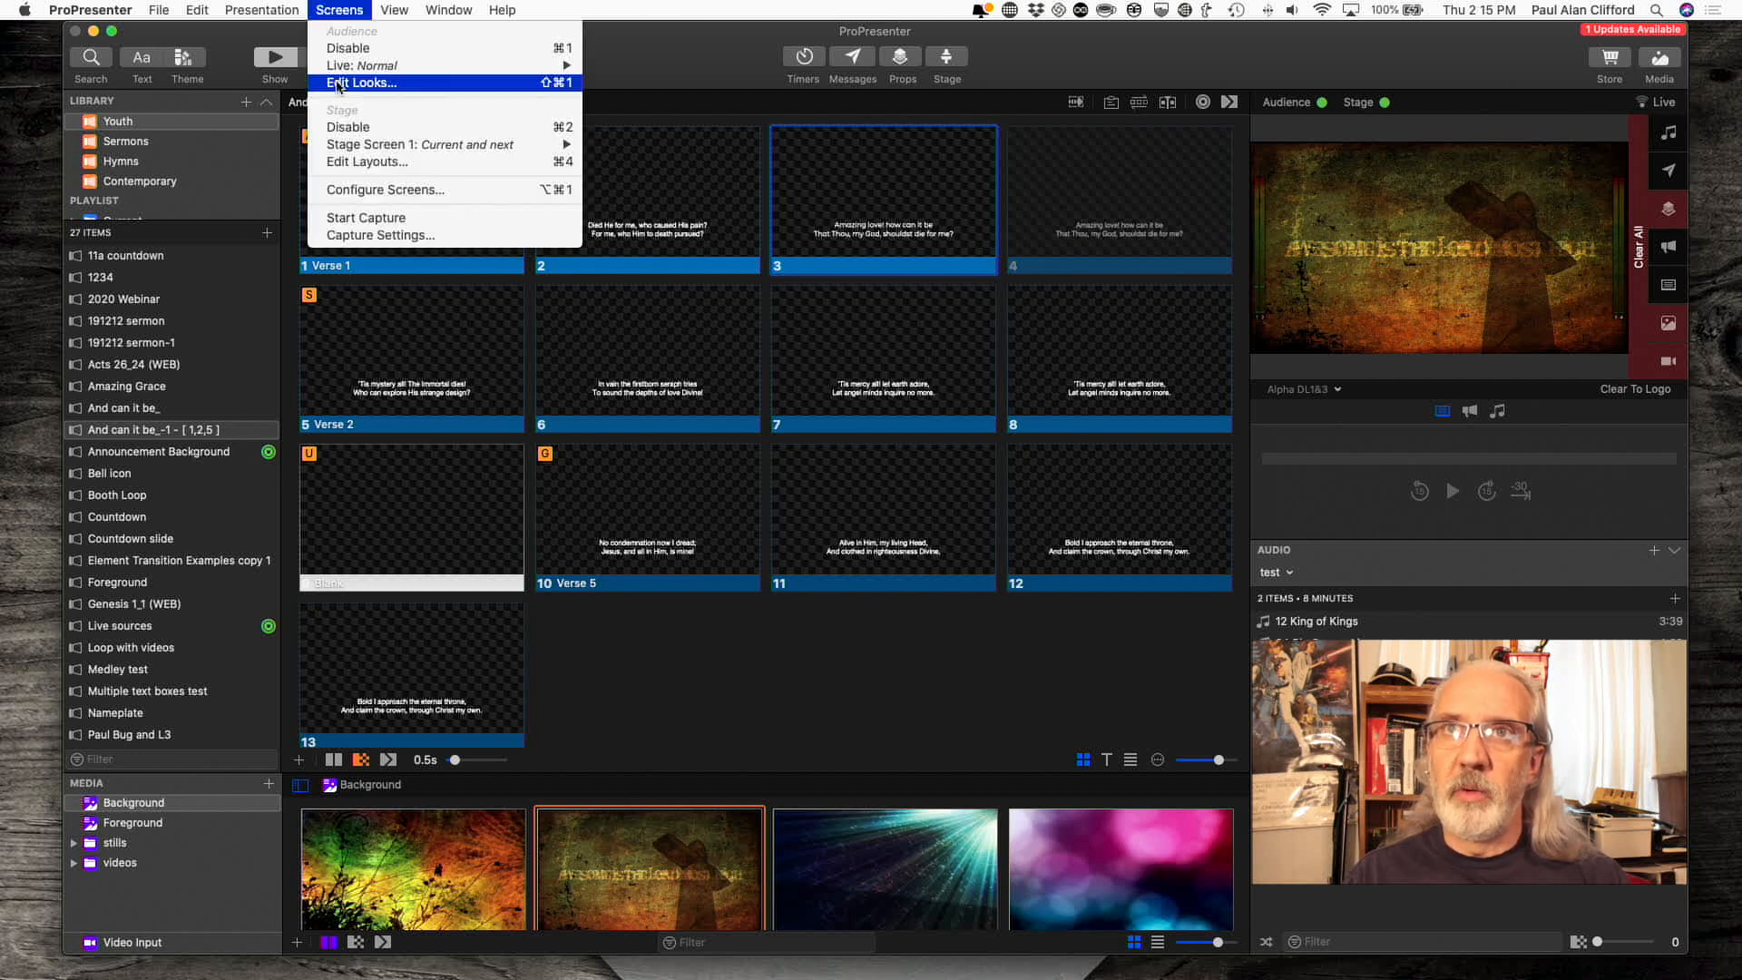
click(363, 82)
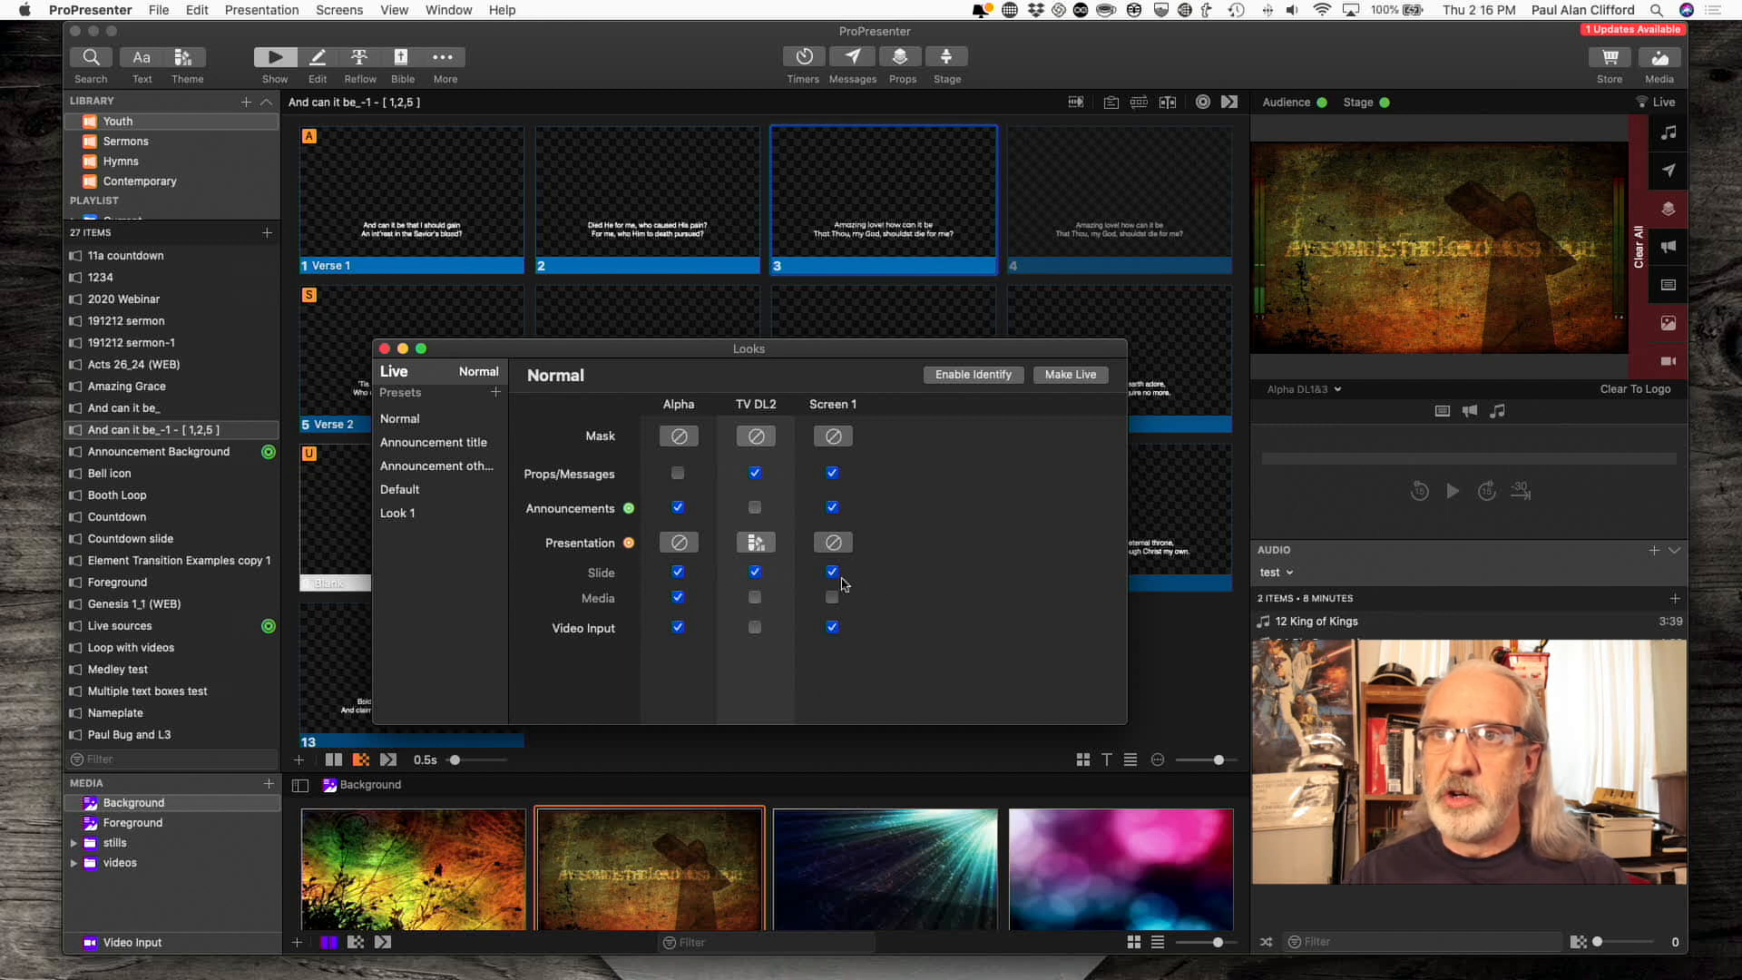
click(831, 572)
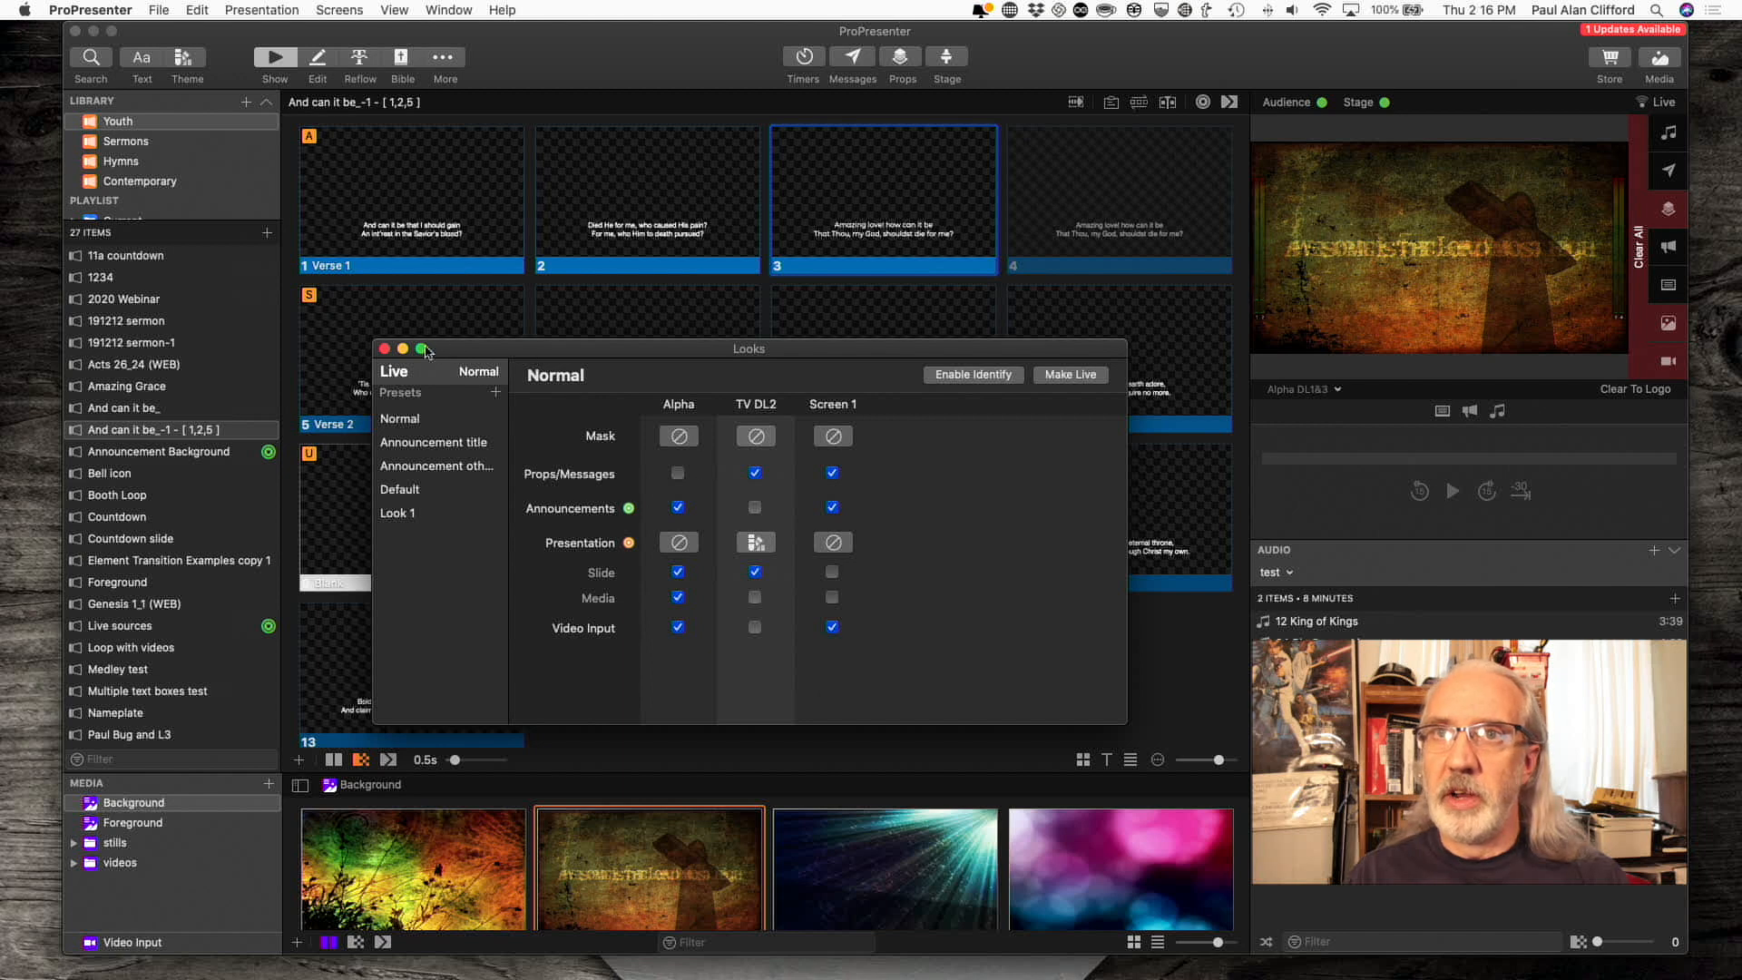
click(385, 348)
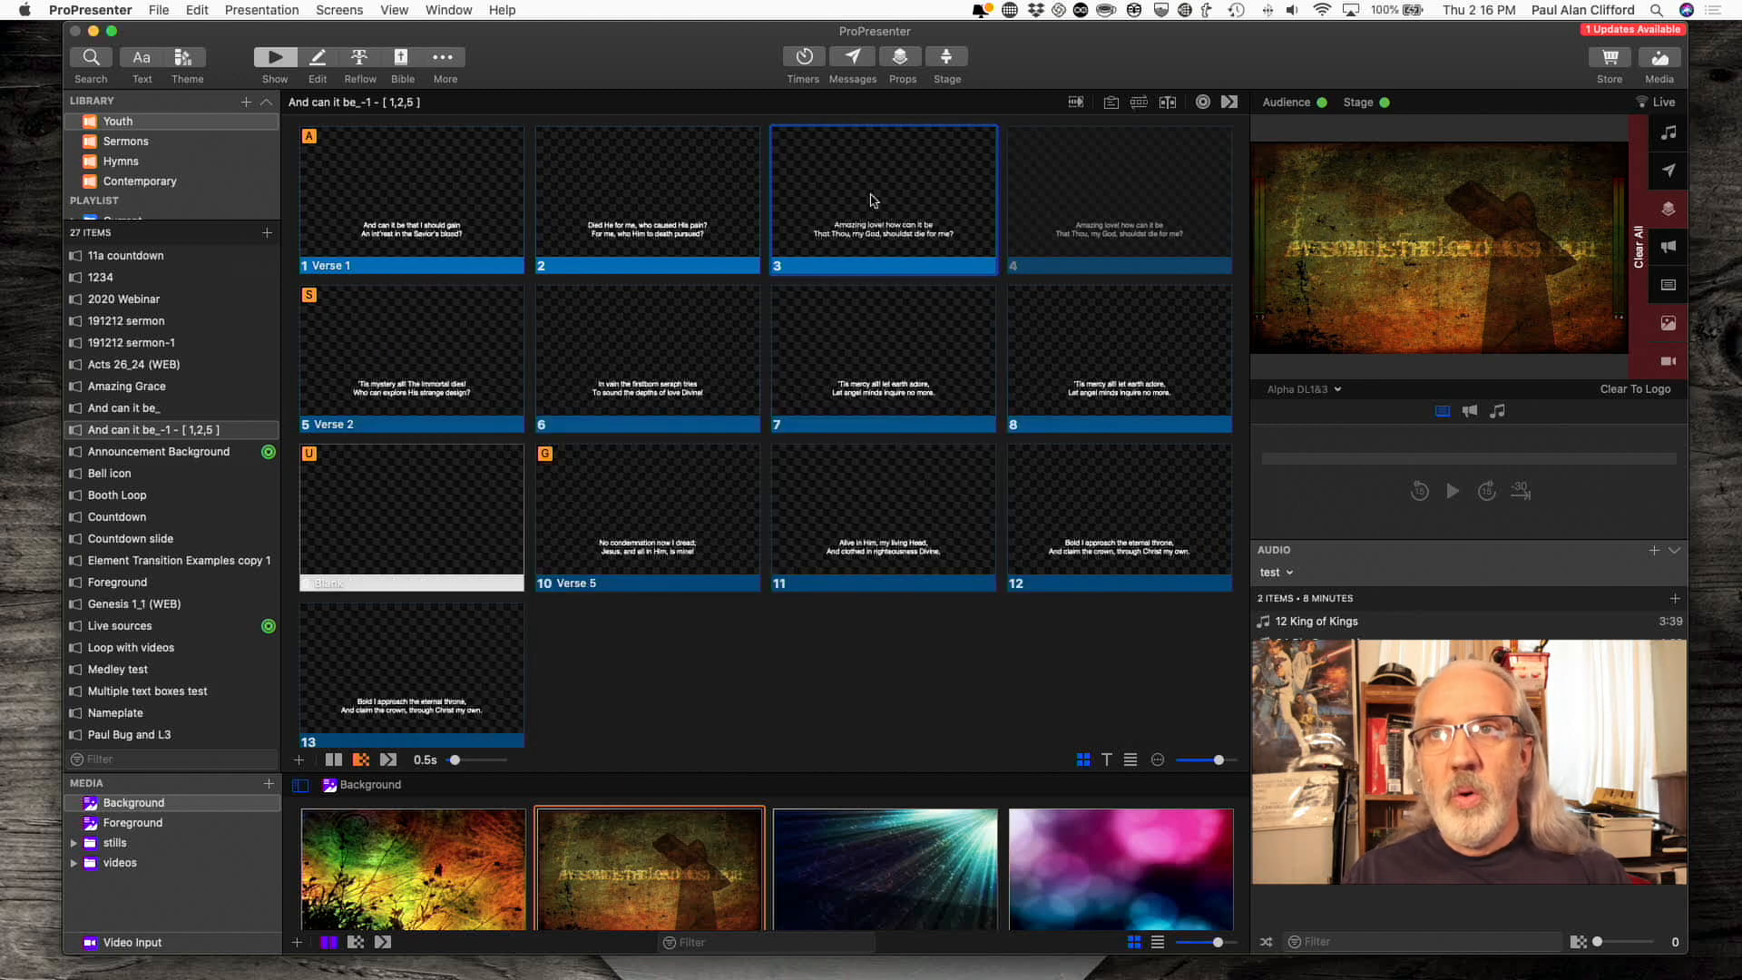
mouse_move(598, 689)
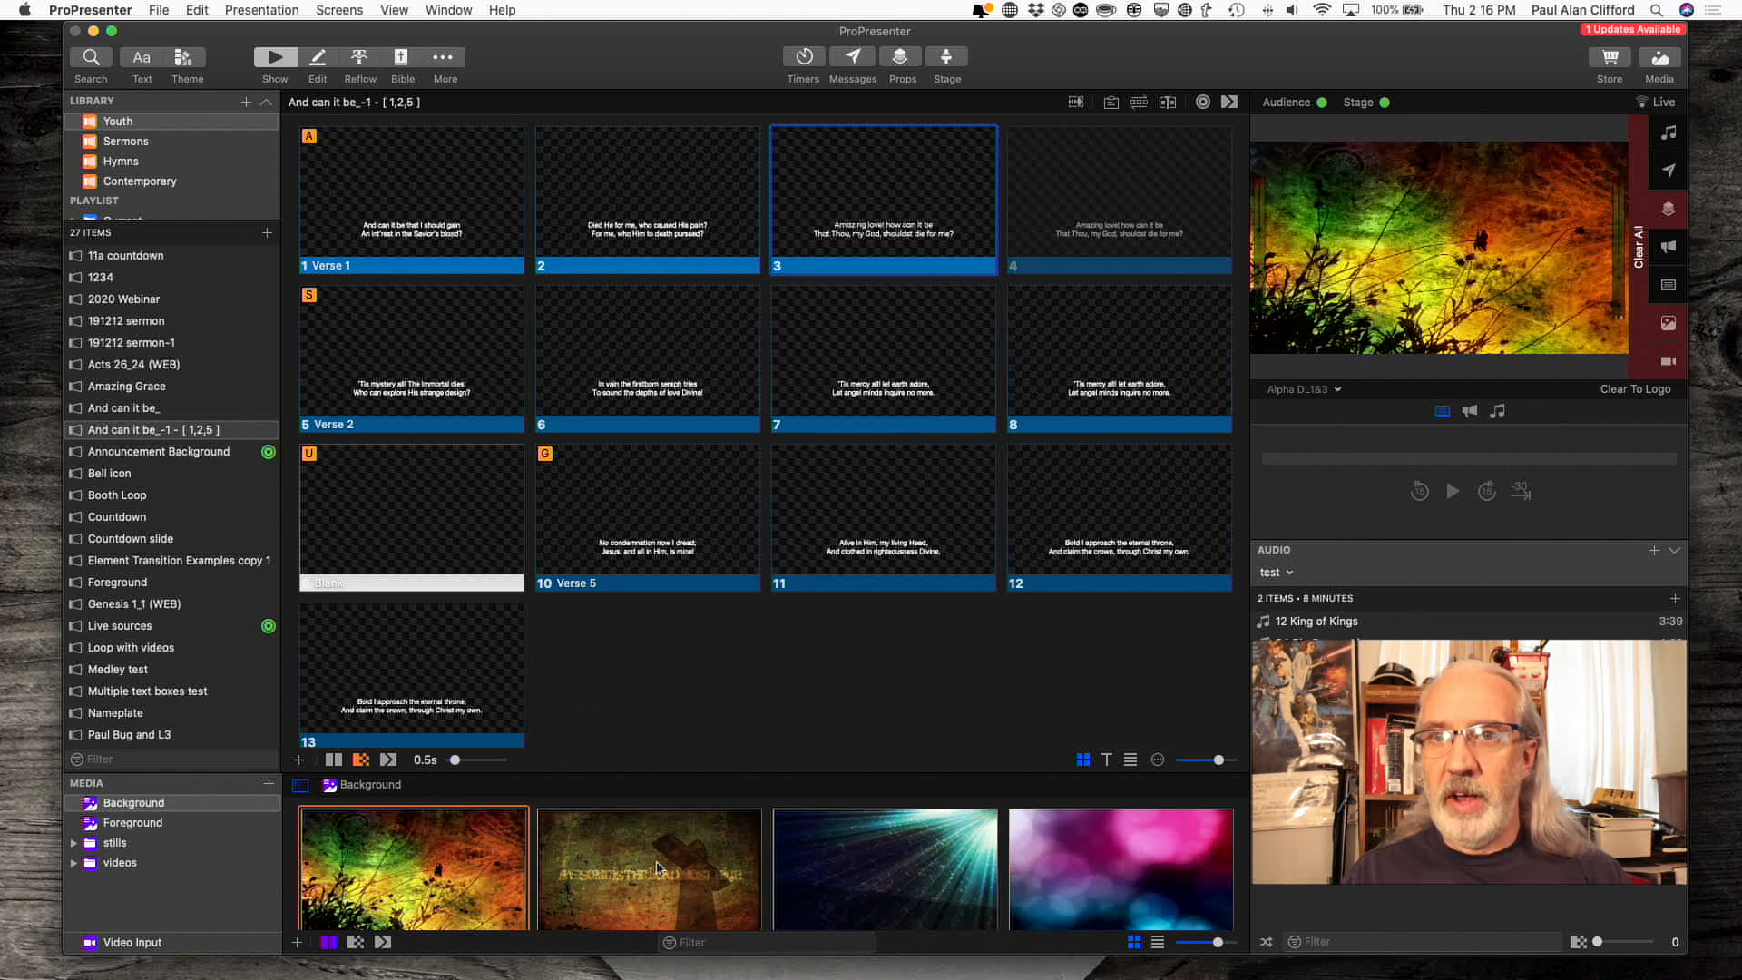
- Try the light-rays, cross and silhouette images as the live background
click(886, 868)
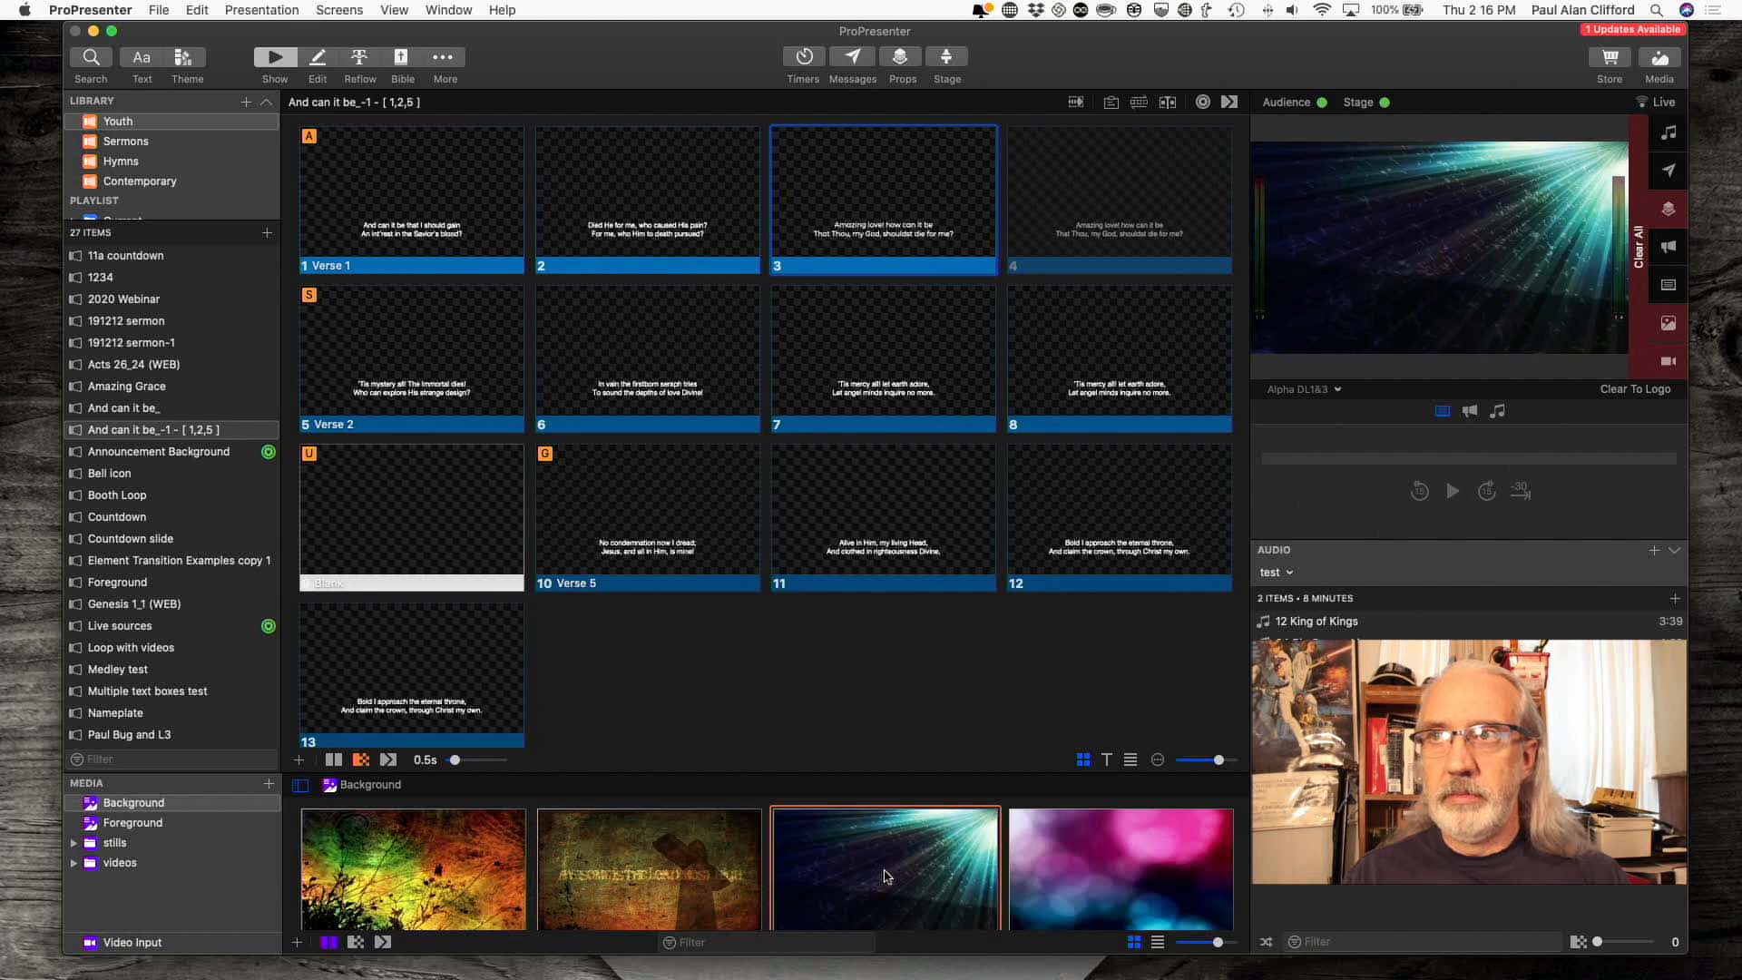
click(650, 869)
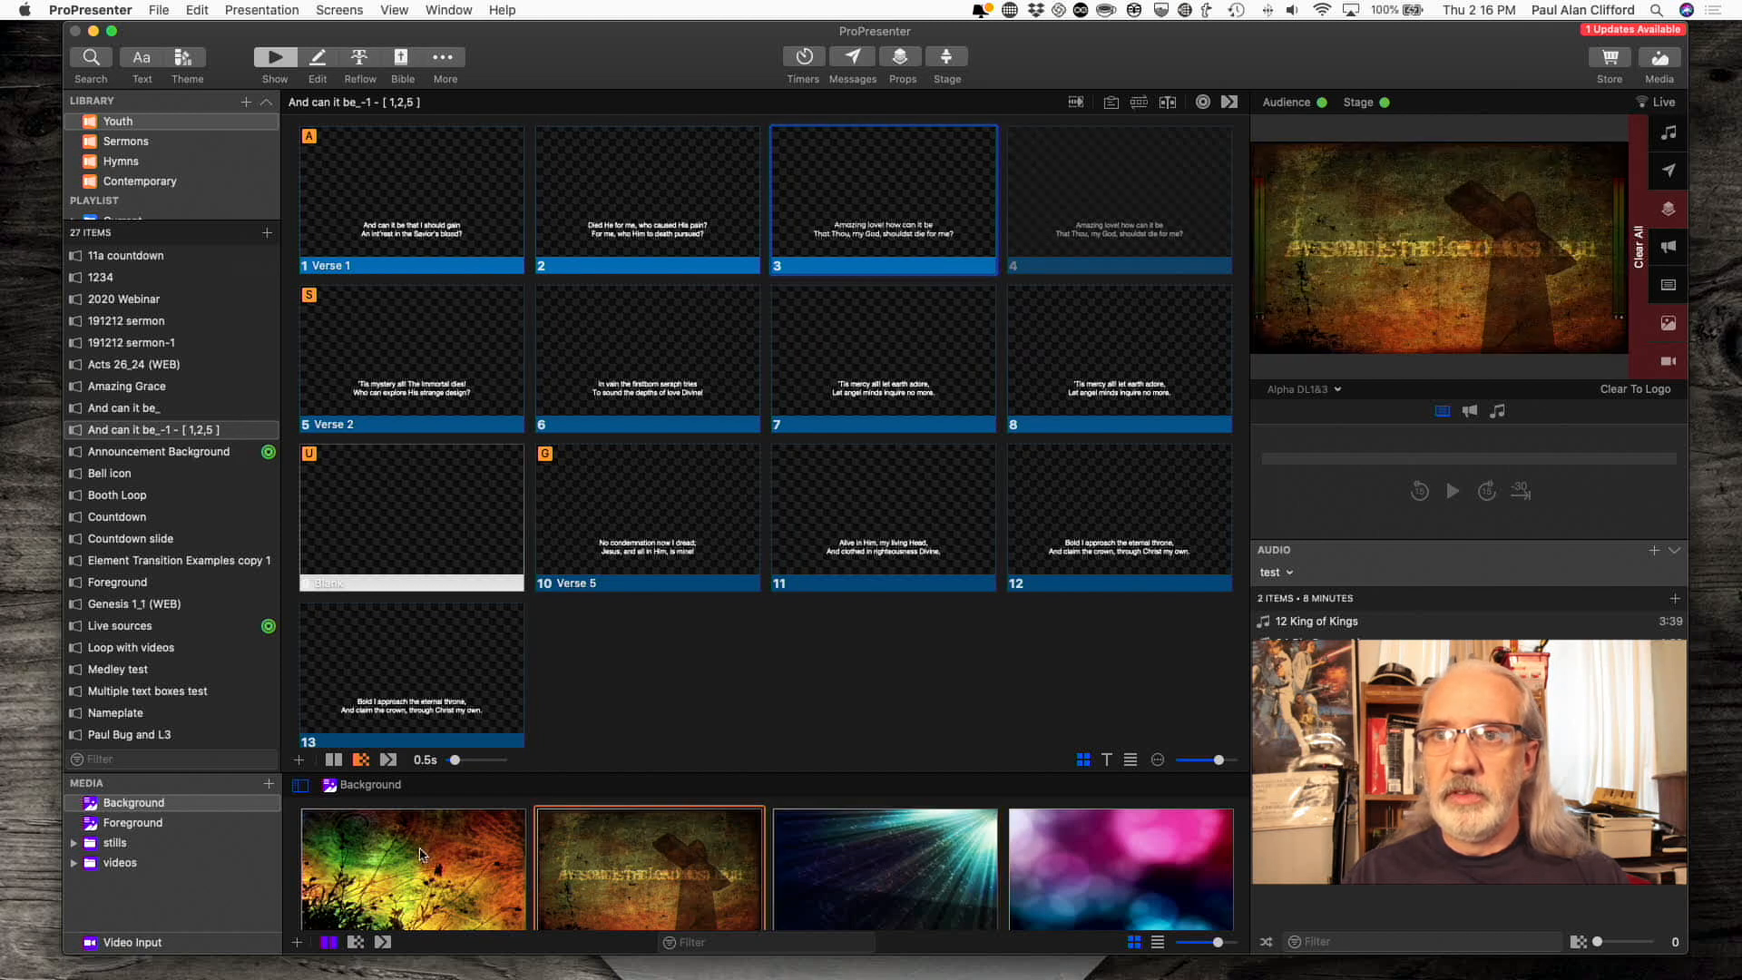
click(646, 198)
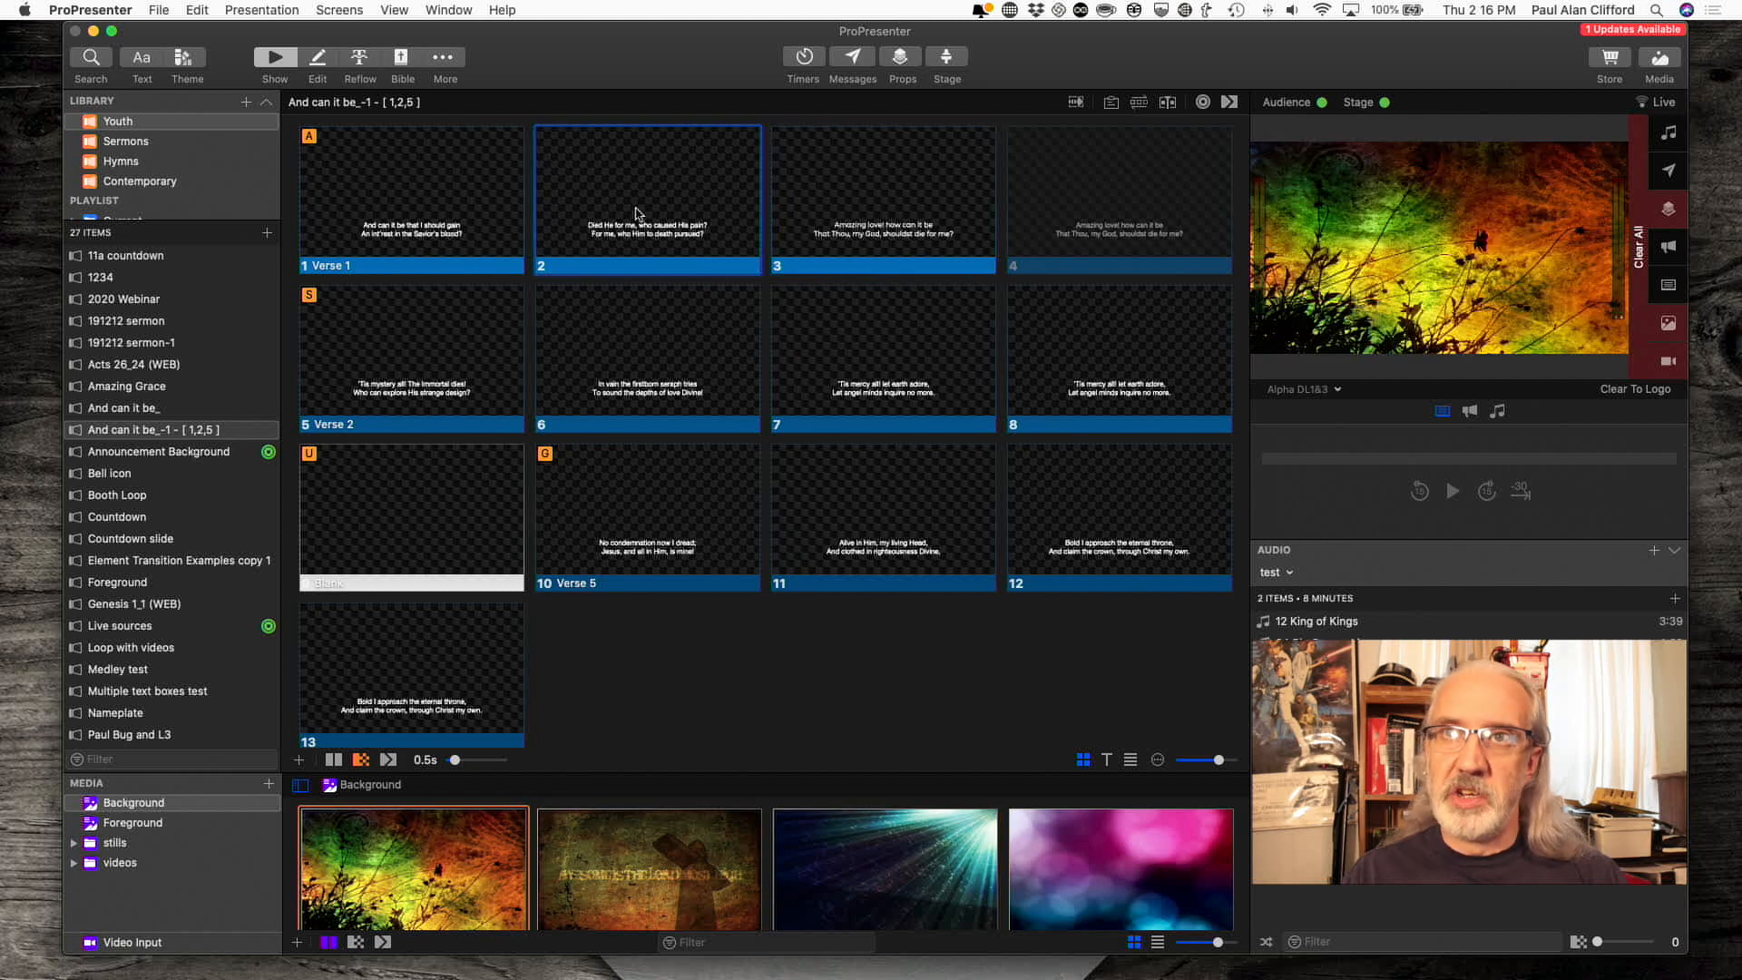
- Show slide 7's ''Tis mercy all' lyrics over the cross background image
click(882, 198)
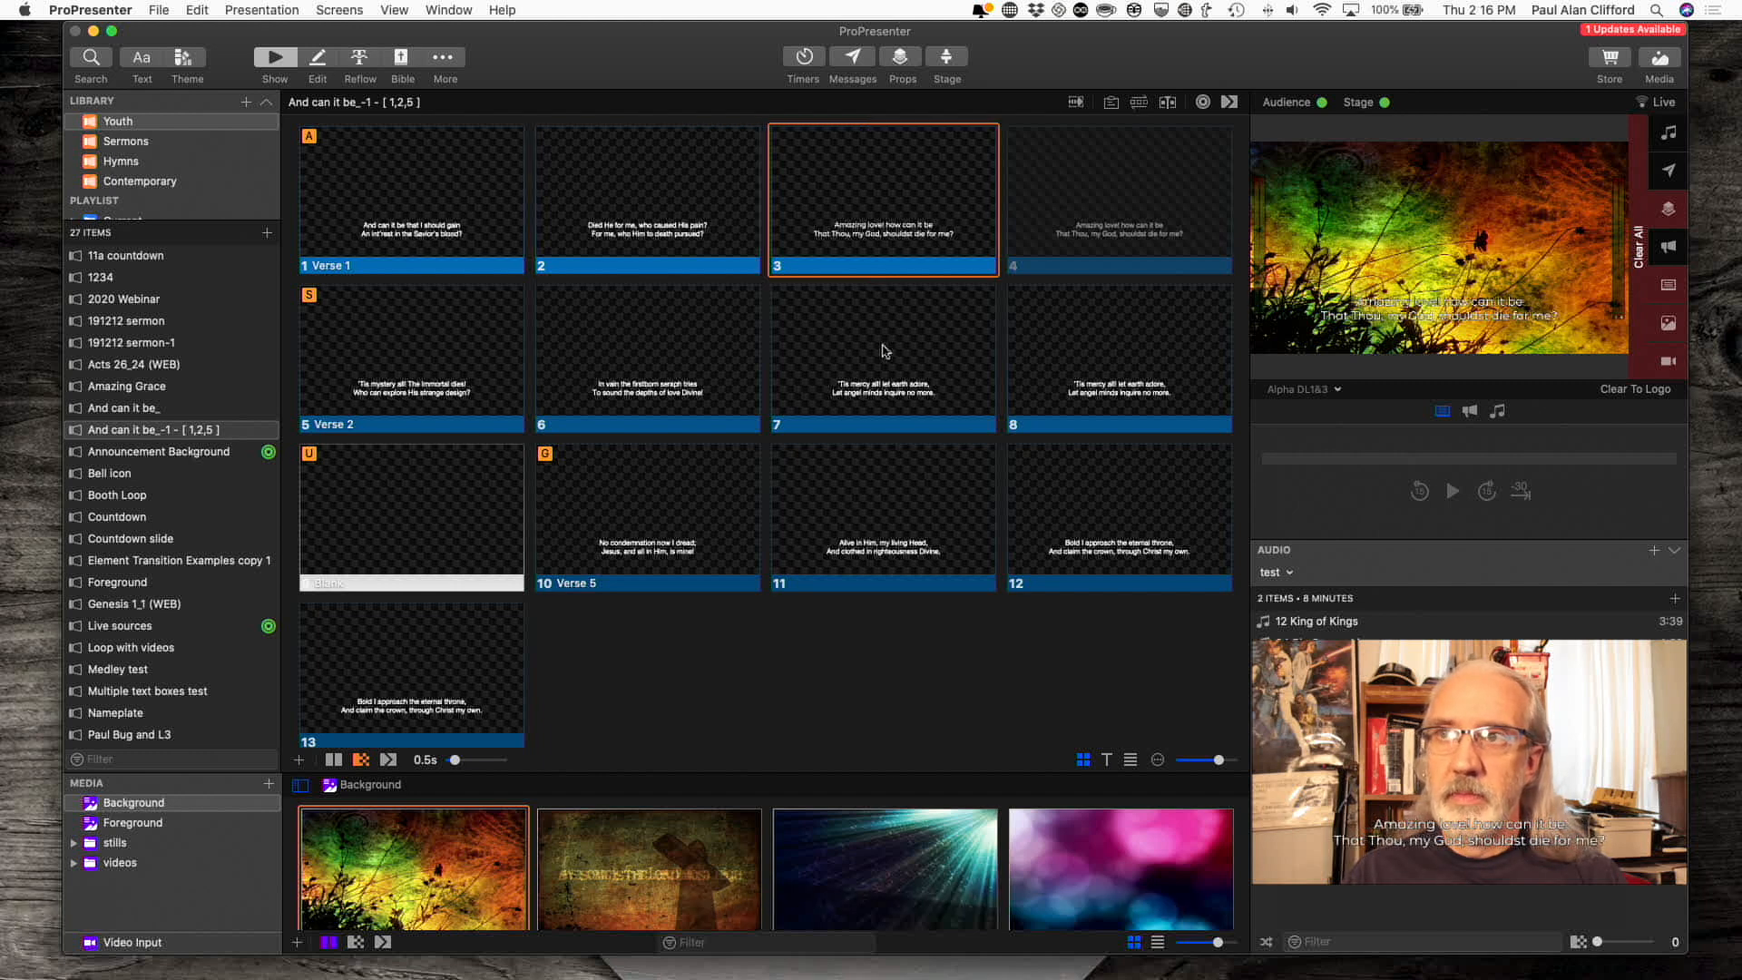
click(881, 358)
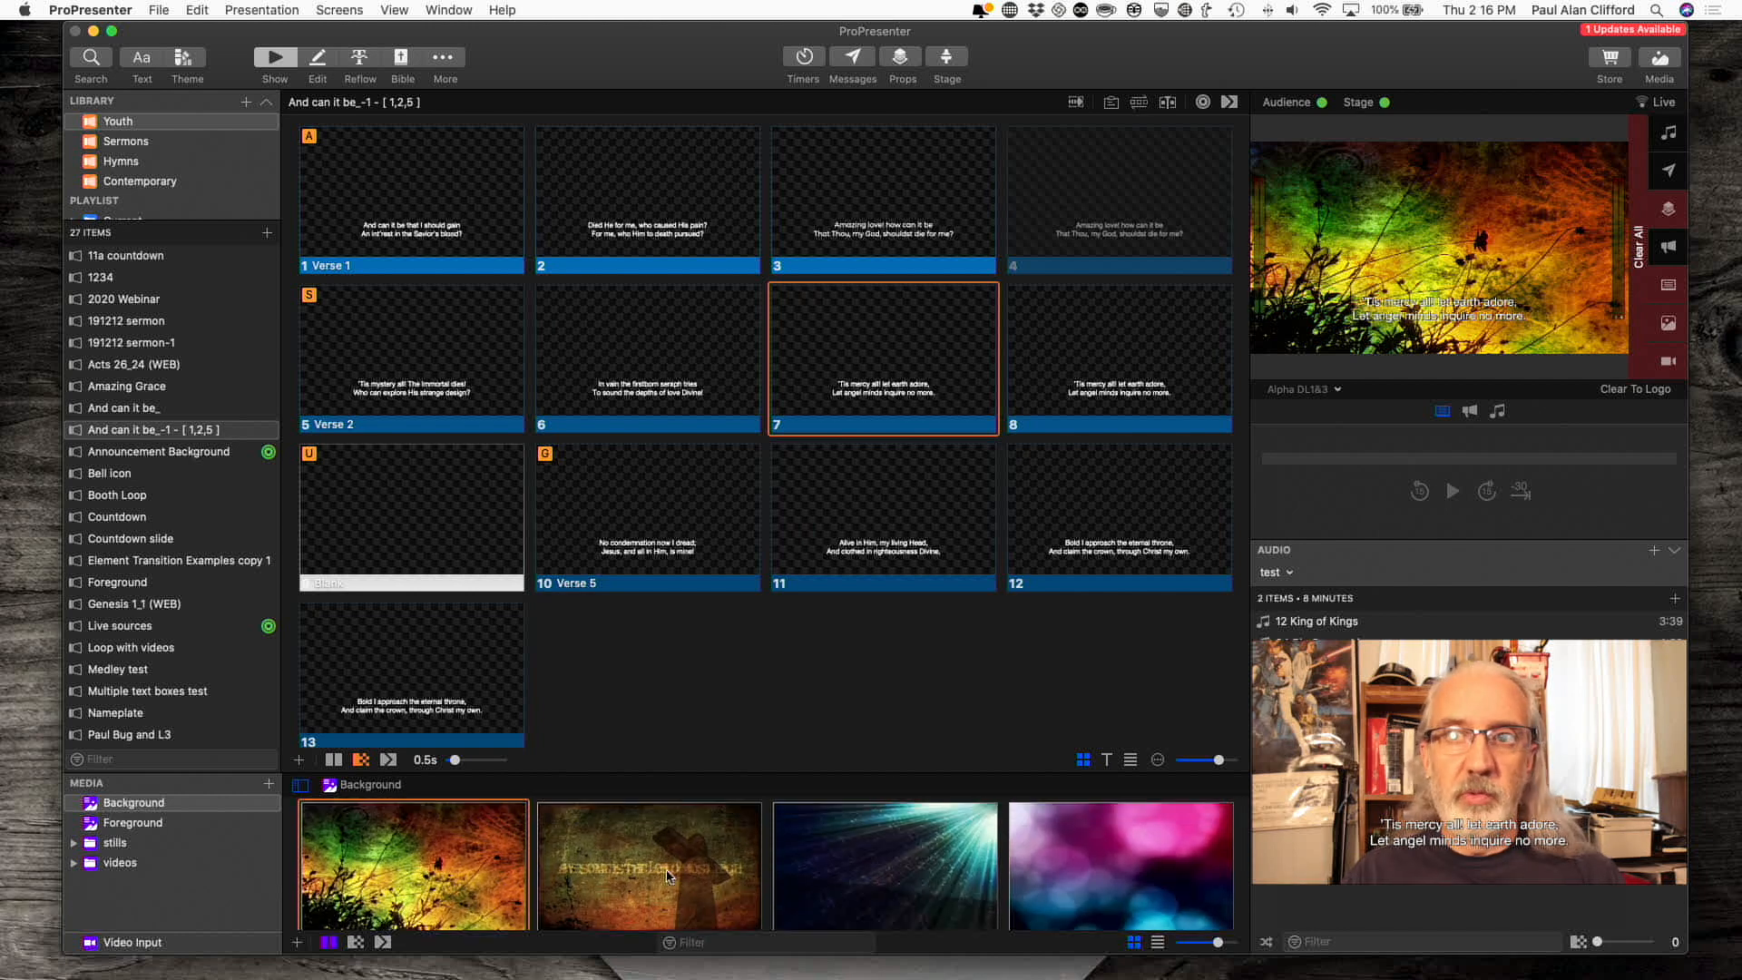
click(650, 865)
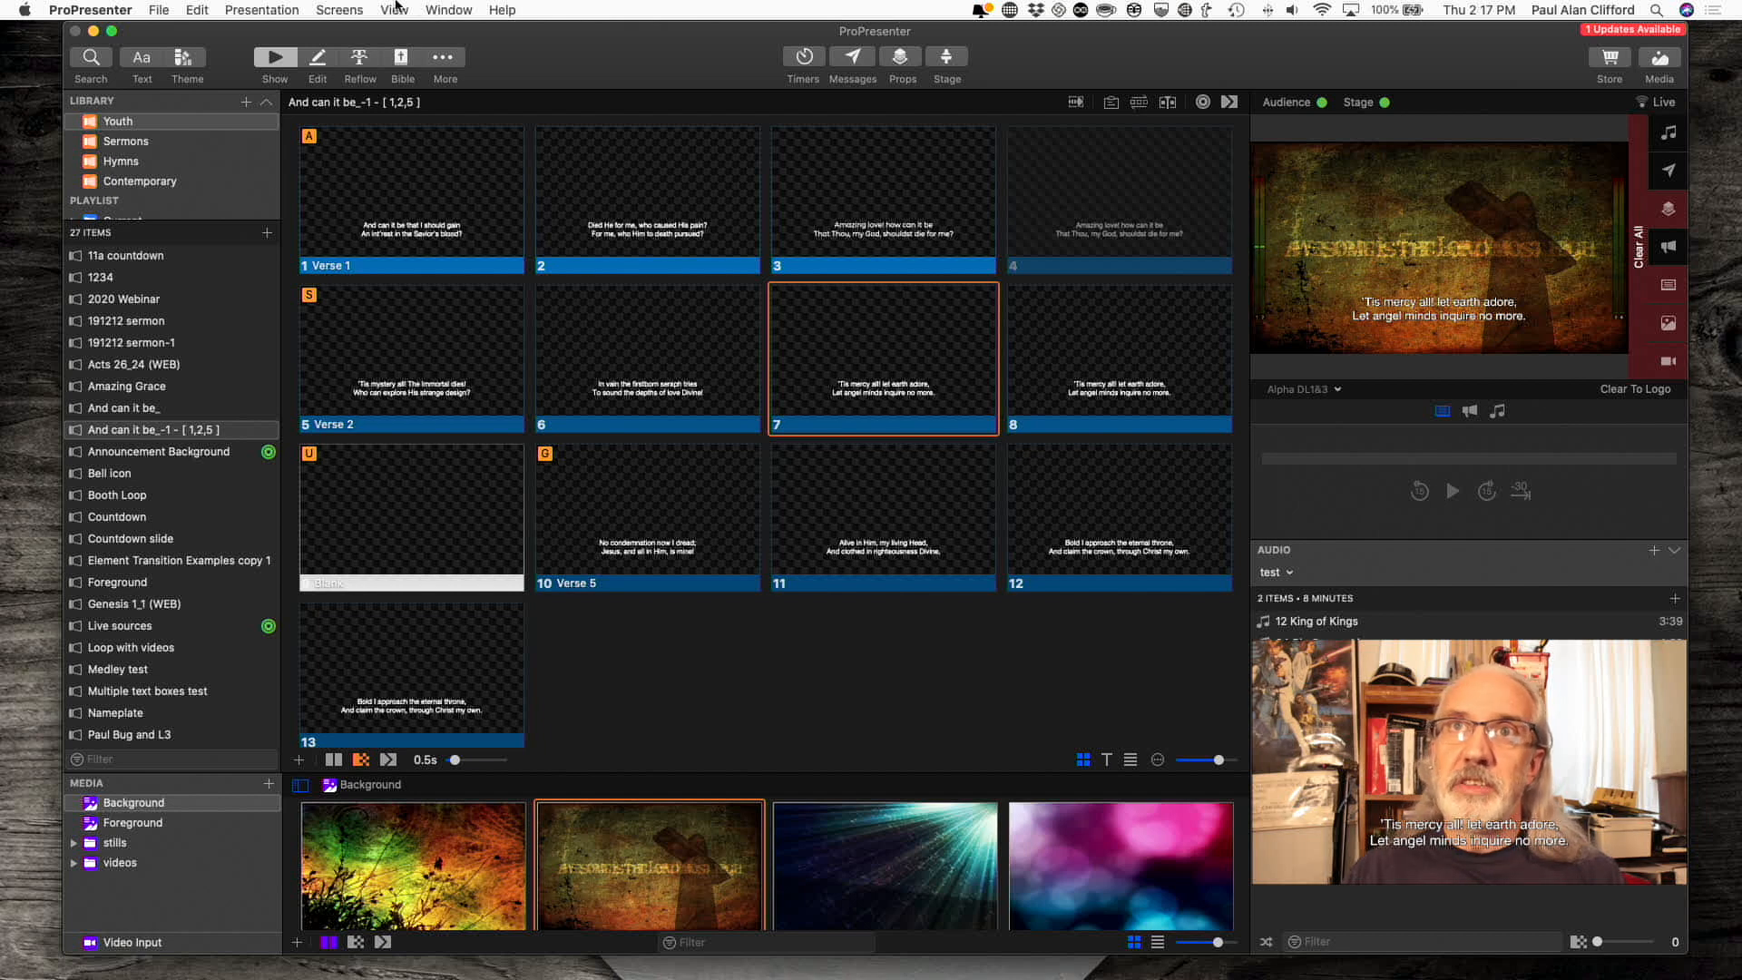
click(339, 9)
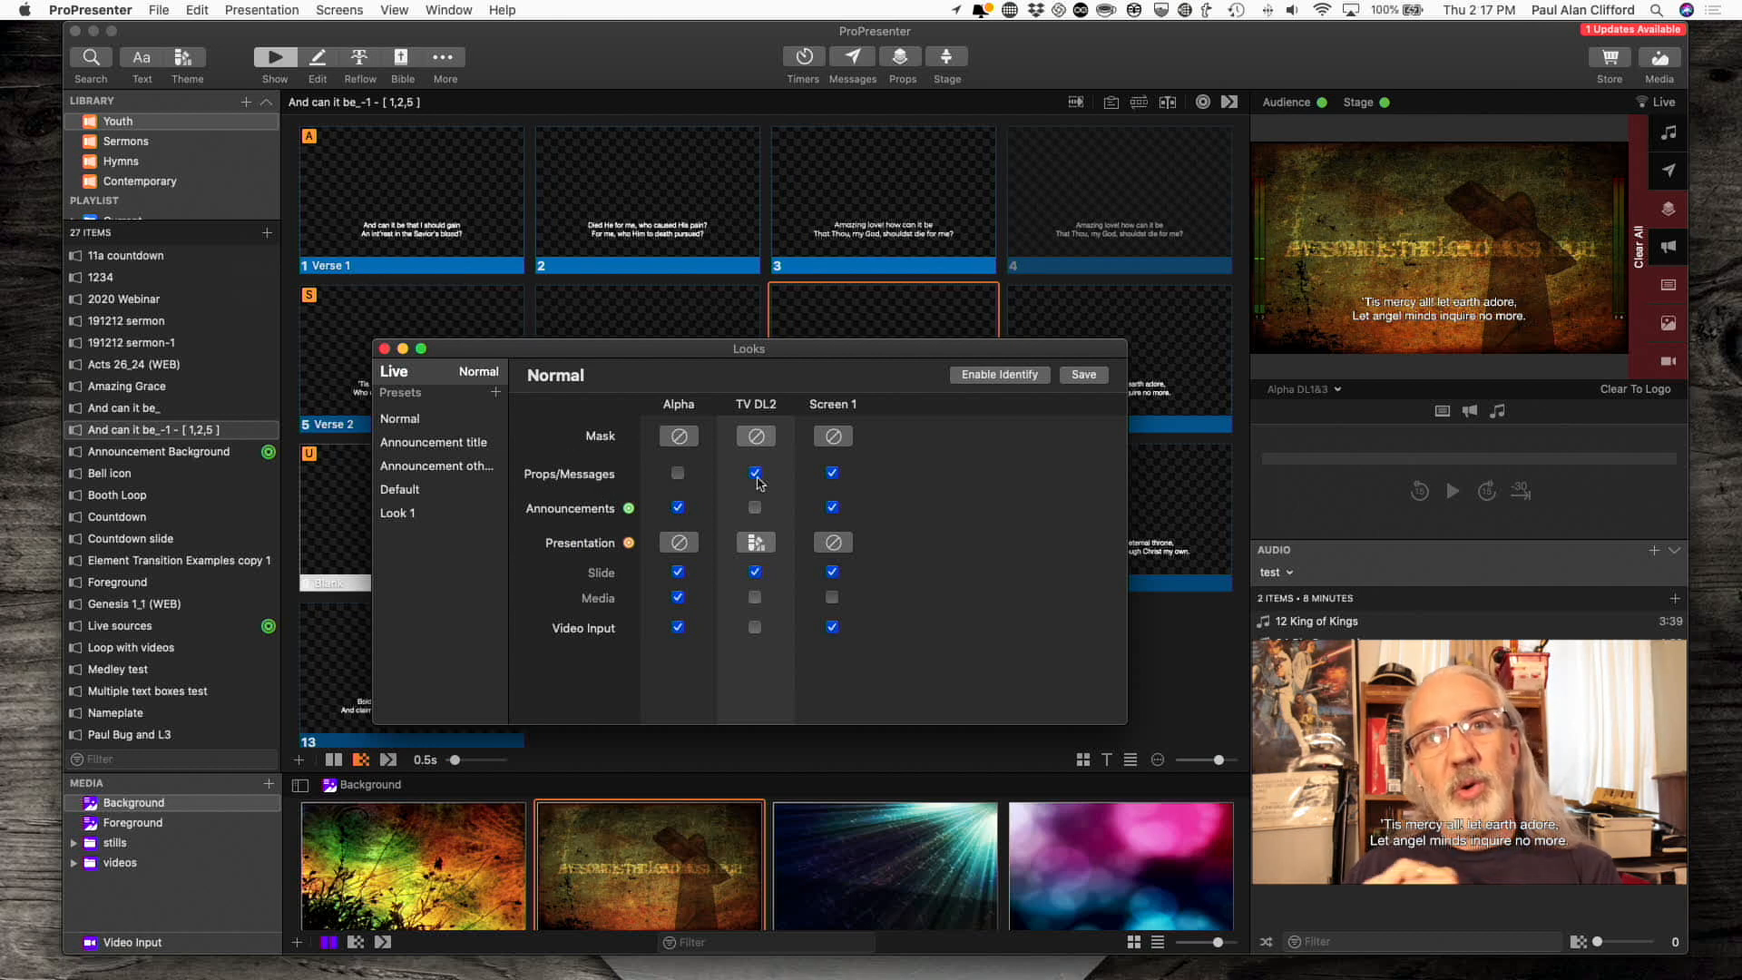
mouse_move(731, 514)
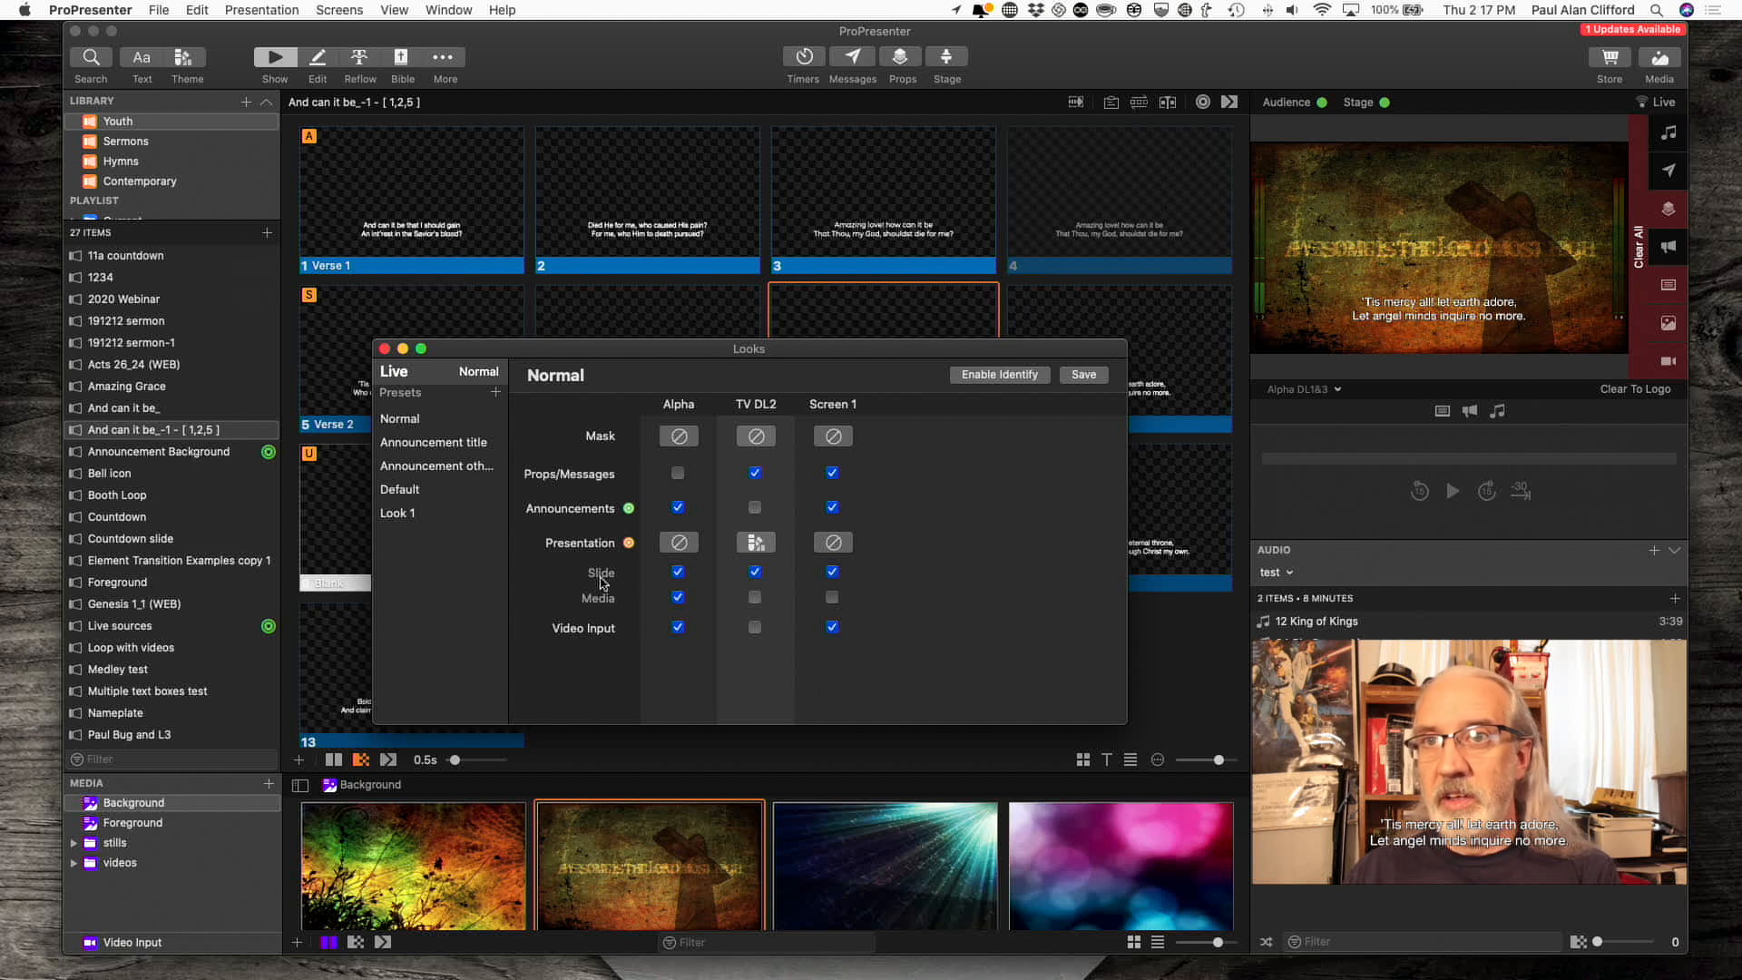
mouse_move(703, 557)
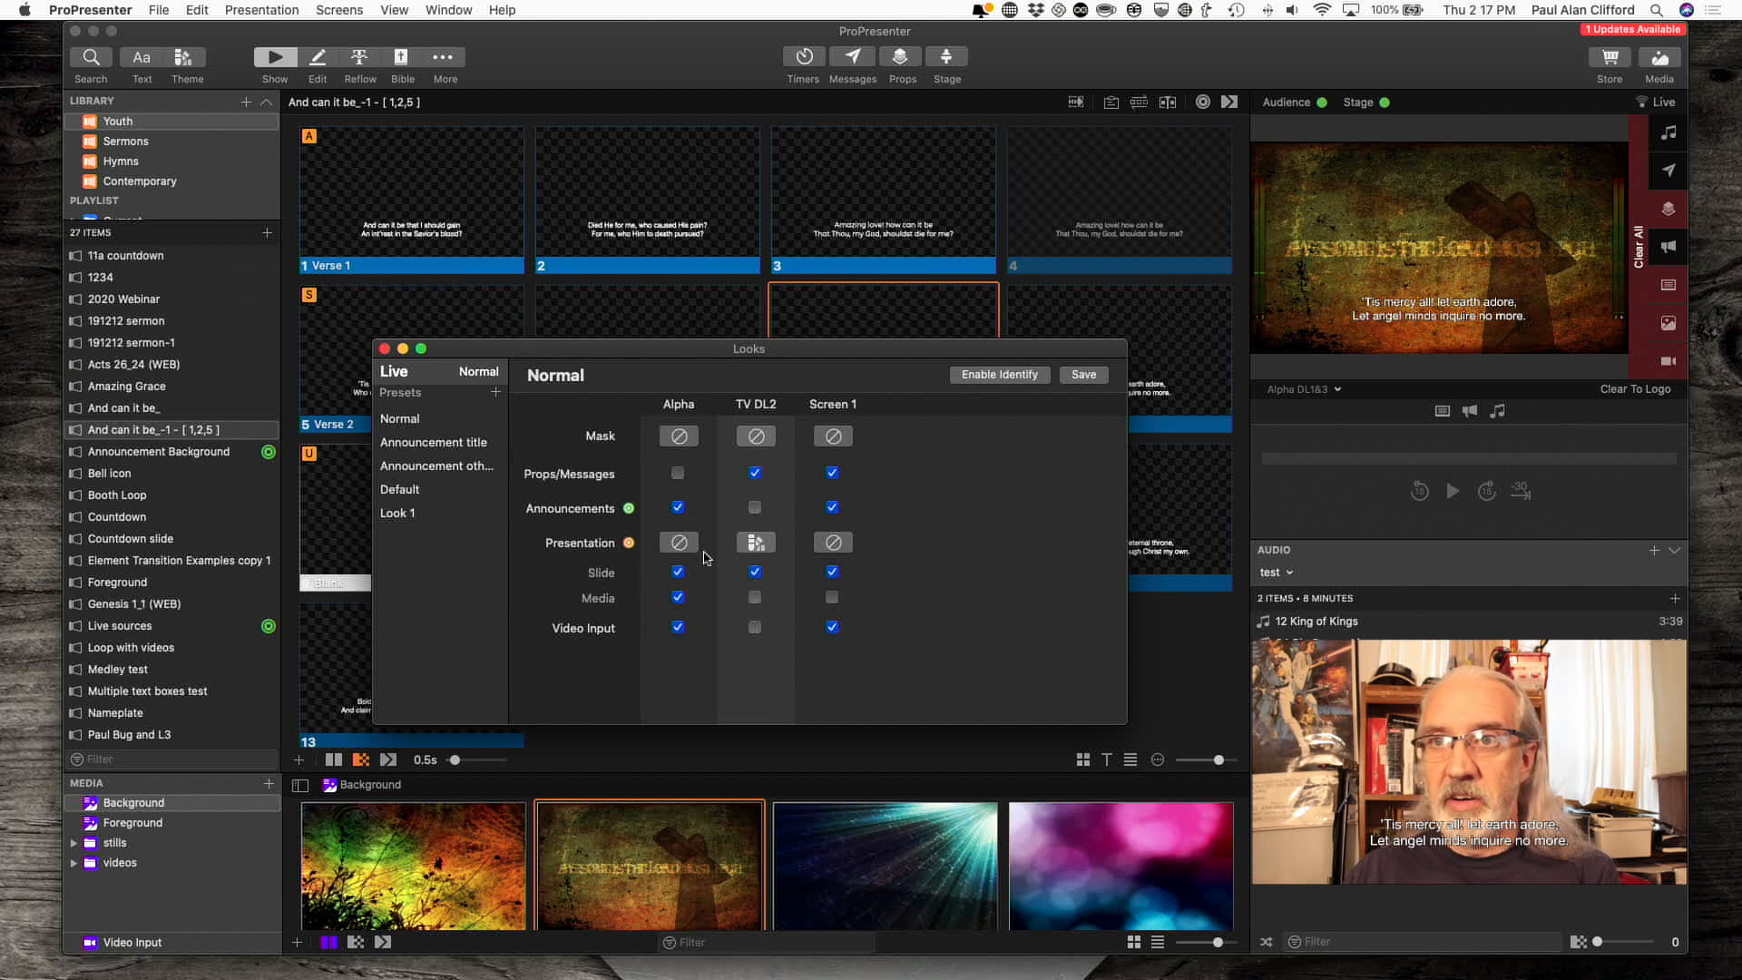
mouse_move(808, 600)
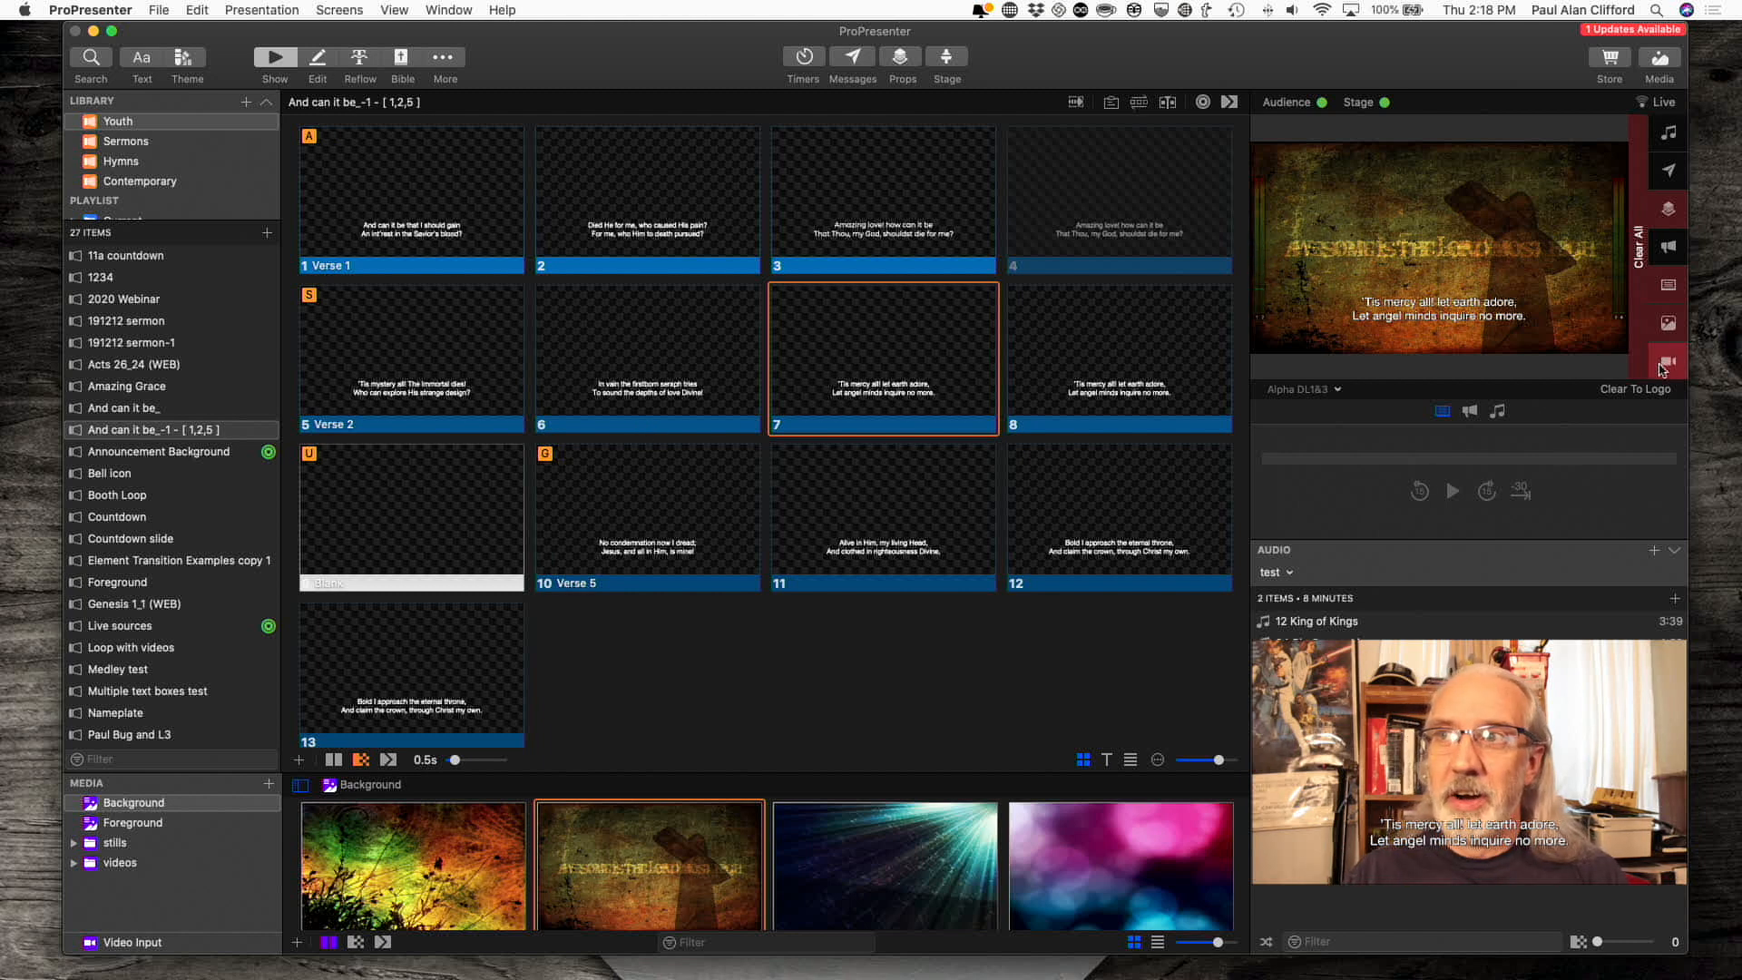
mouse_move(1665, 364)
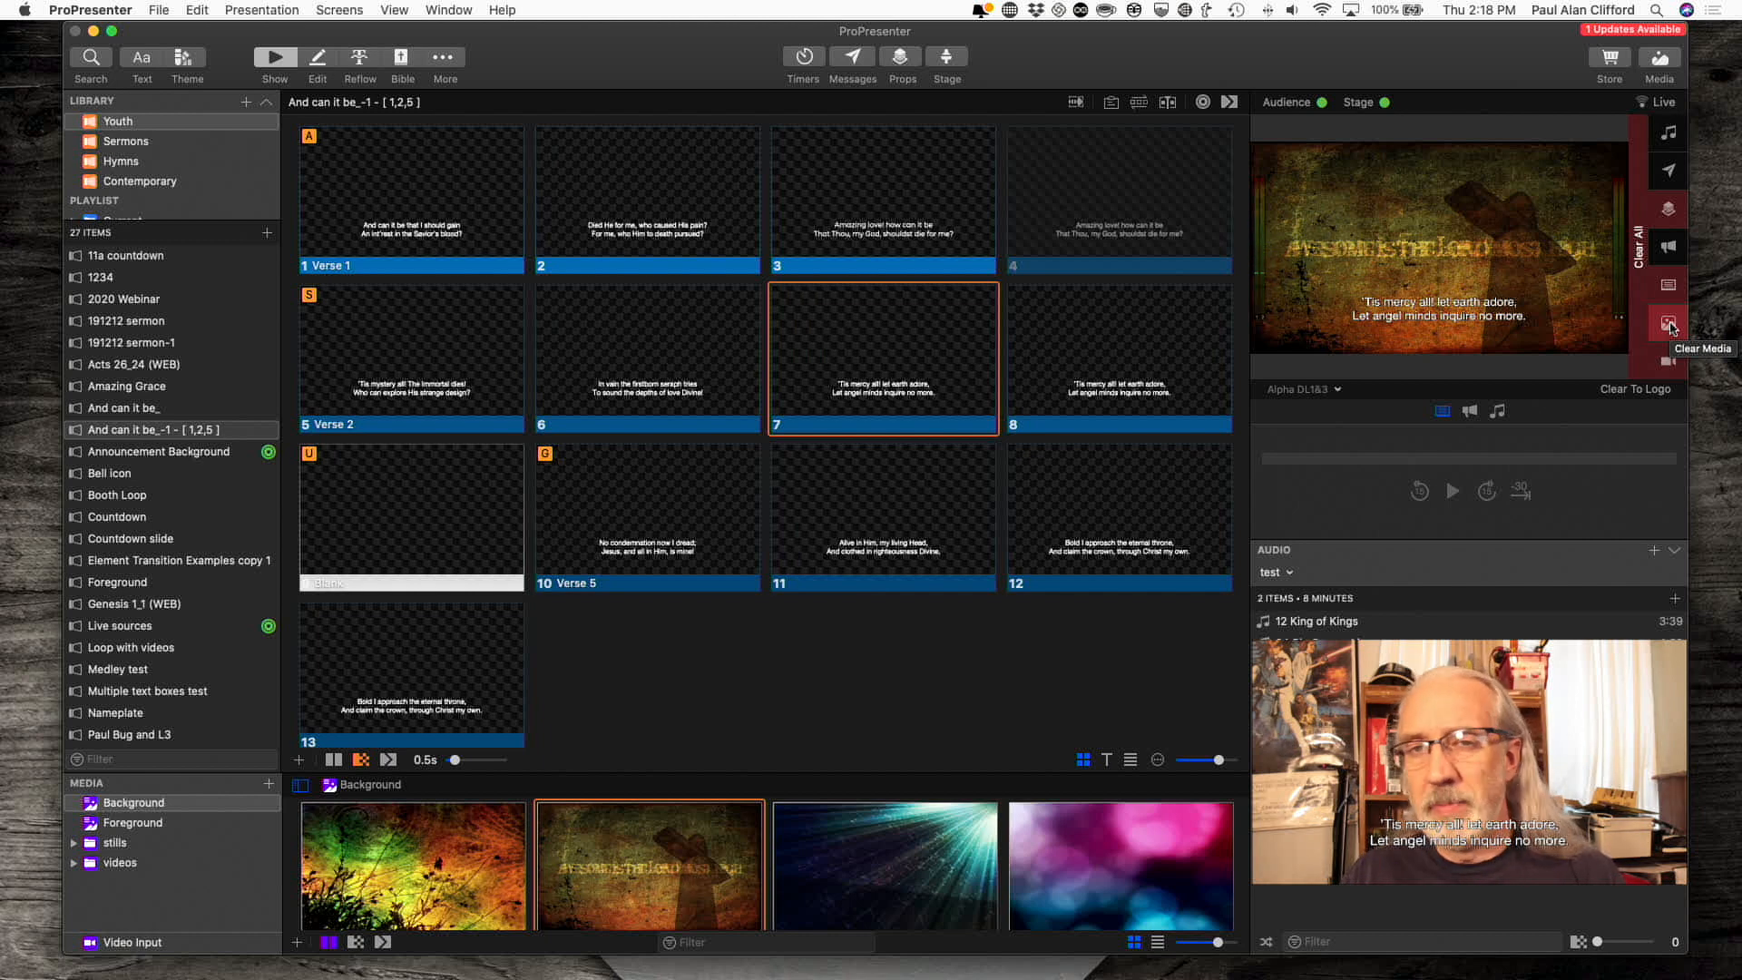
mouse_move(1669, 285)
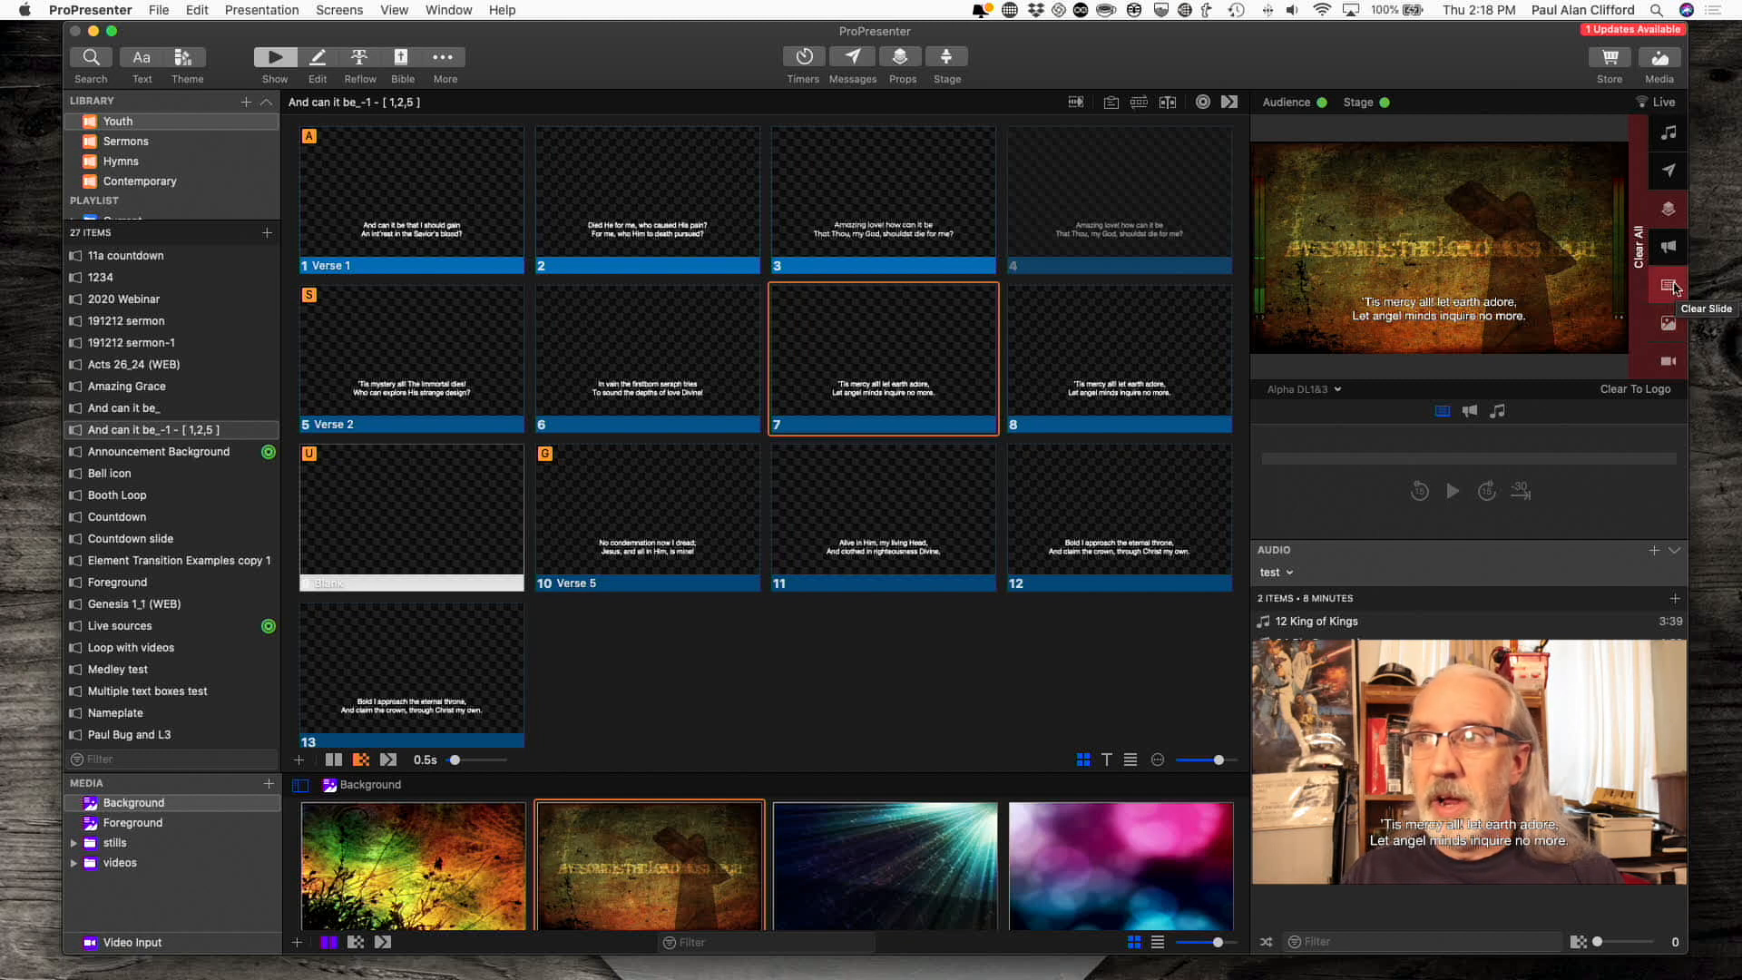
mouse_move(1669, 250)
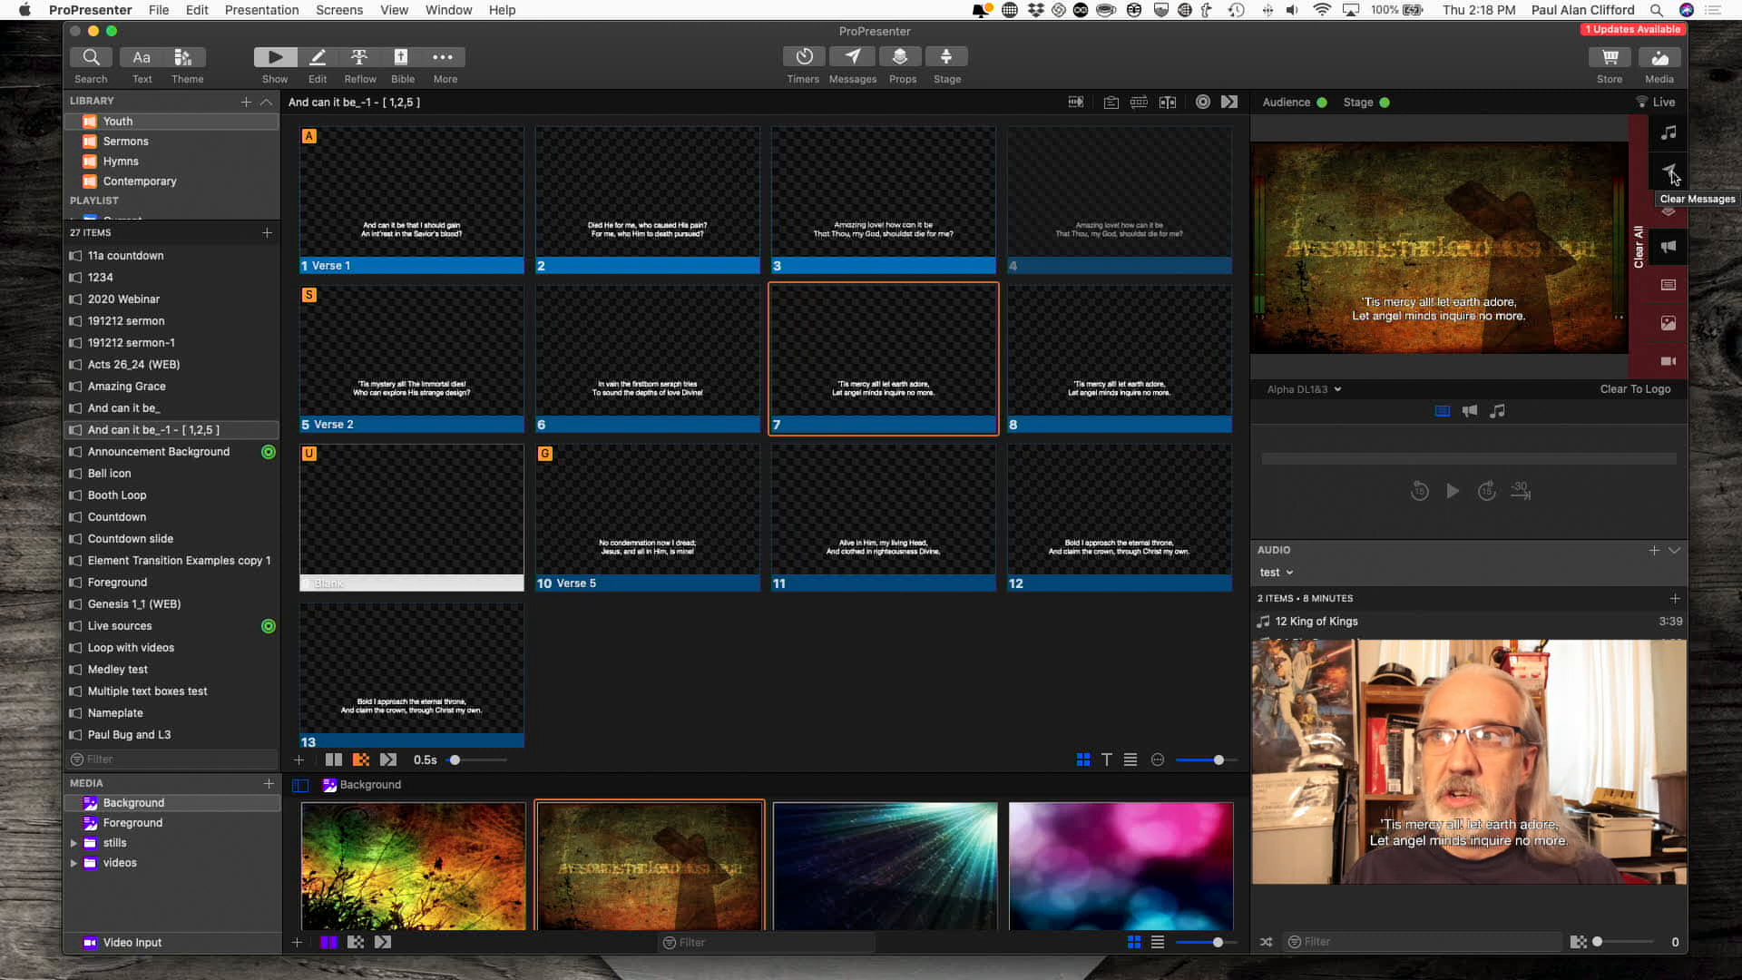
mouse_move(1669, 202)
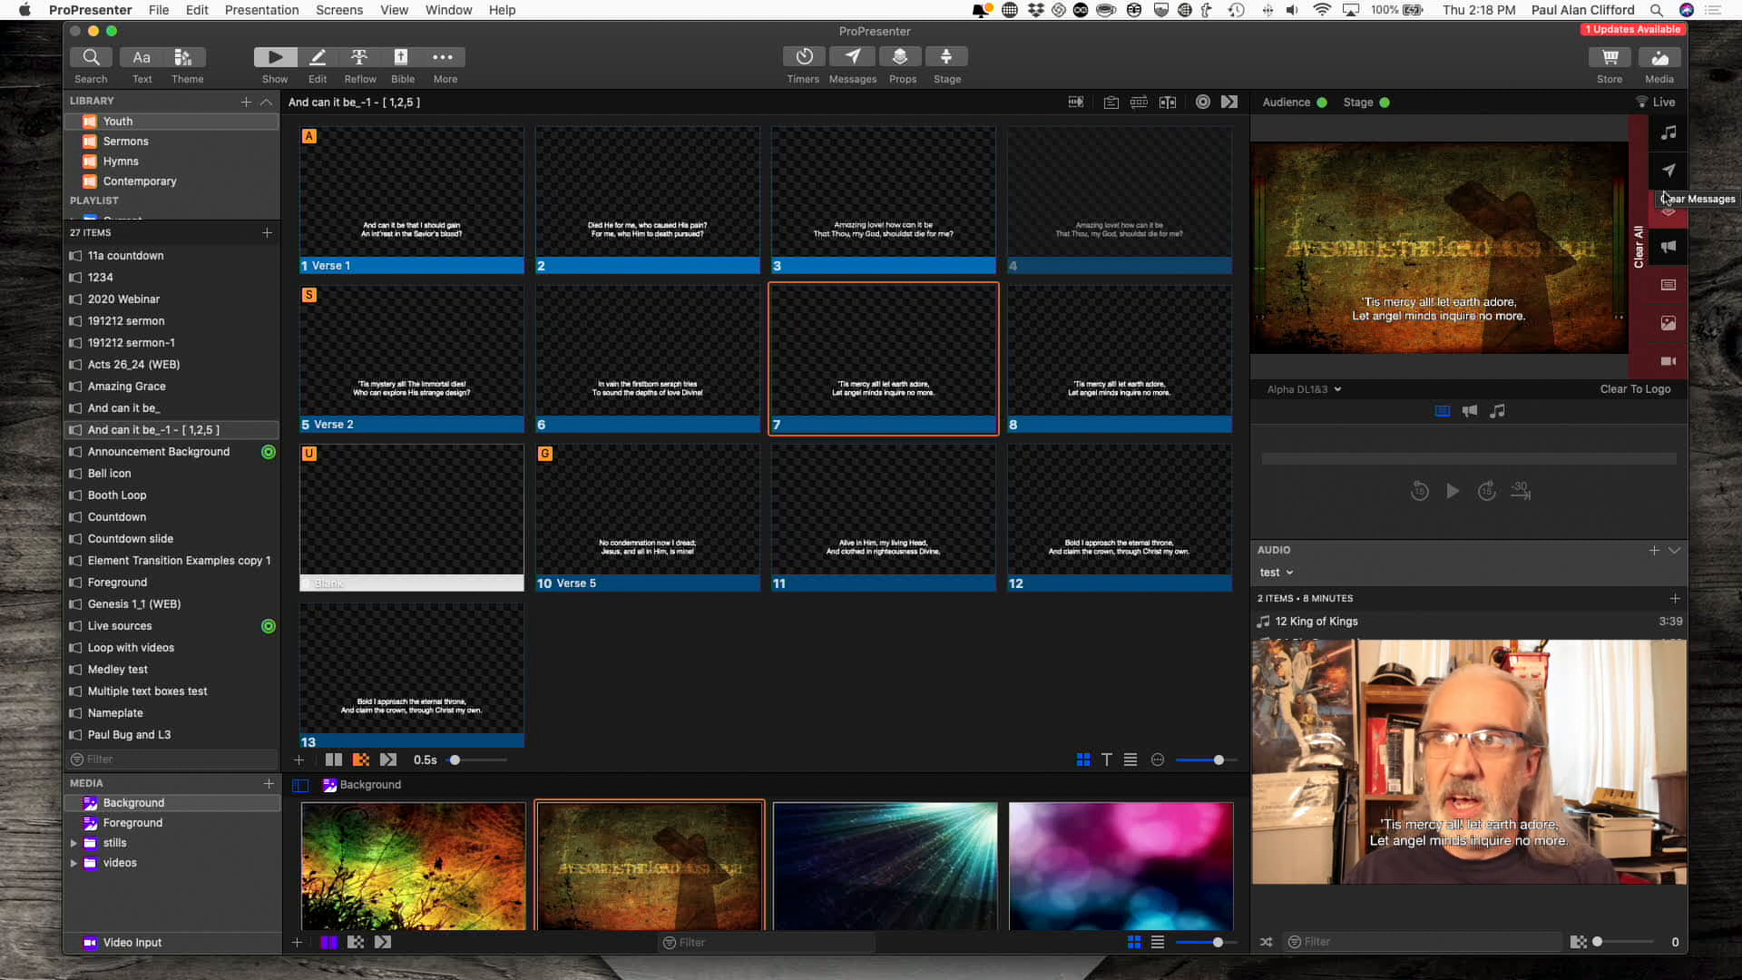
mouse_move(1671, 133)
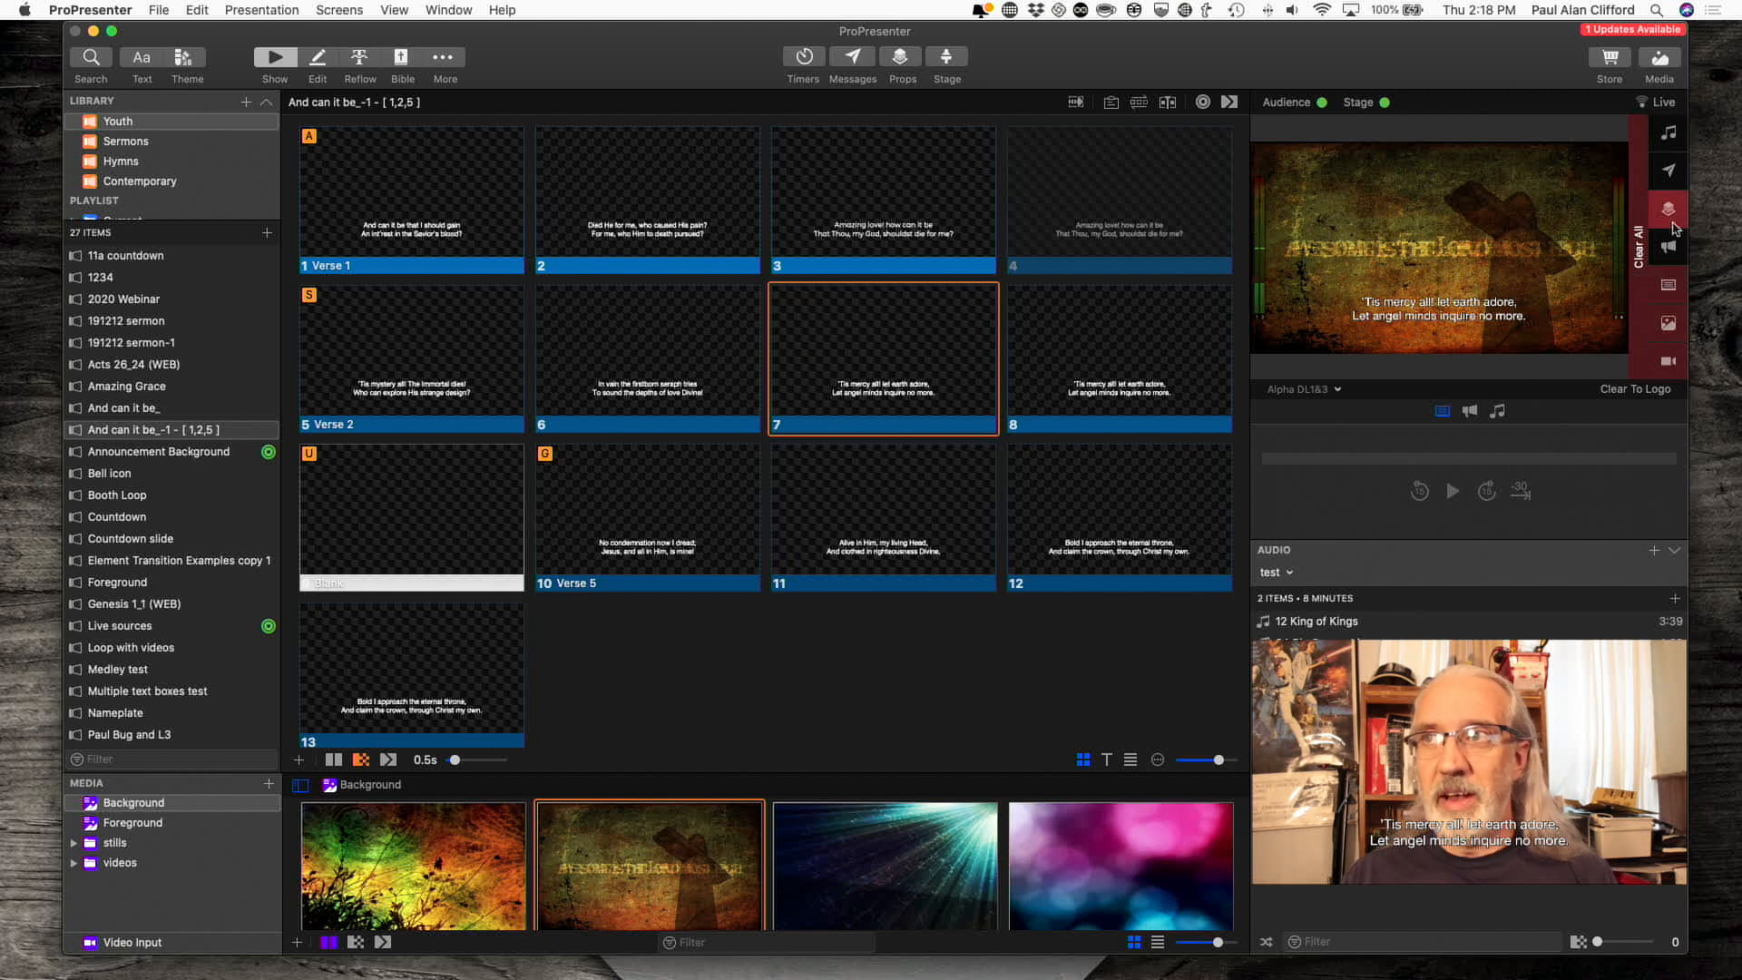
mouse_move(1669, 133)
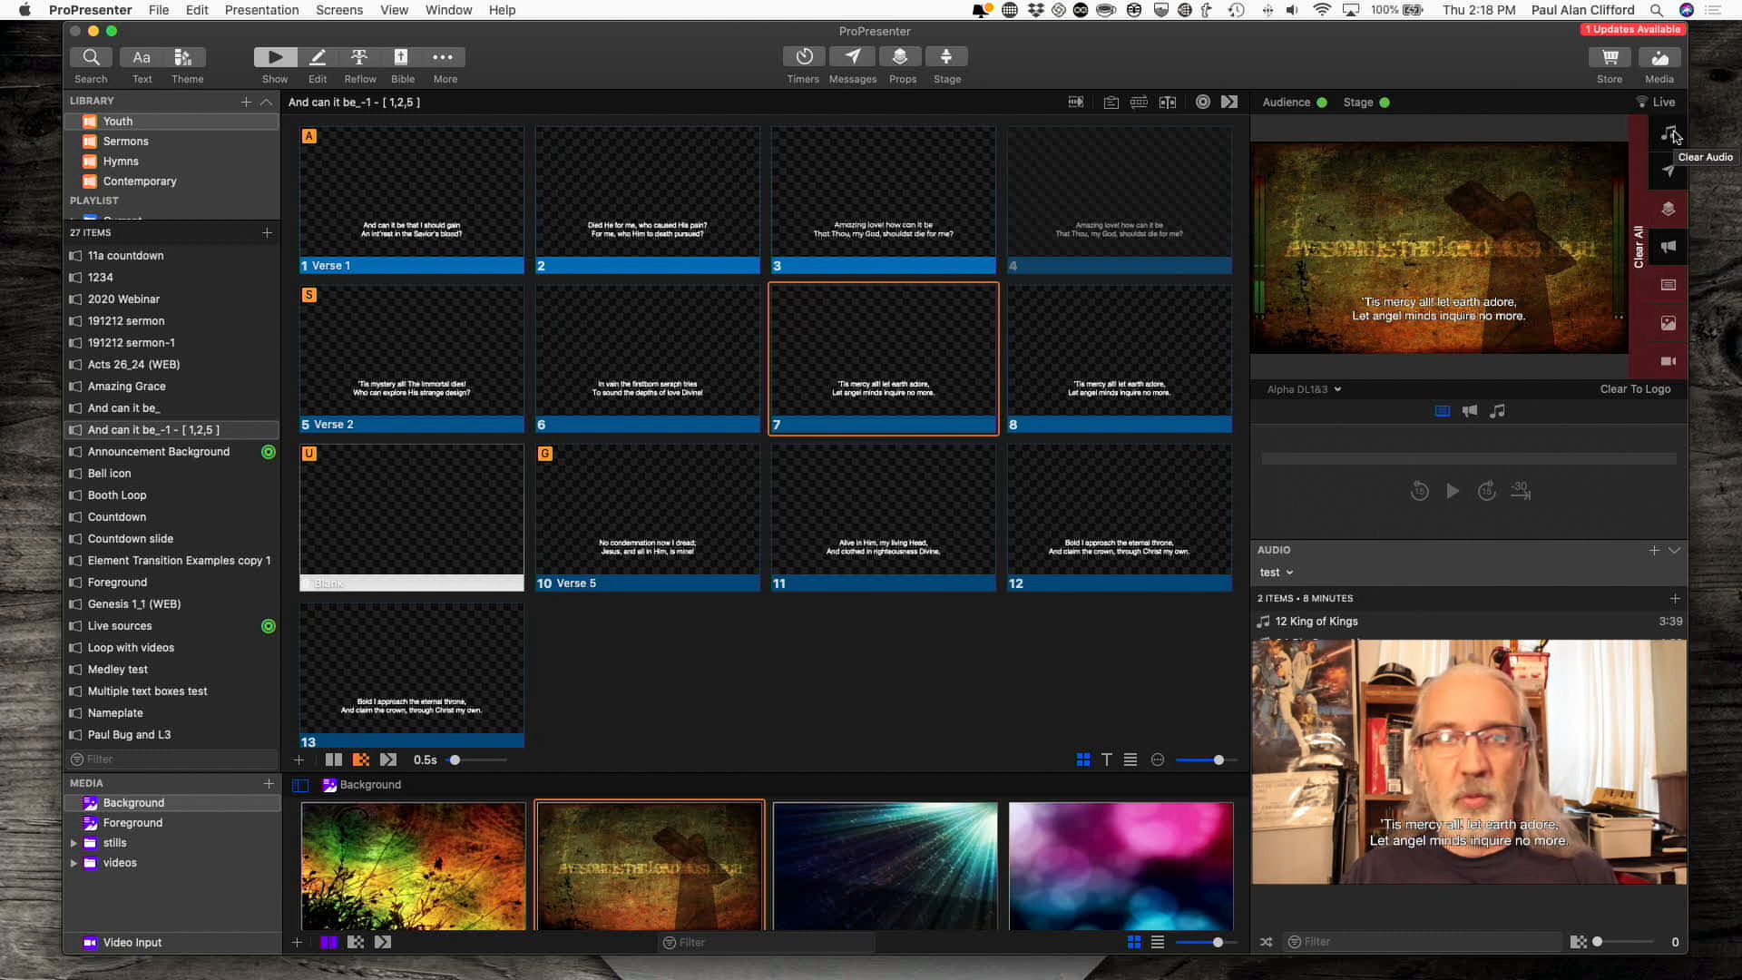
mouse_move(1669, 296)
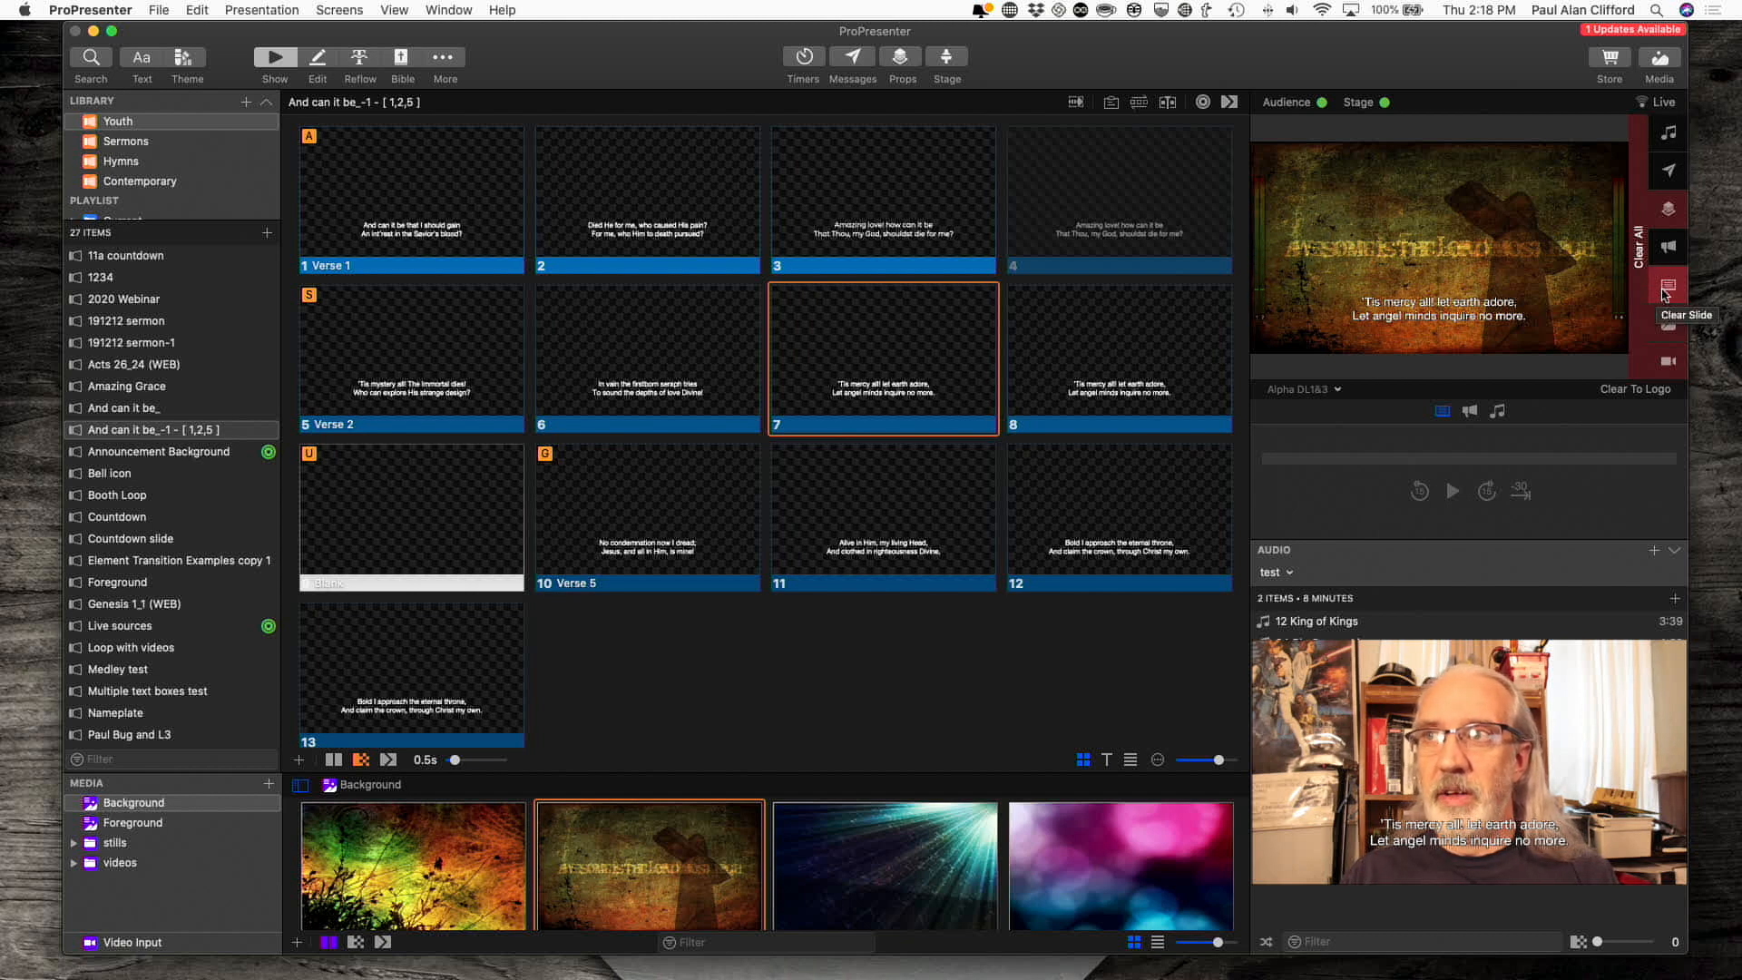
- Clear the slide layer so only the cross background stays on output
click(1665, 292)
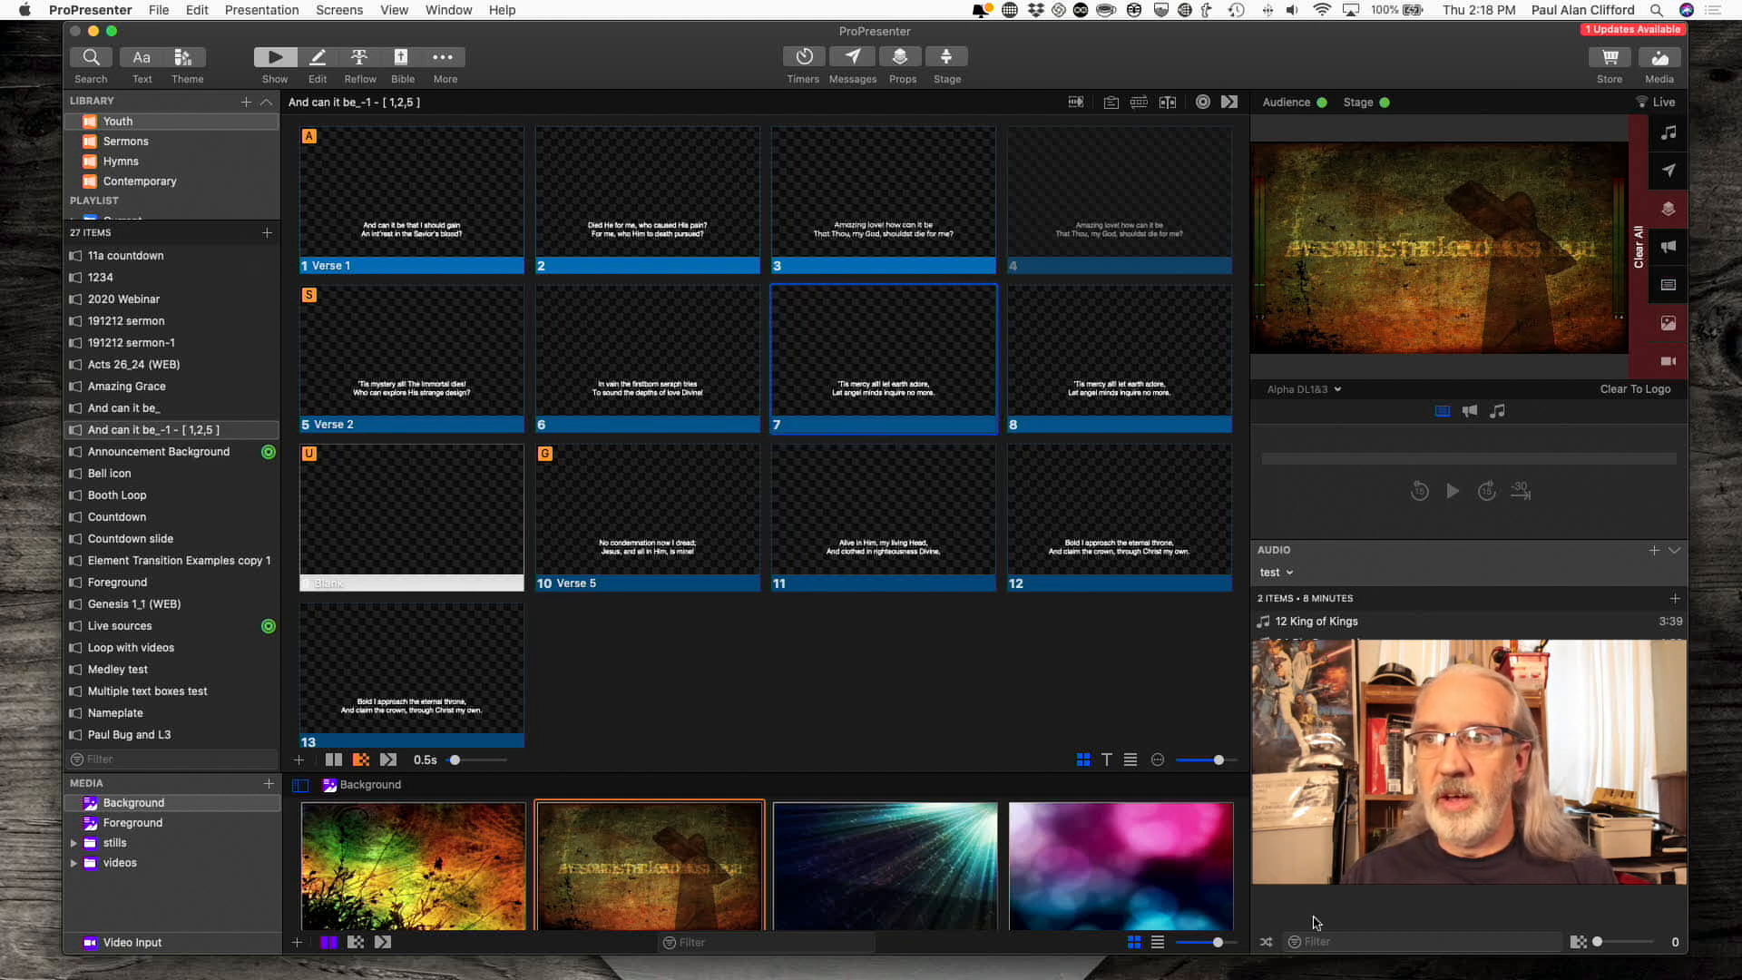